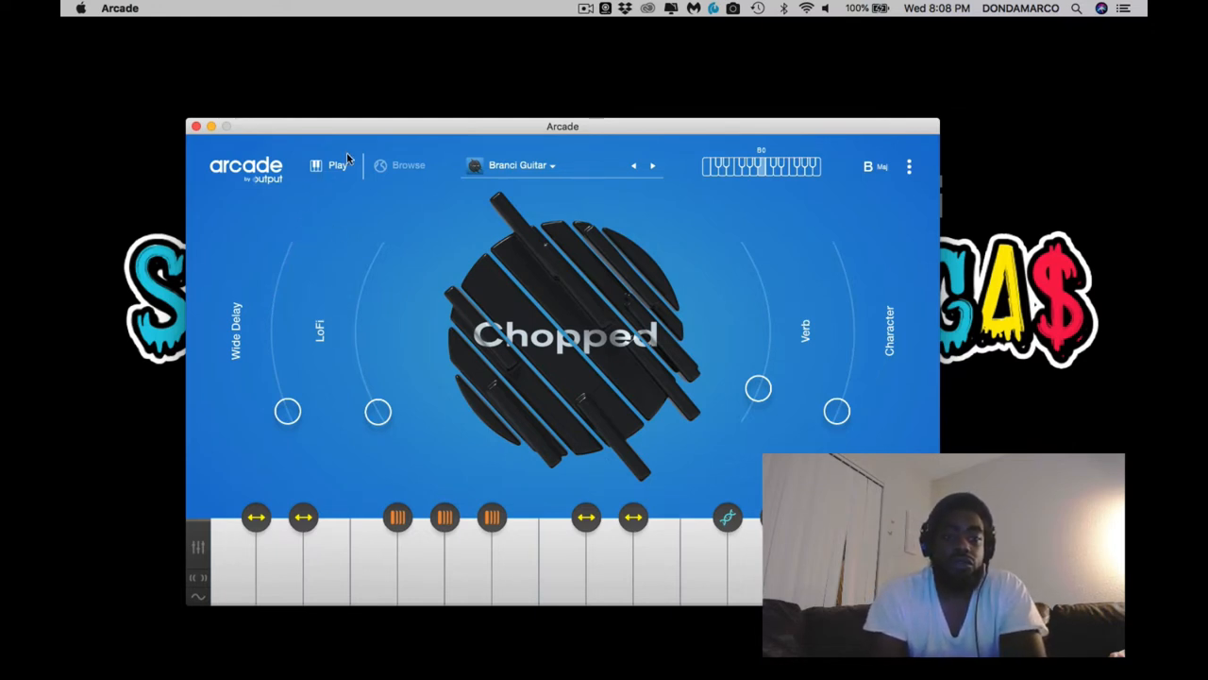
- Open the browser Feed and scroll from the newest kits down to Chopped kits and beats
left_click(408, 165)
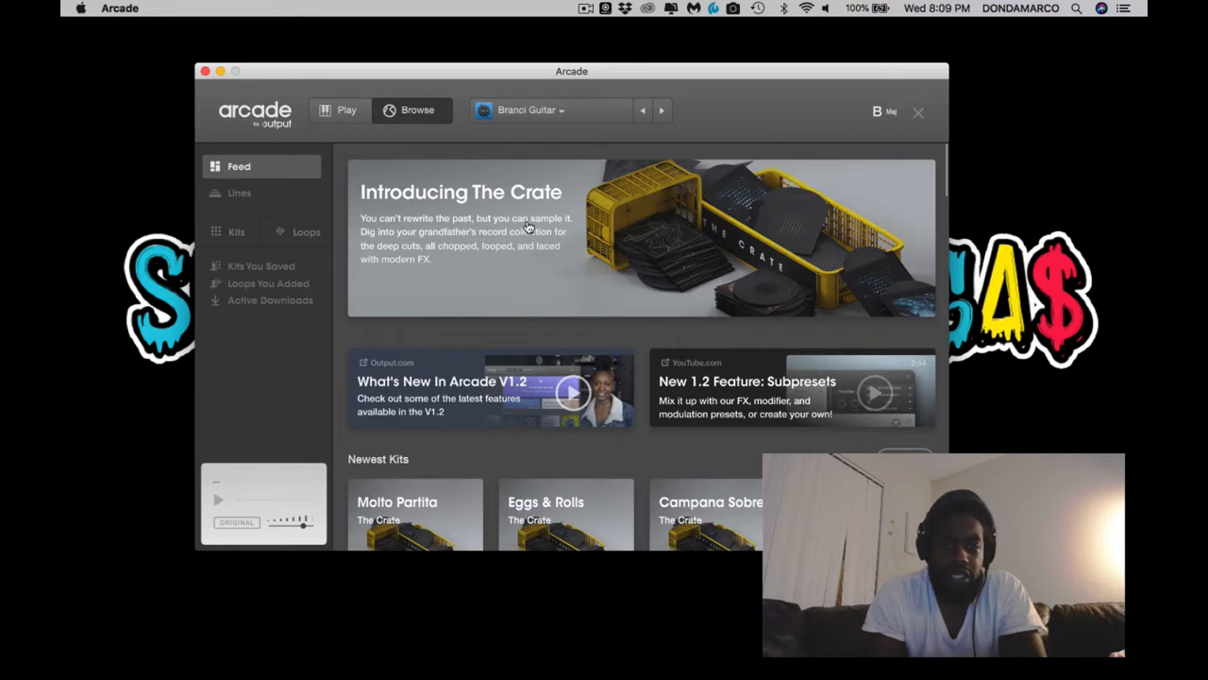
mouse_move(581, 264)
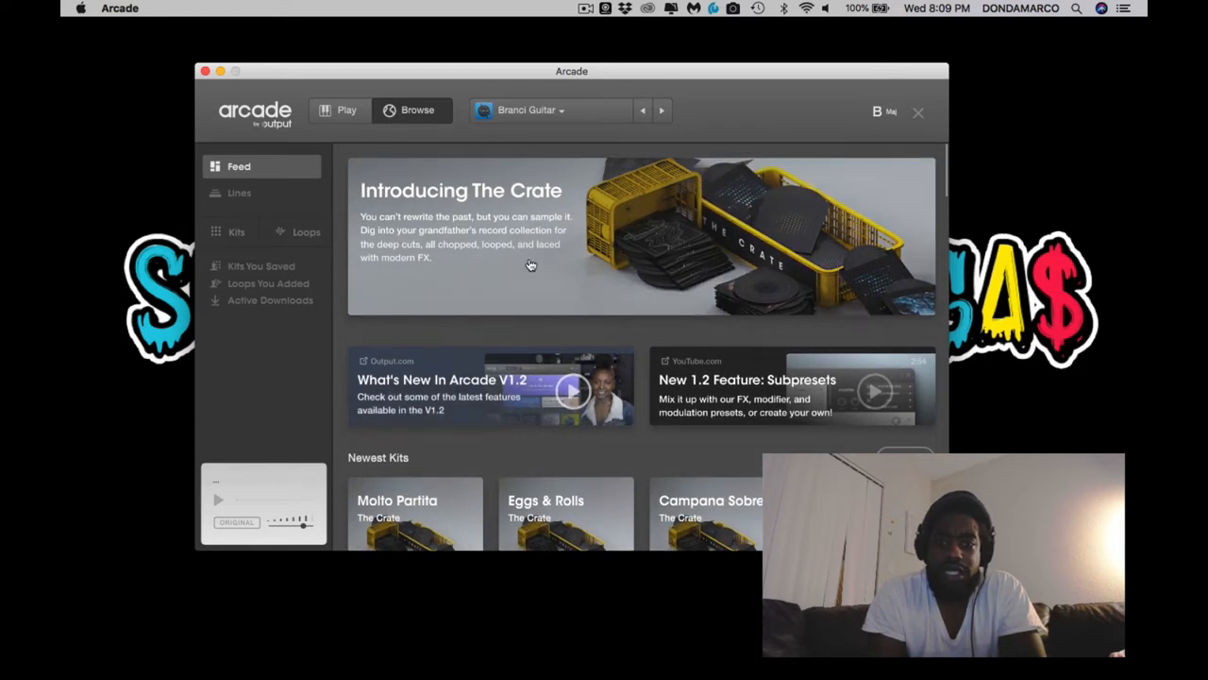
scroll("down", 3)
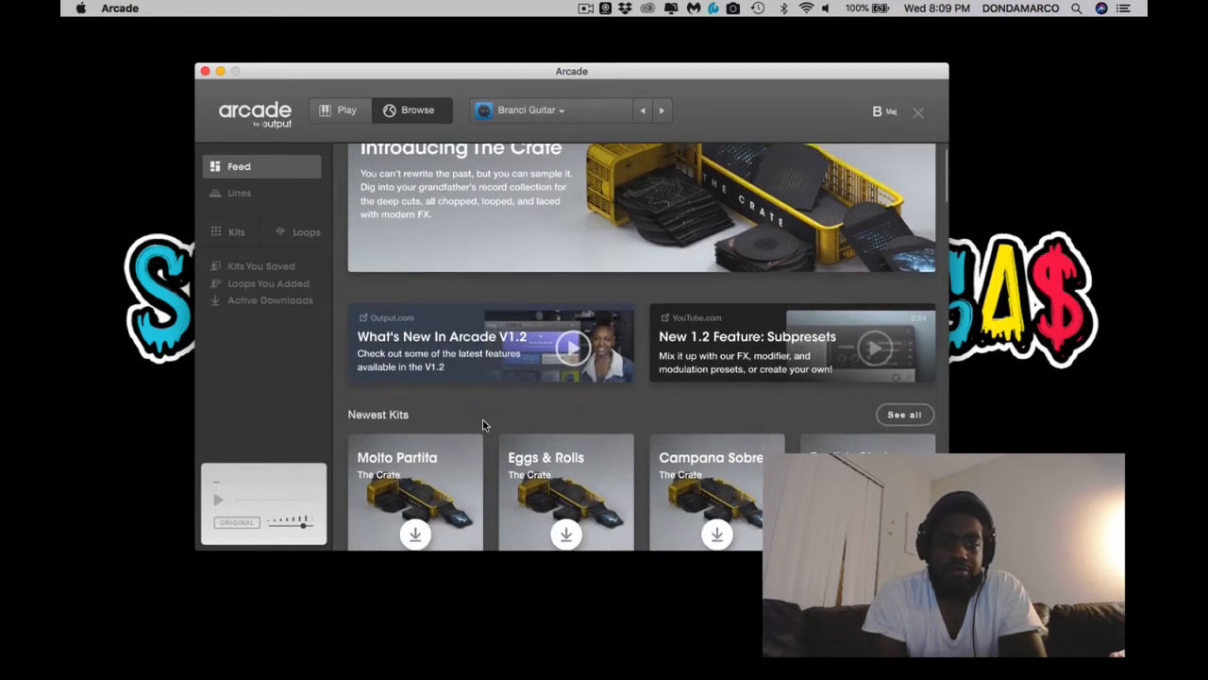
scroll("down", 3)
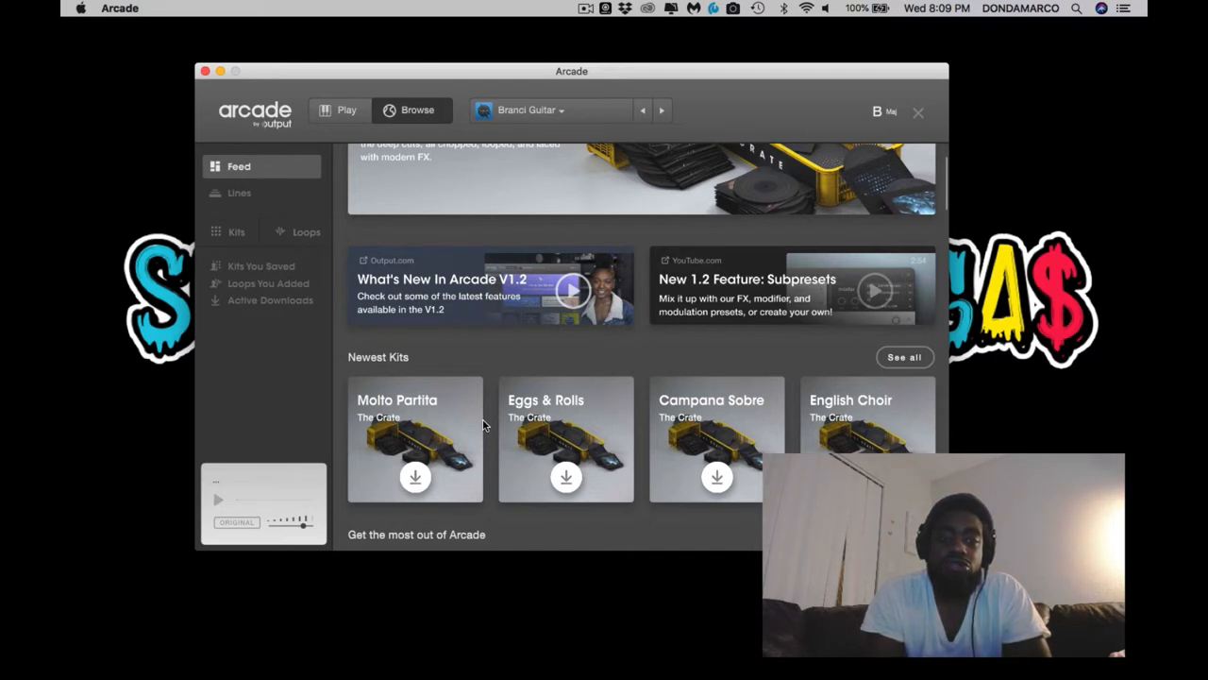
scroll("down", 3)
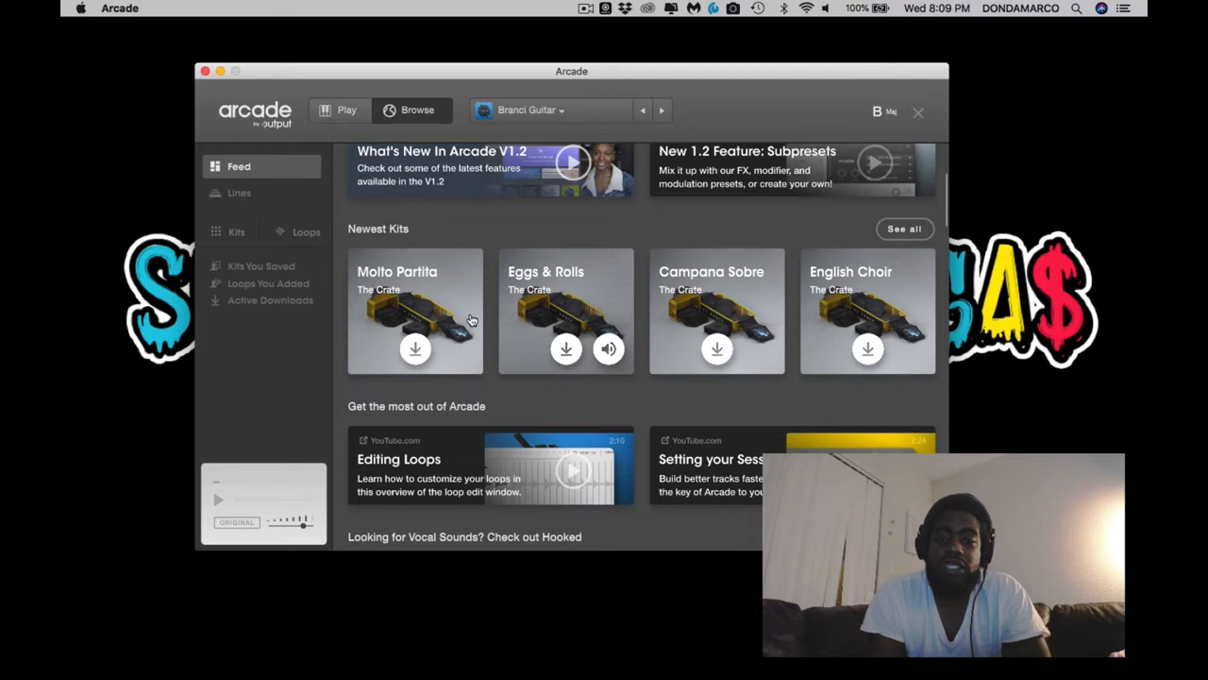
scroll("down", 3)
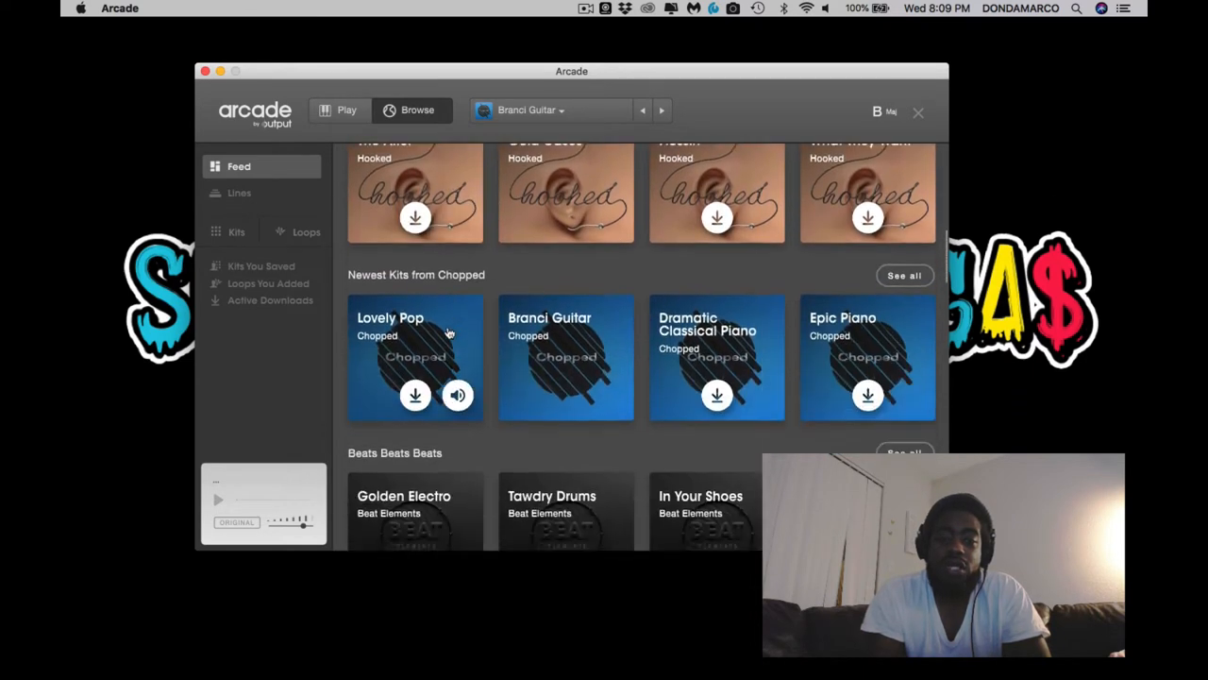
scroll("down", 3)
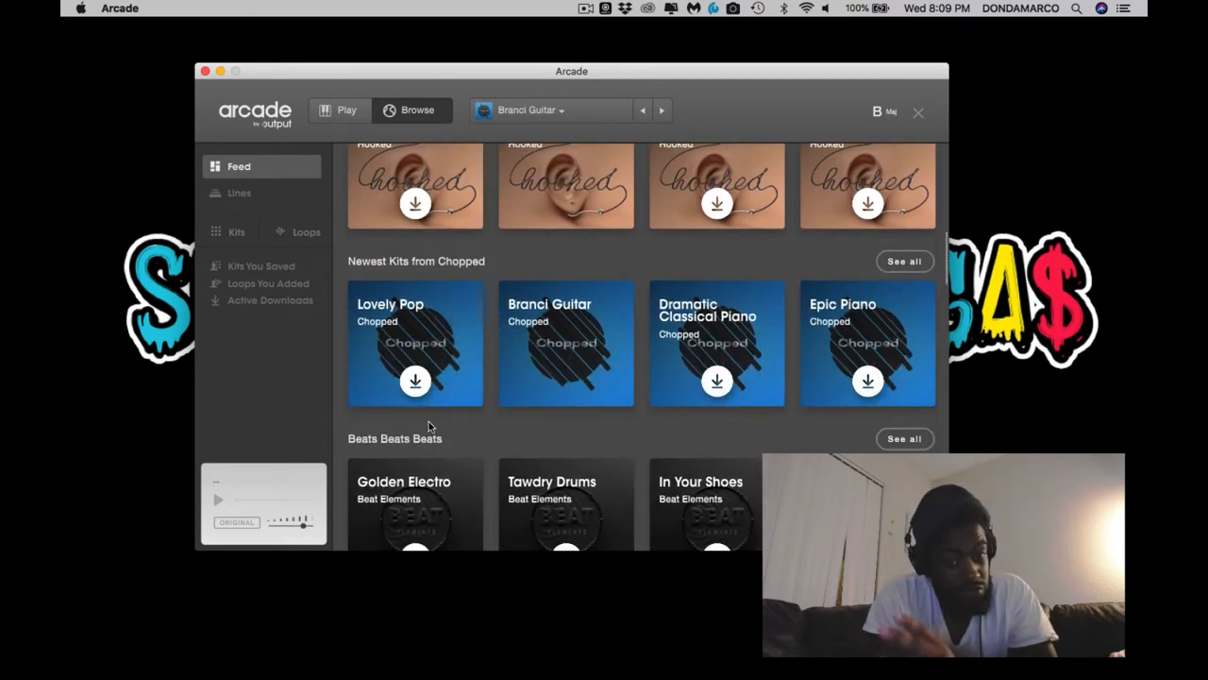
scroll("down", 3)
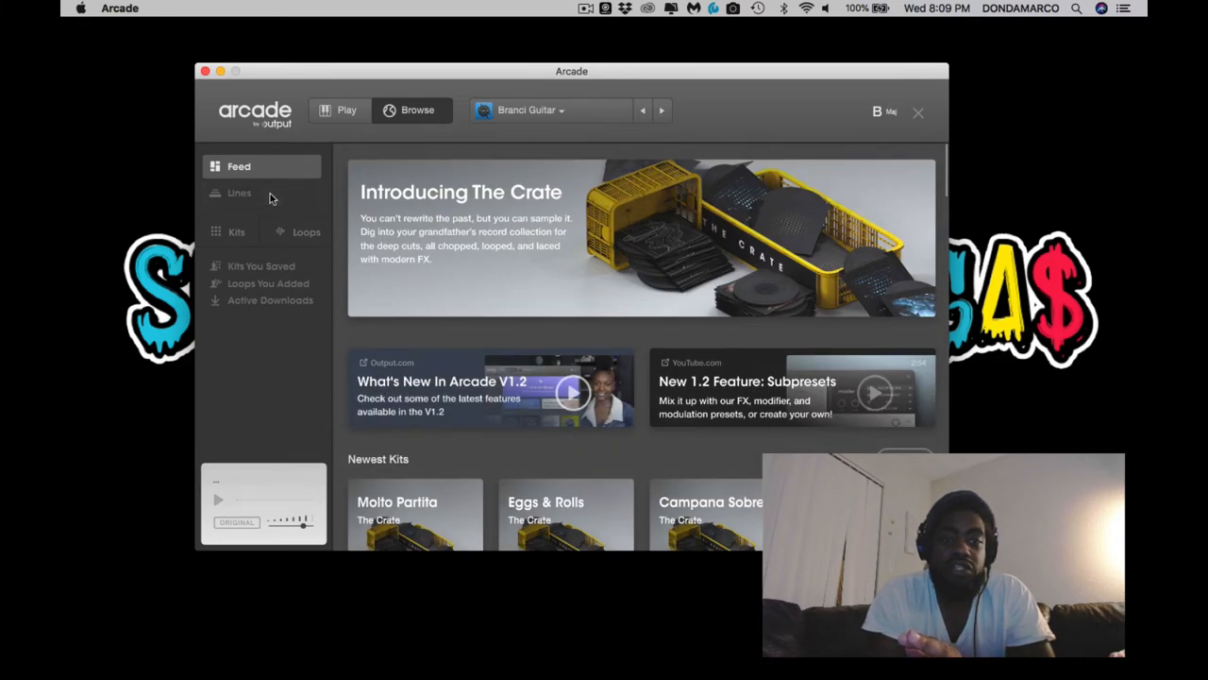
- Browse the Lines, Kits and Loops libraries, then list Kits You Saved showing Sample Flips
left_click(238, 193)
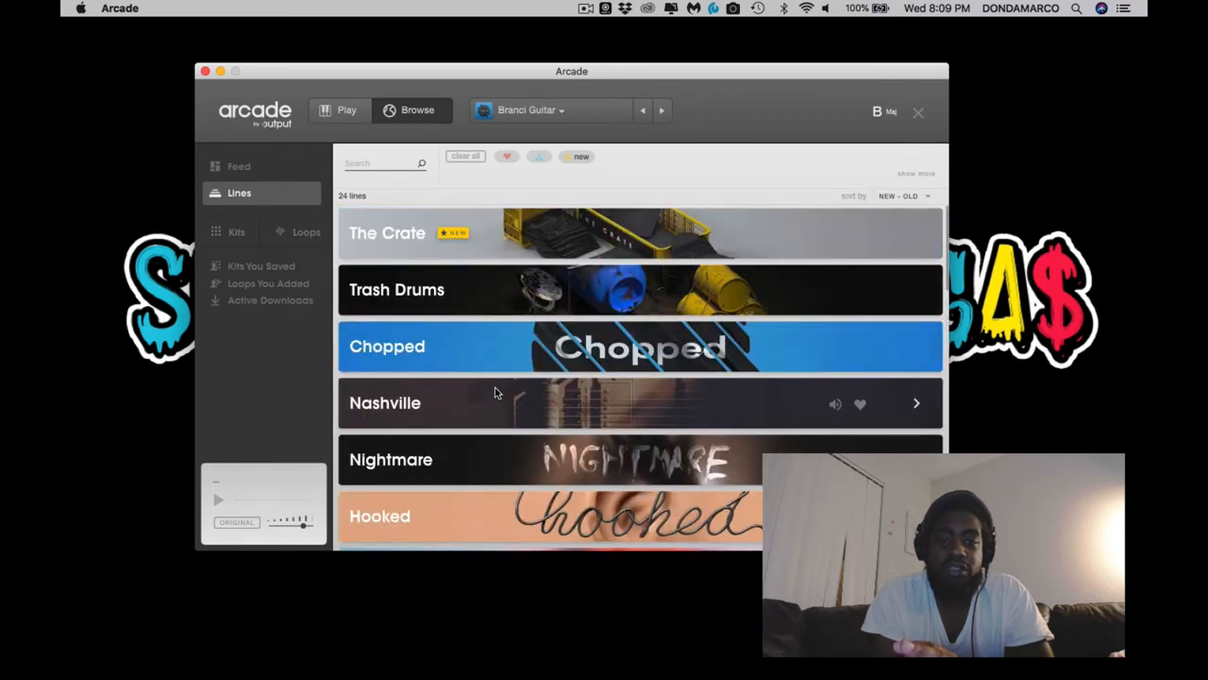
mouse_move(496, 256)
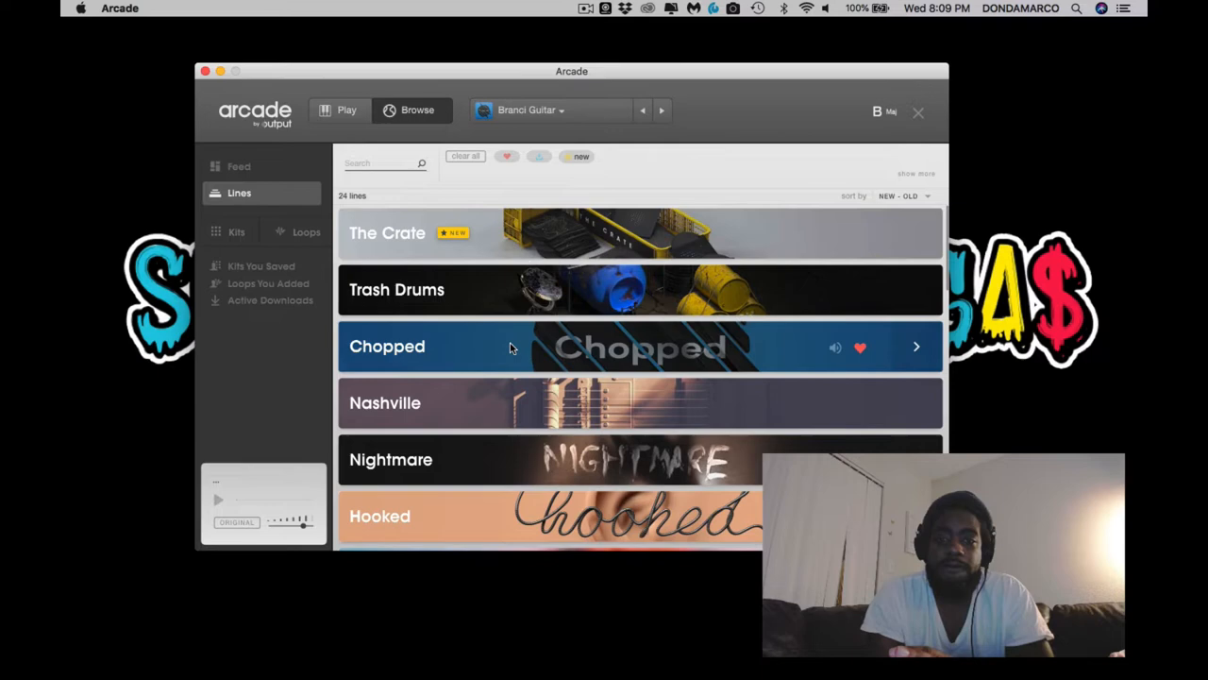
scroll("down", 3)
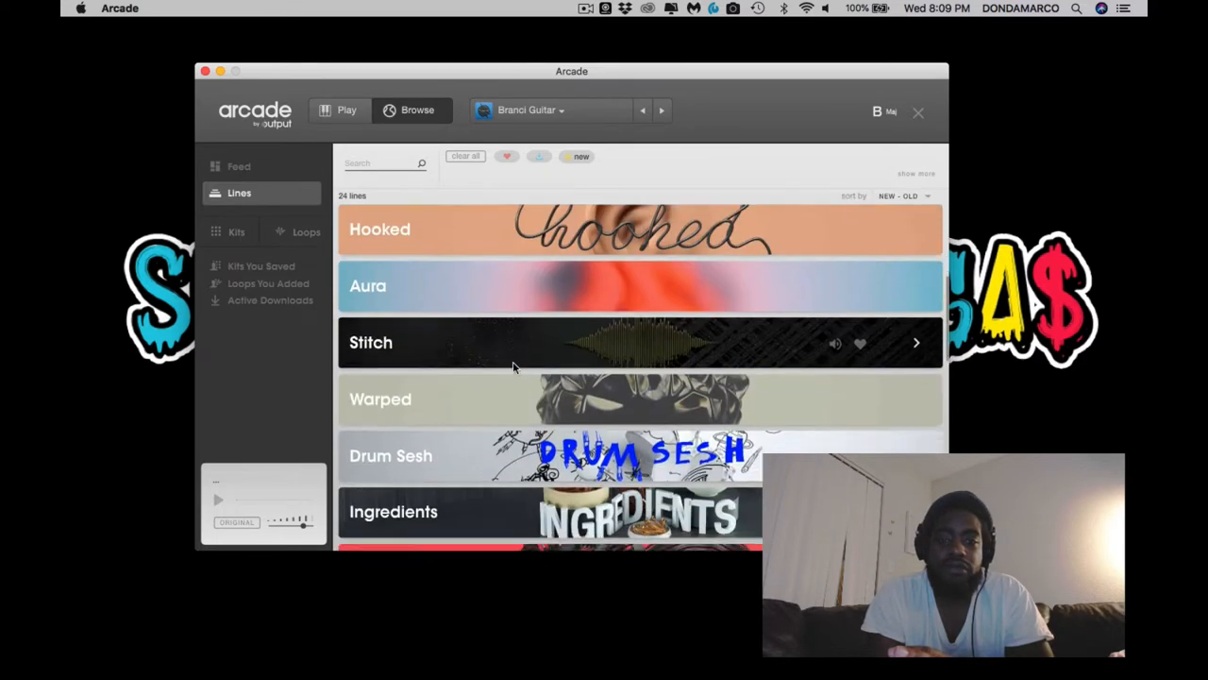
scroll("down", 3)
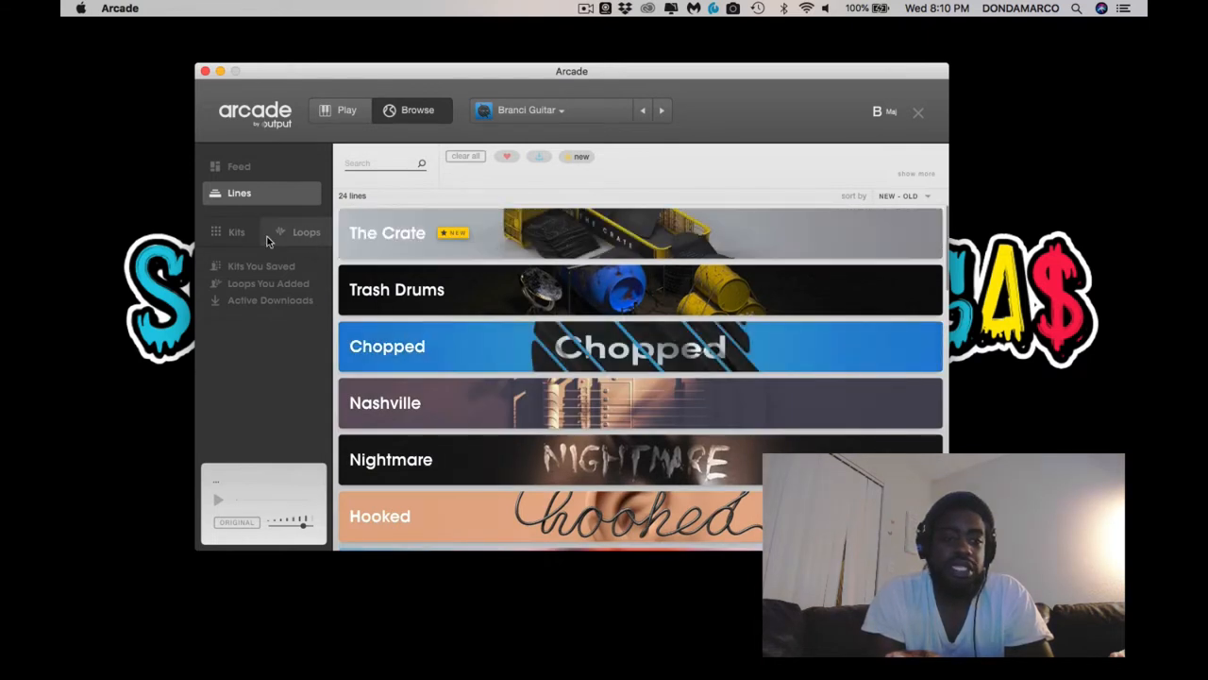
left_click(236, 231)
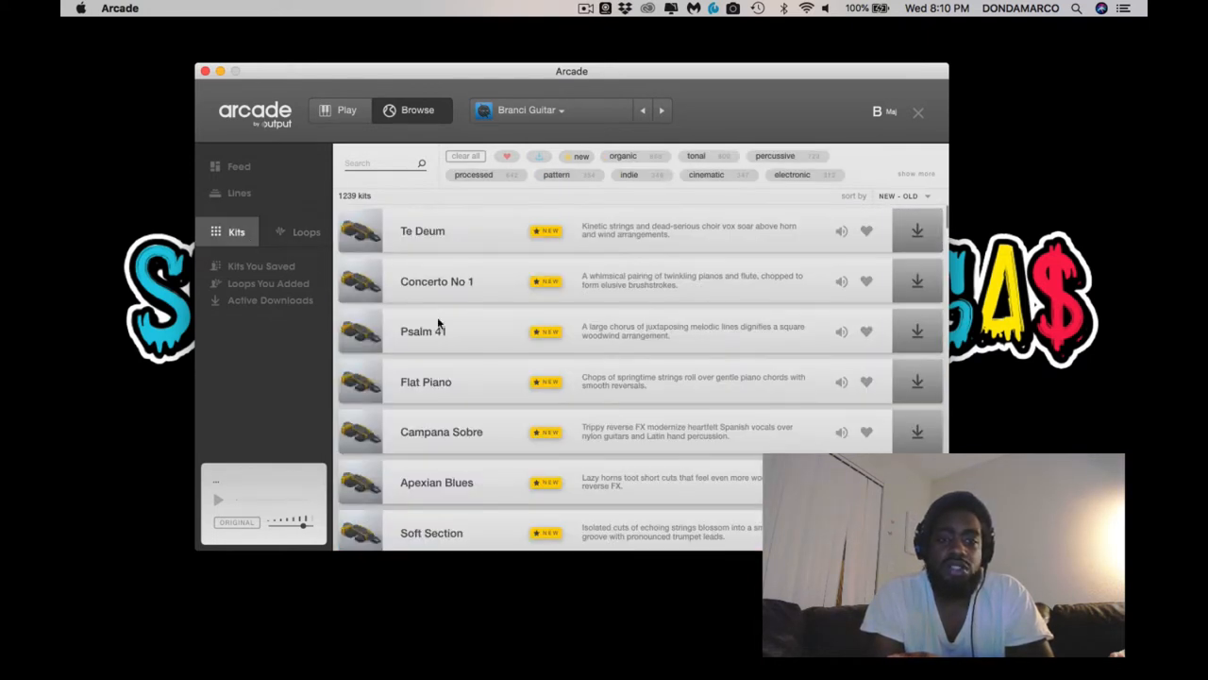
left_click(305, 231)
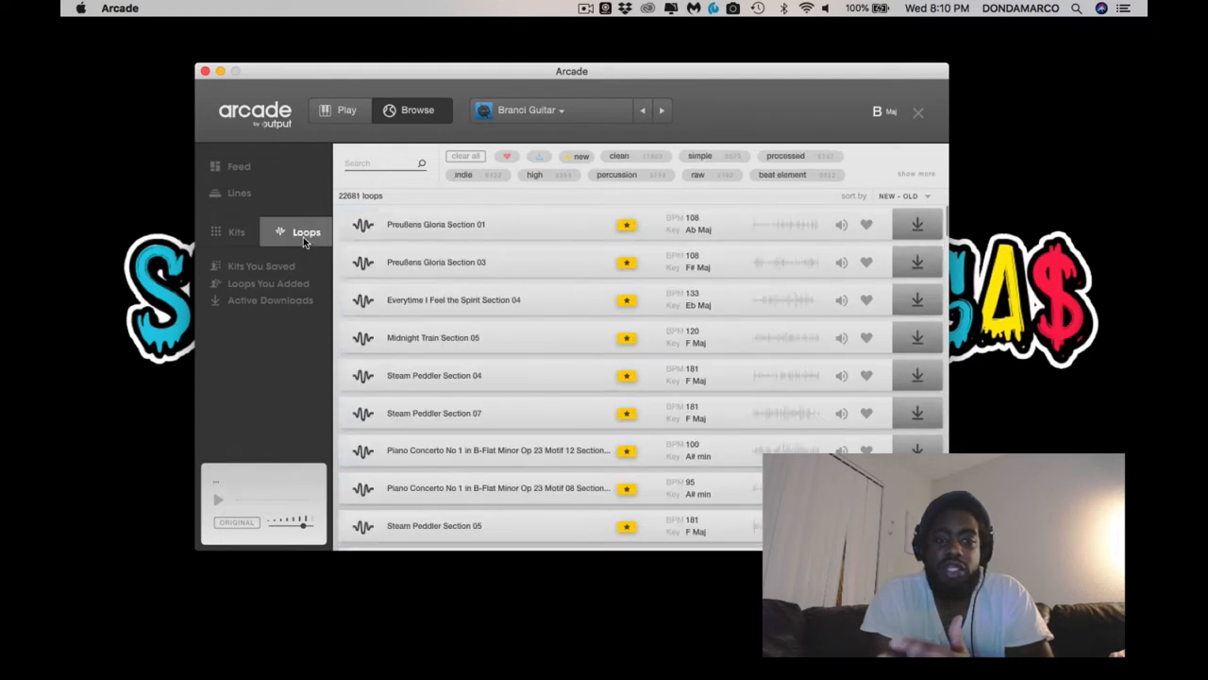
left_click(262, 265)
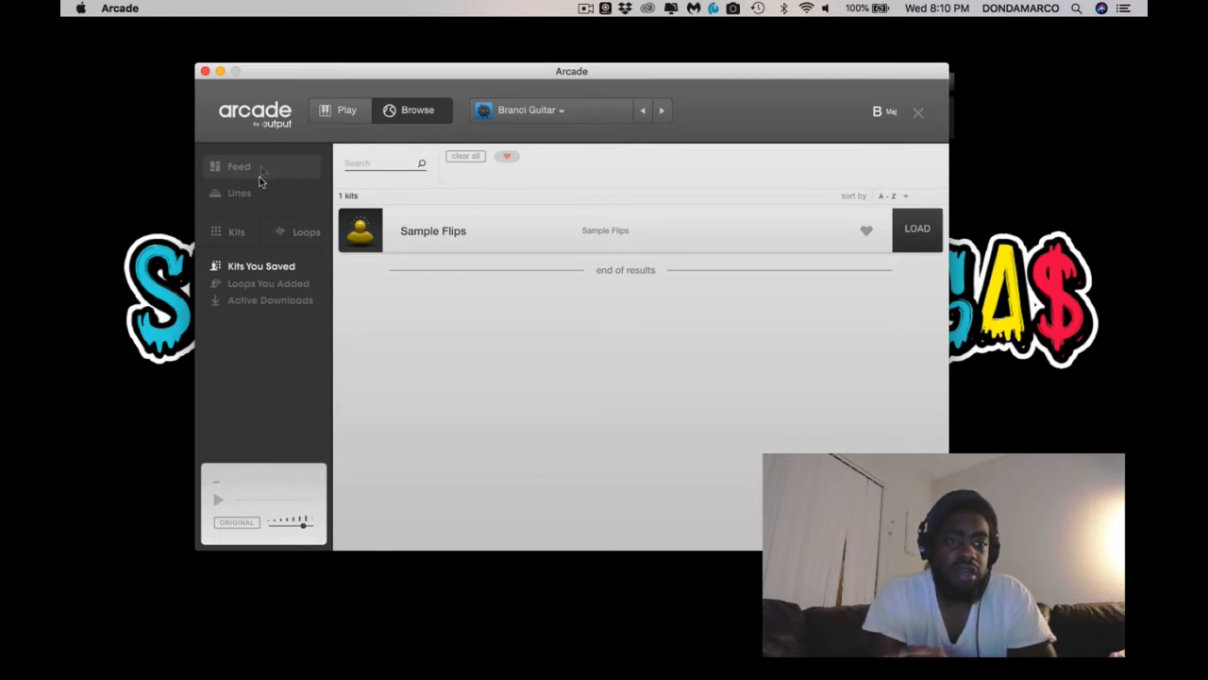
mouse_move(571, 239)
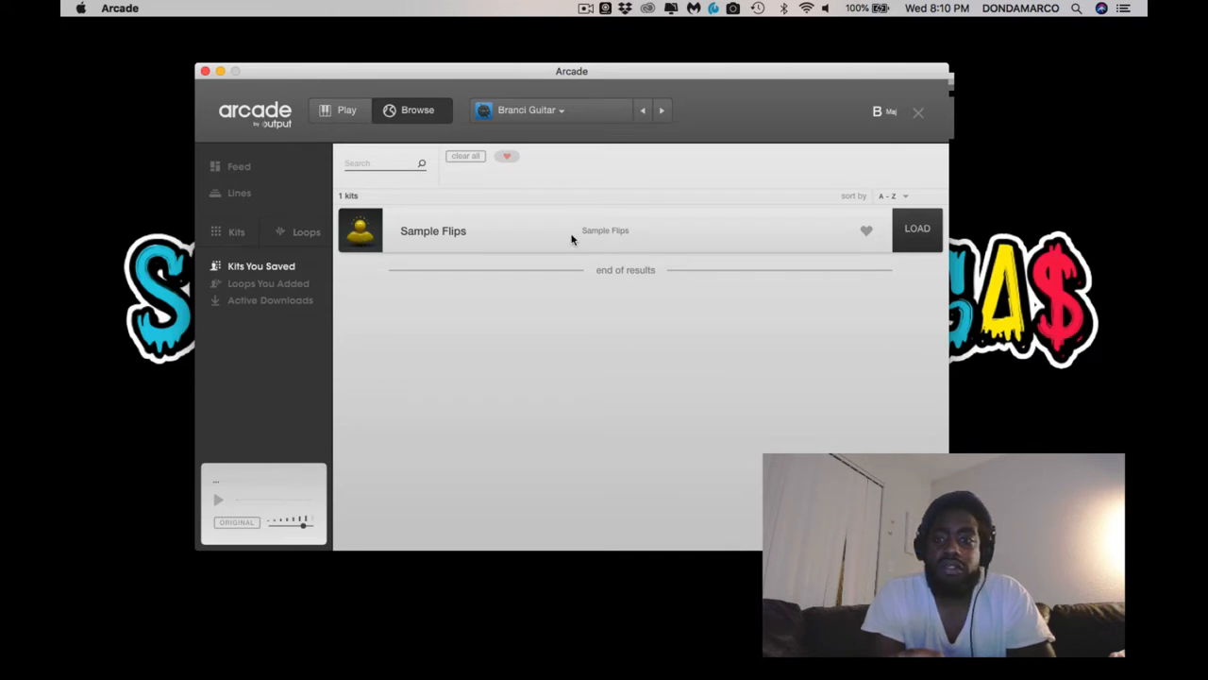
- Load the Sample Flips kit and return to its play screen
left_click(916, 228)
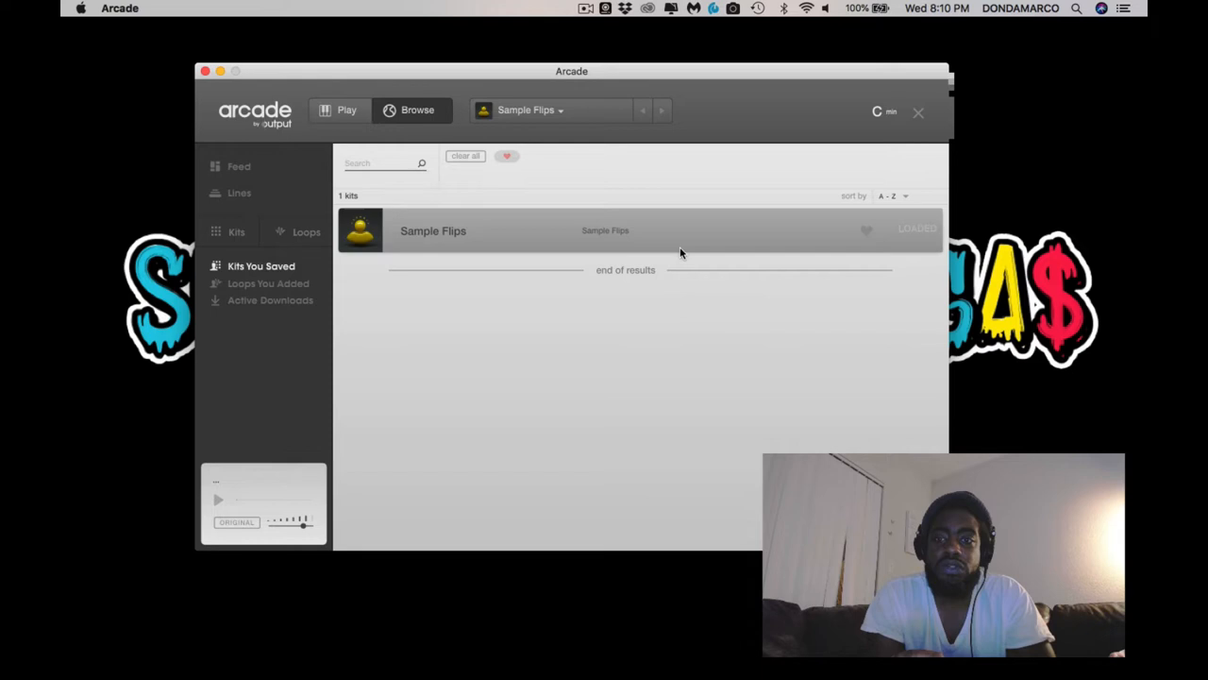
left_click(530, 109)
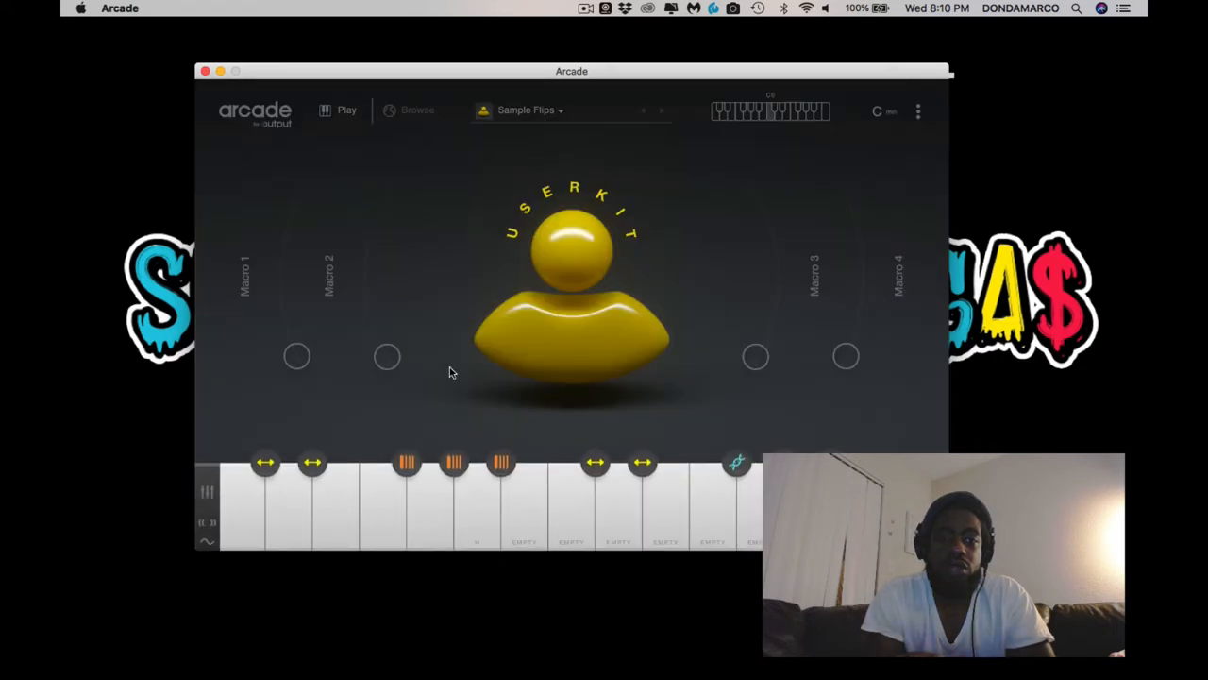
mouse_move(296, 511)
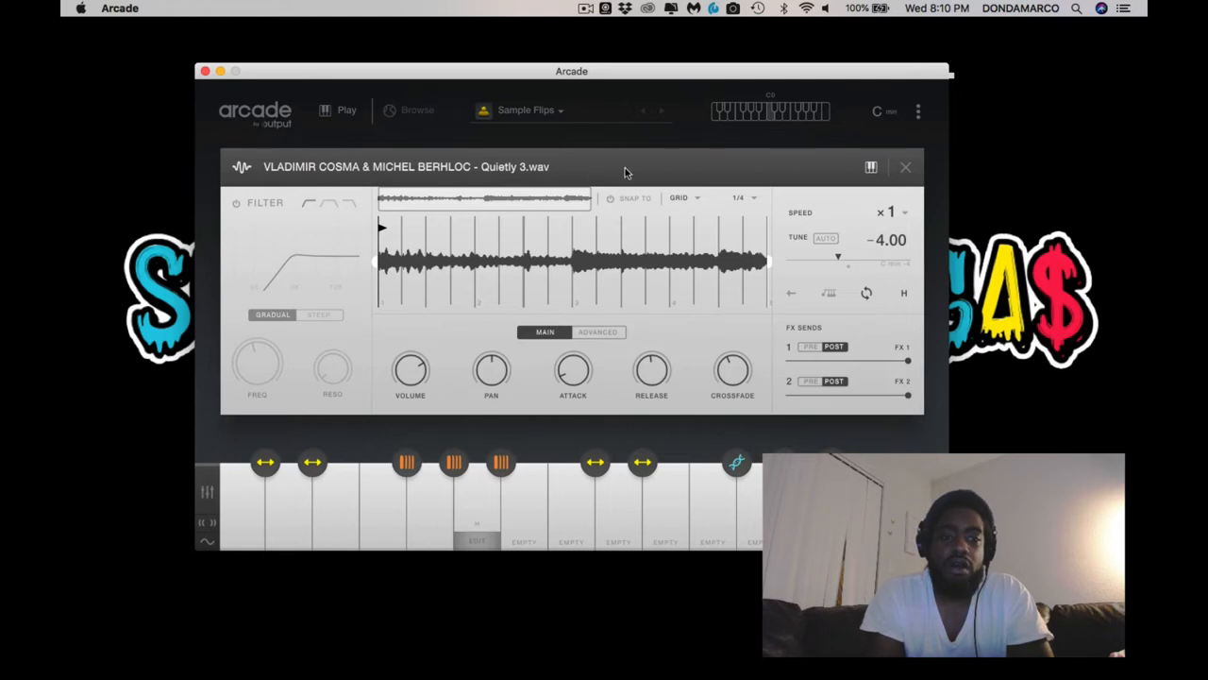
mouse_move(911, 180)
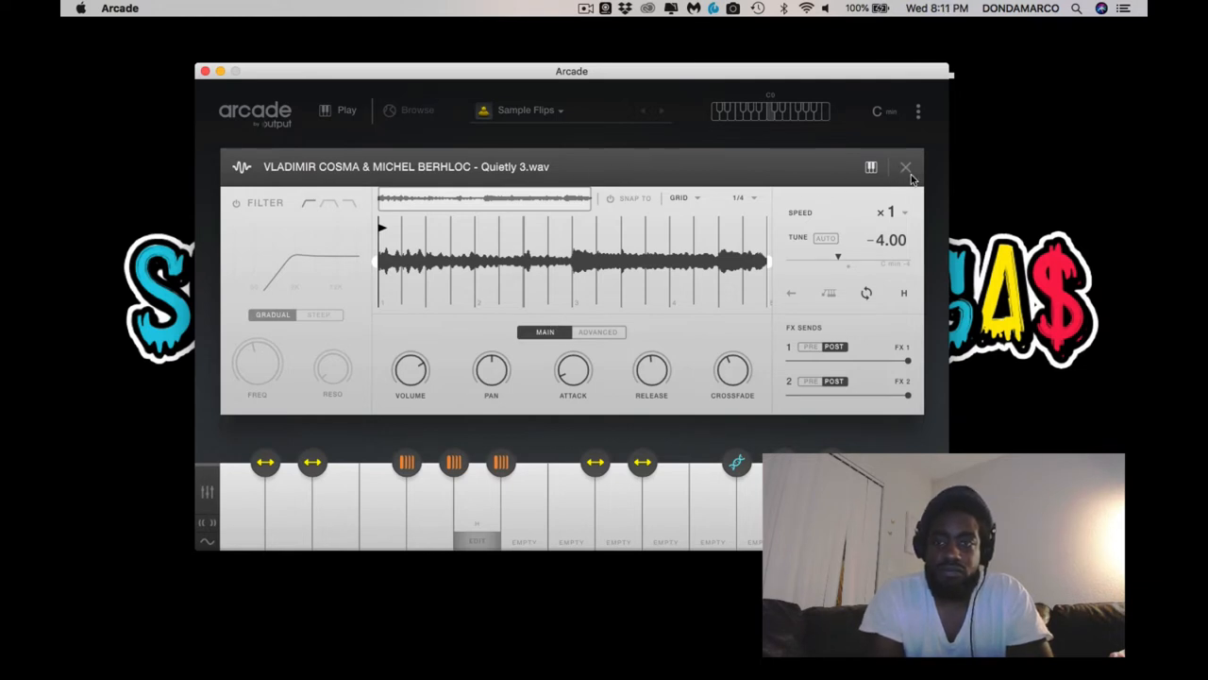
- Close the current editor and open the MGTF Transgress 77 BPM A minor loop's editor
left_click(905, 168)
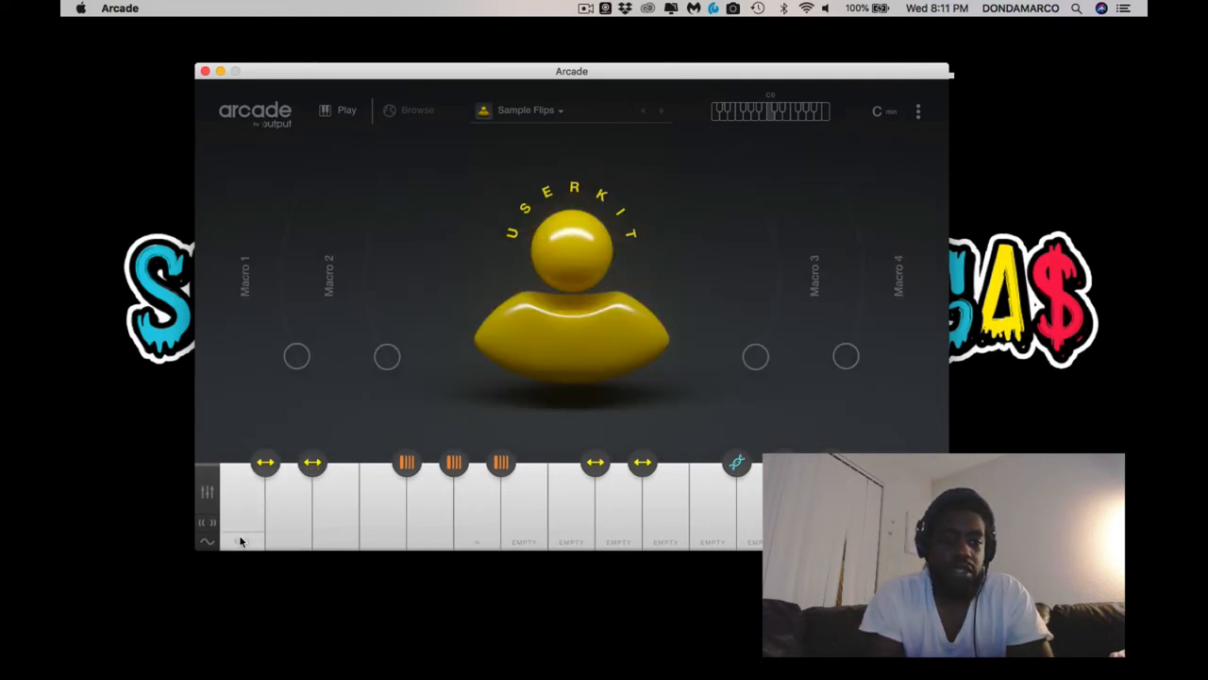
left_click(243, 539)
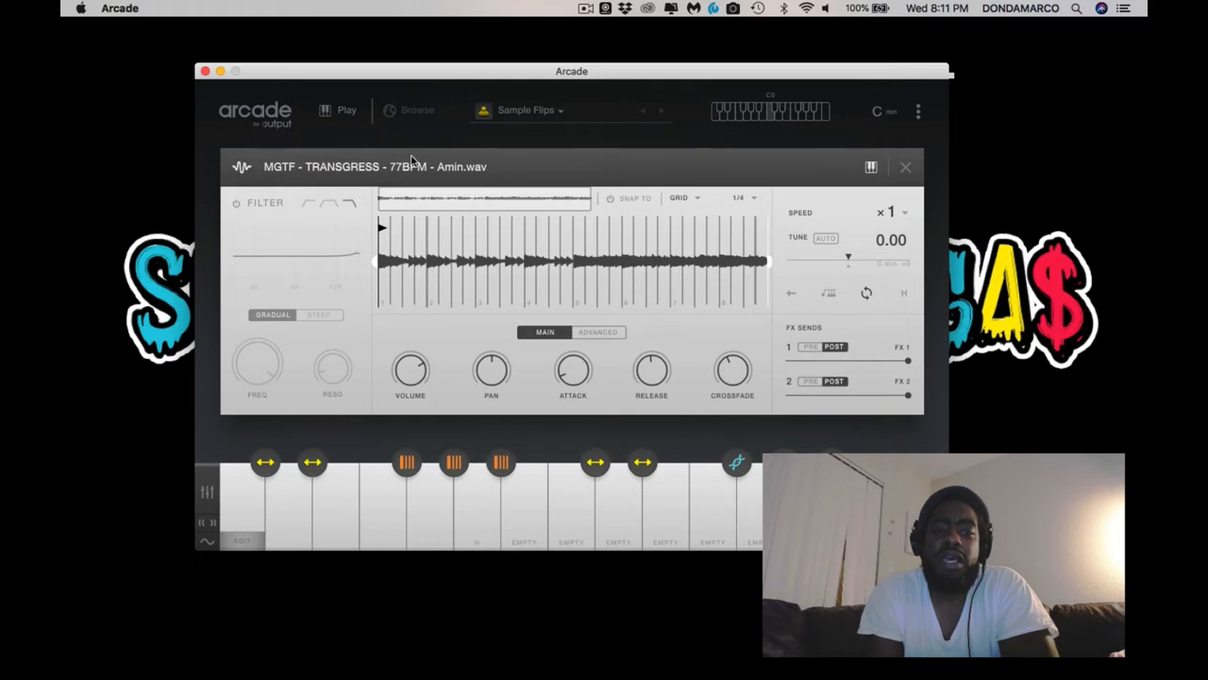
mouse_move(477, 146)
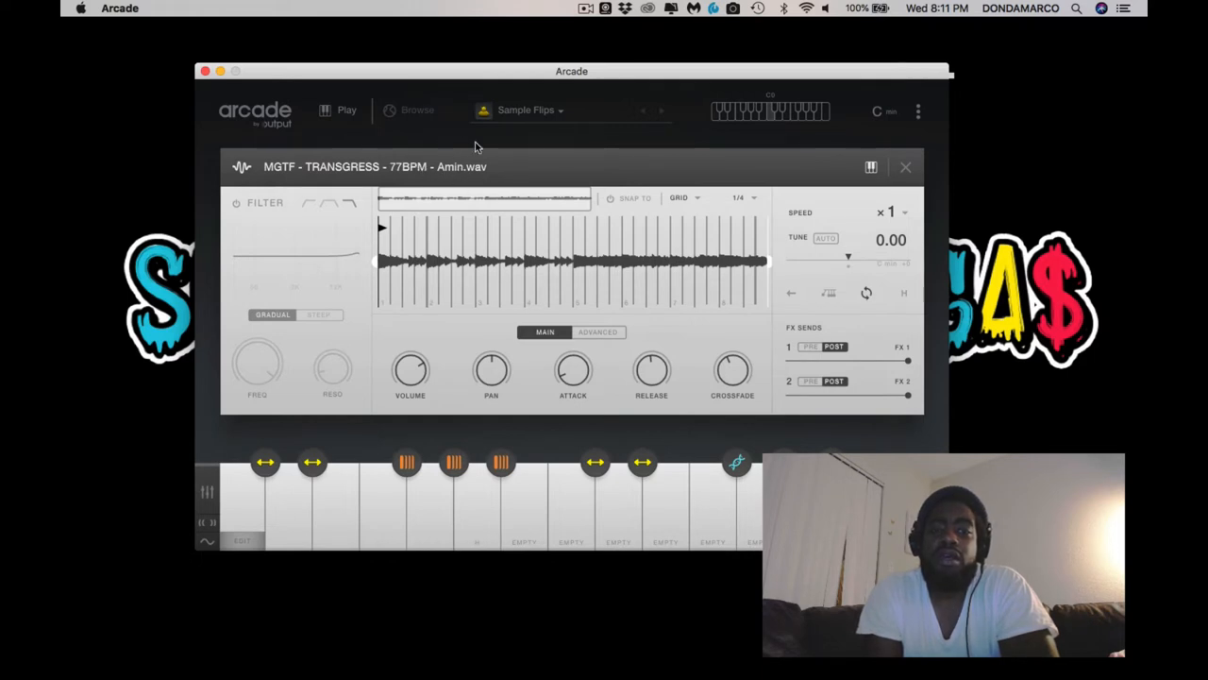
mouse_move(444, 170)
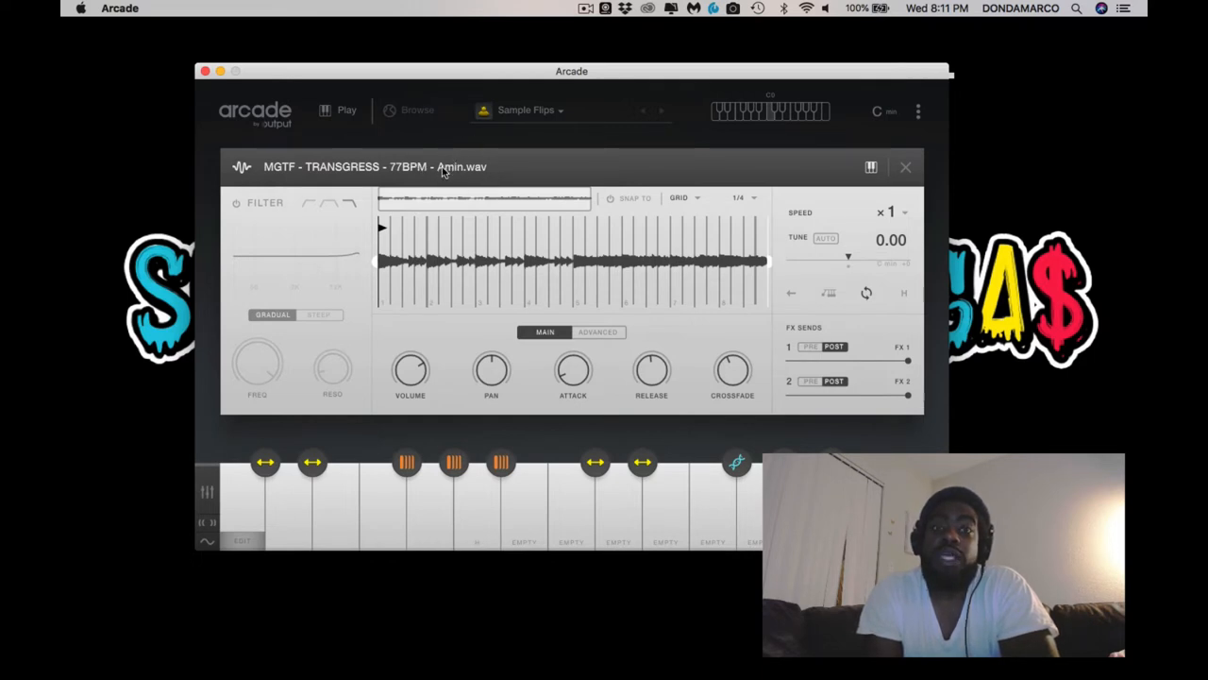
mouse_move(418, 185)
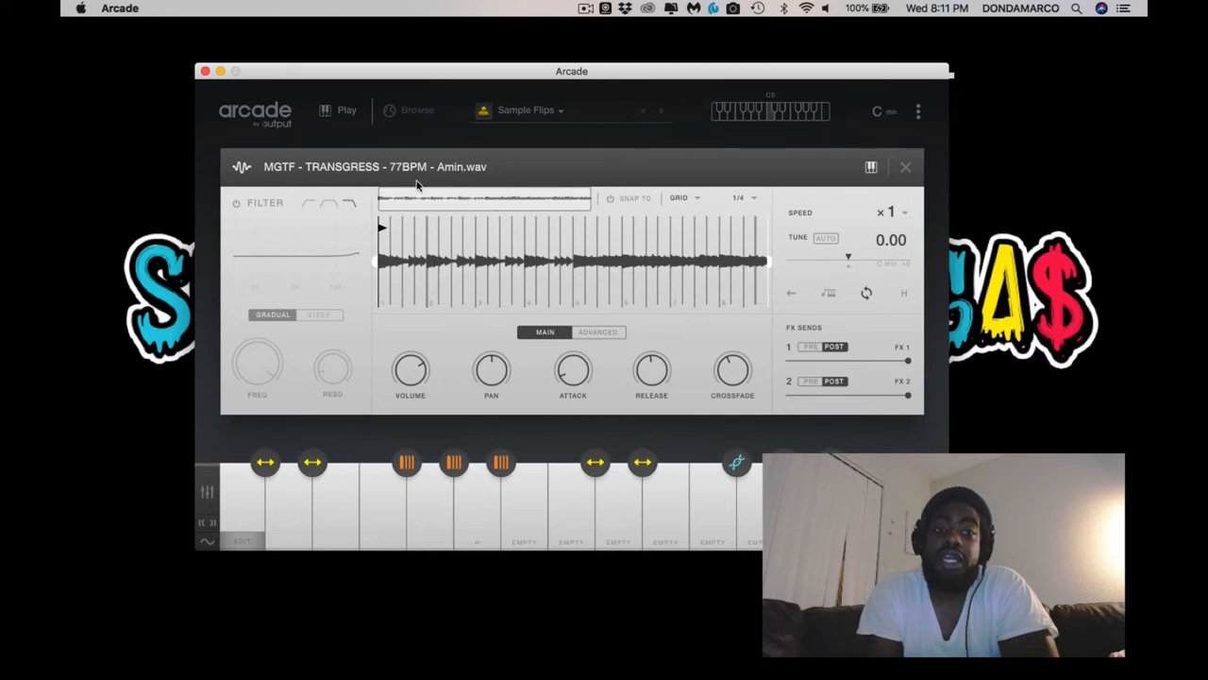
mouse_move(291, 266)
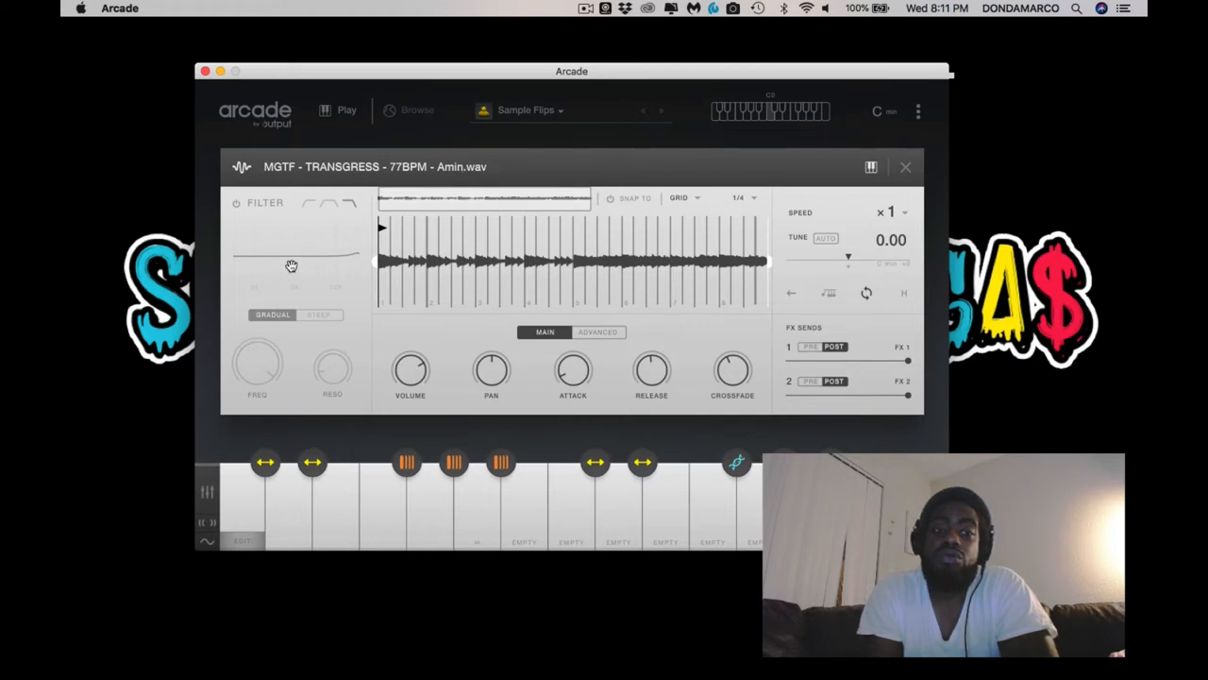
mouse_move(475, 389)
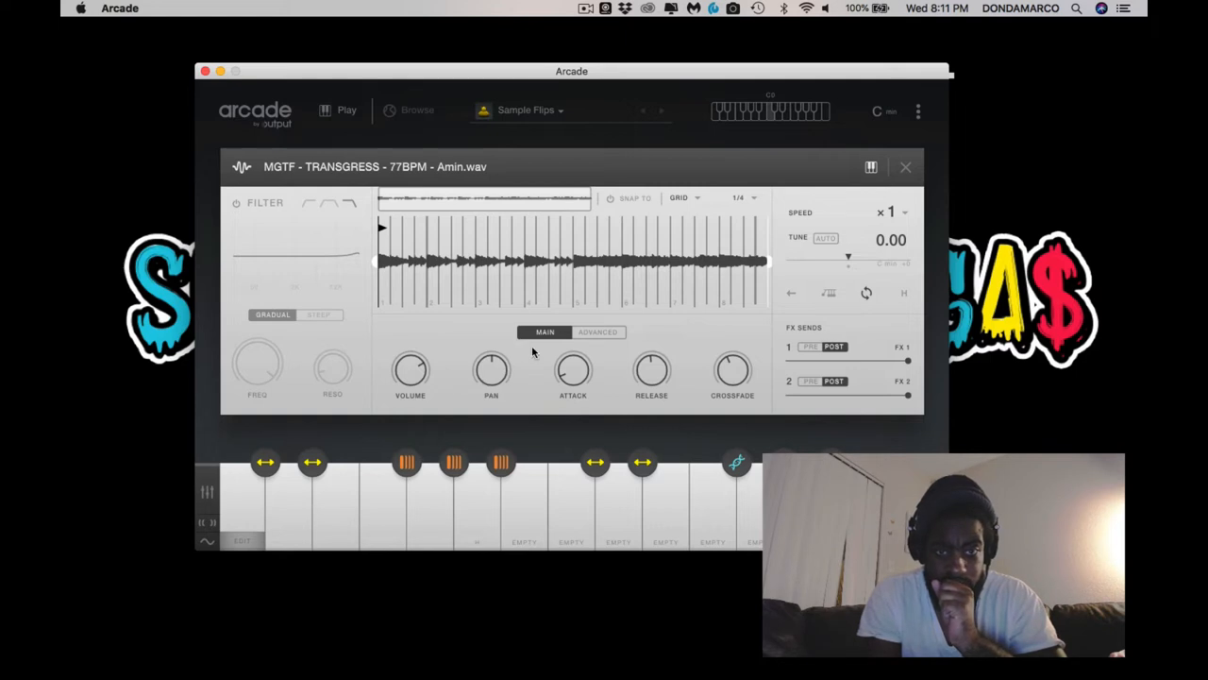
- View the Transgress loop's Advanced settings and keep its key at C Maj / A min
left_click(598, 331)
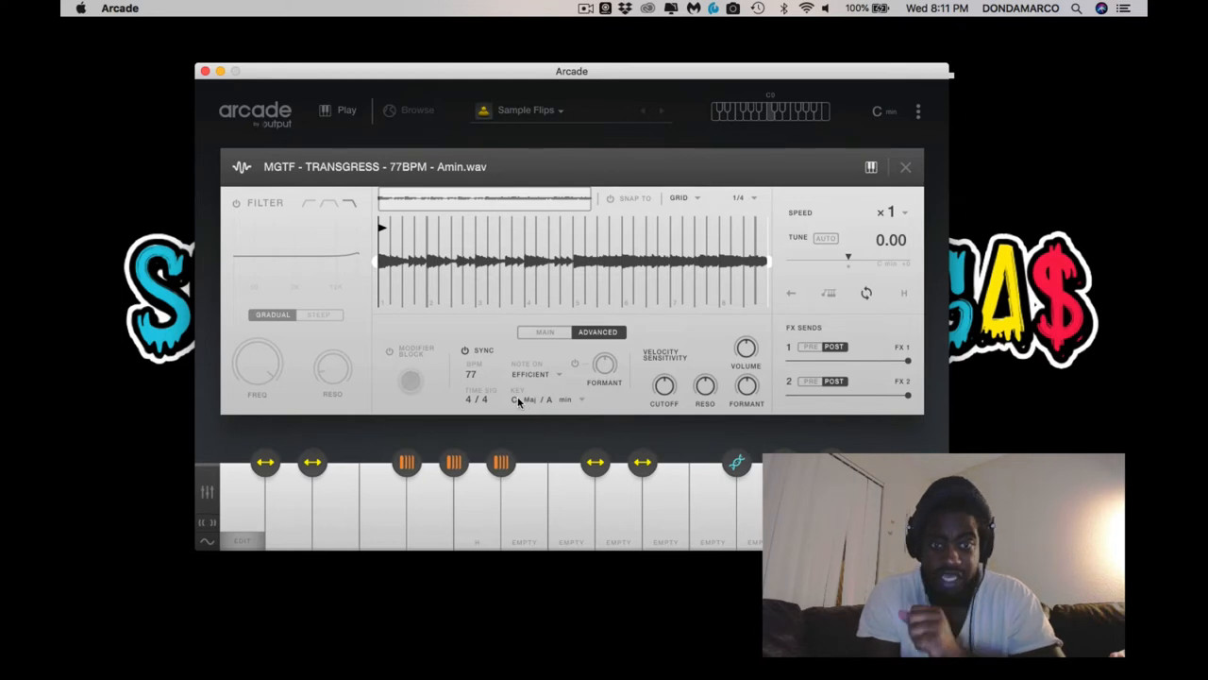
mouse_move(526, 403)
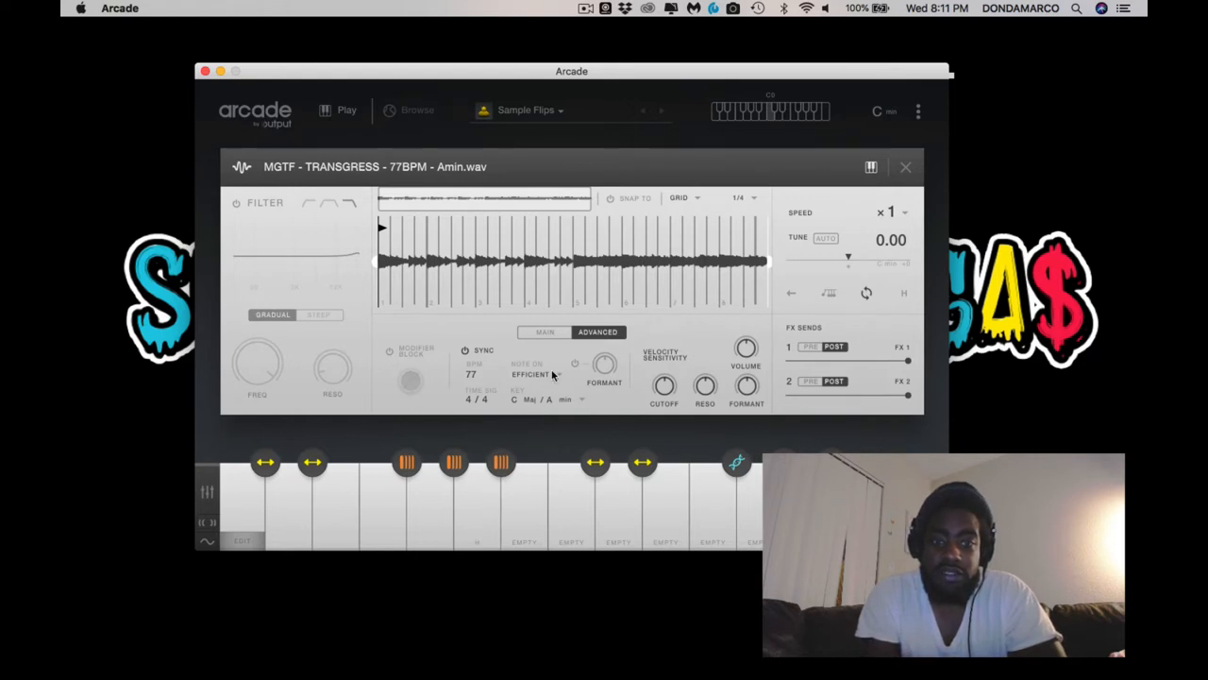
mouse_move(528, 403)
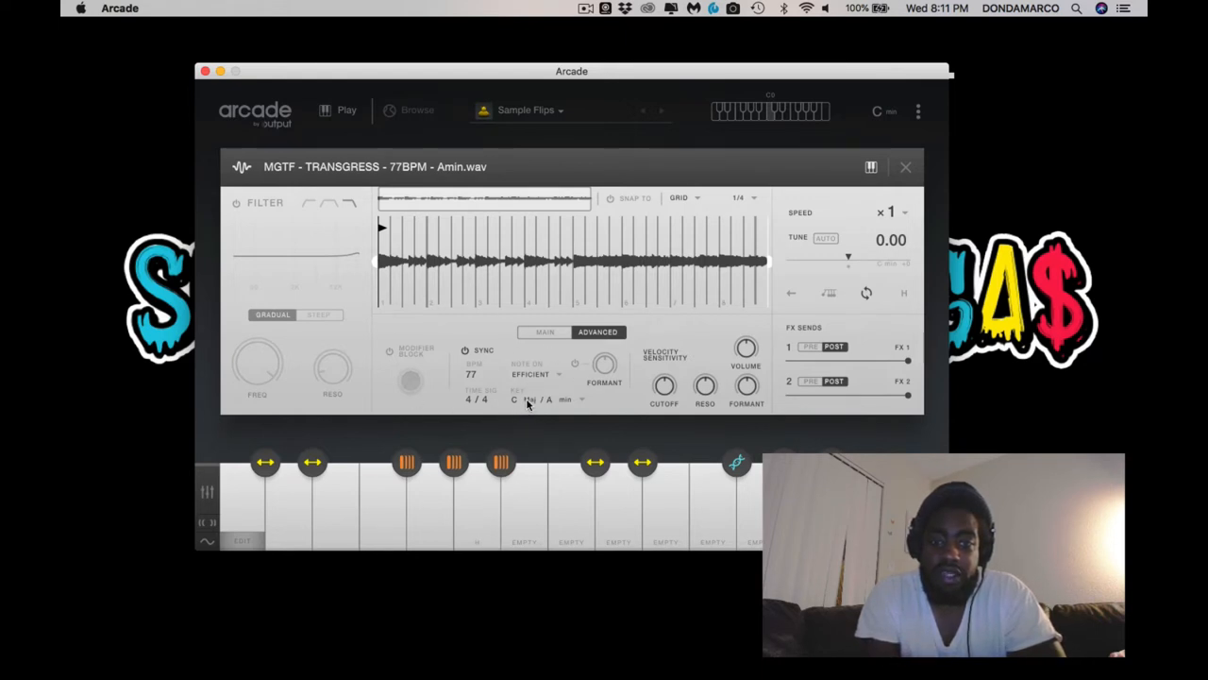
left_click(536, 398)
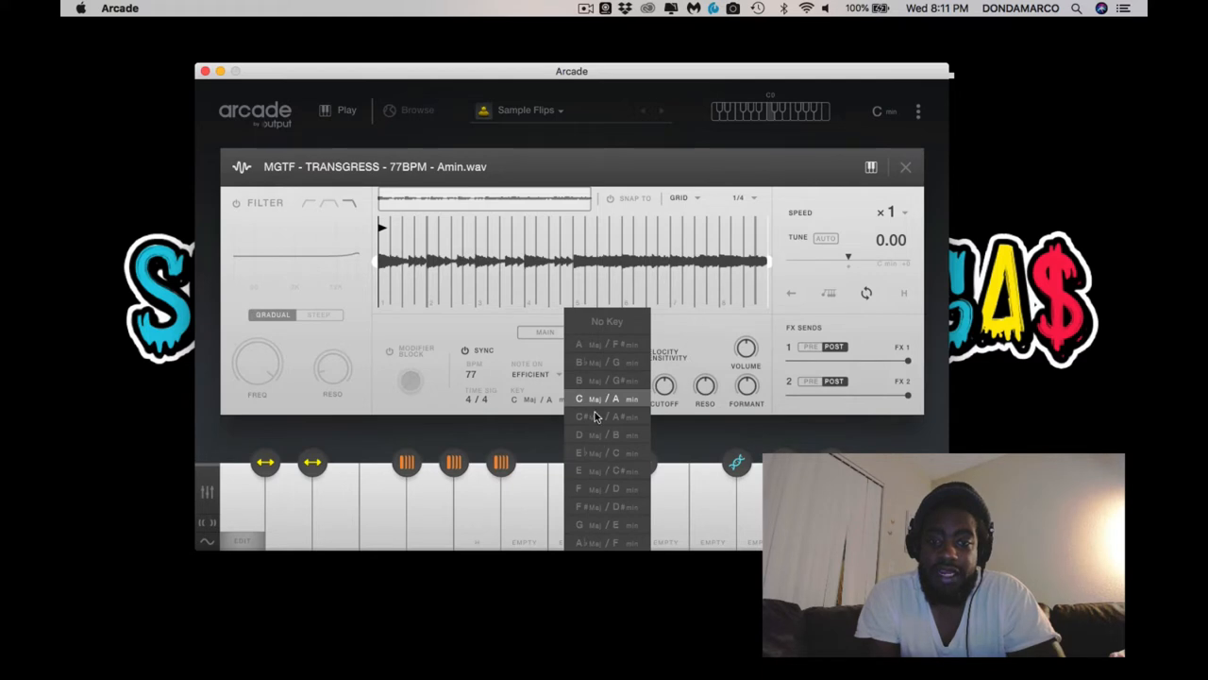
mouse_move(519, 380)
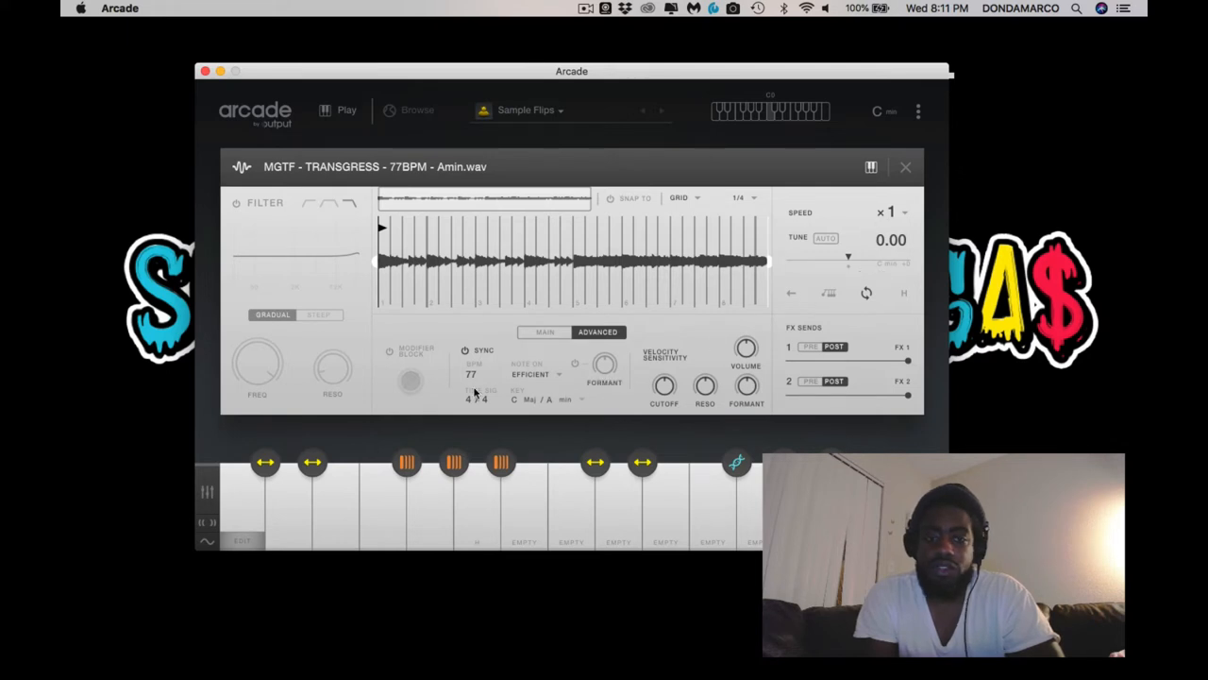
mouse_move(535, 404)
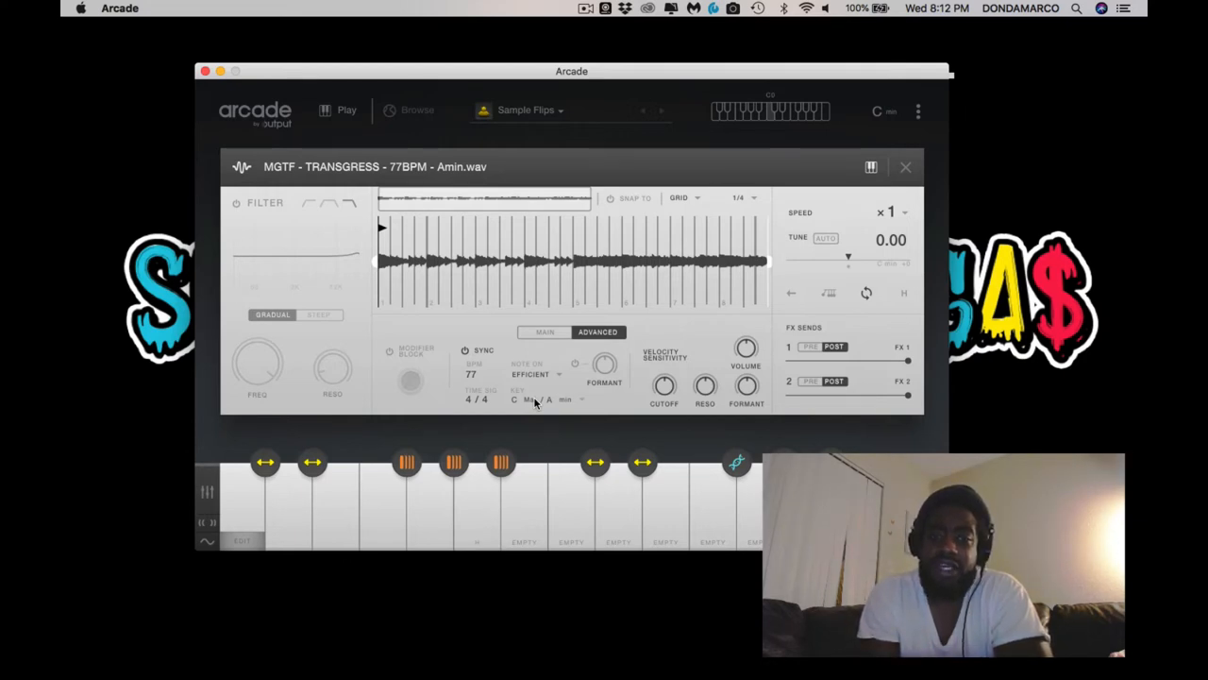
left_click(538, 399)
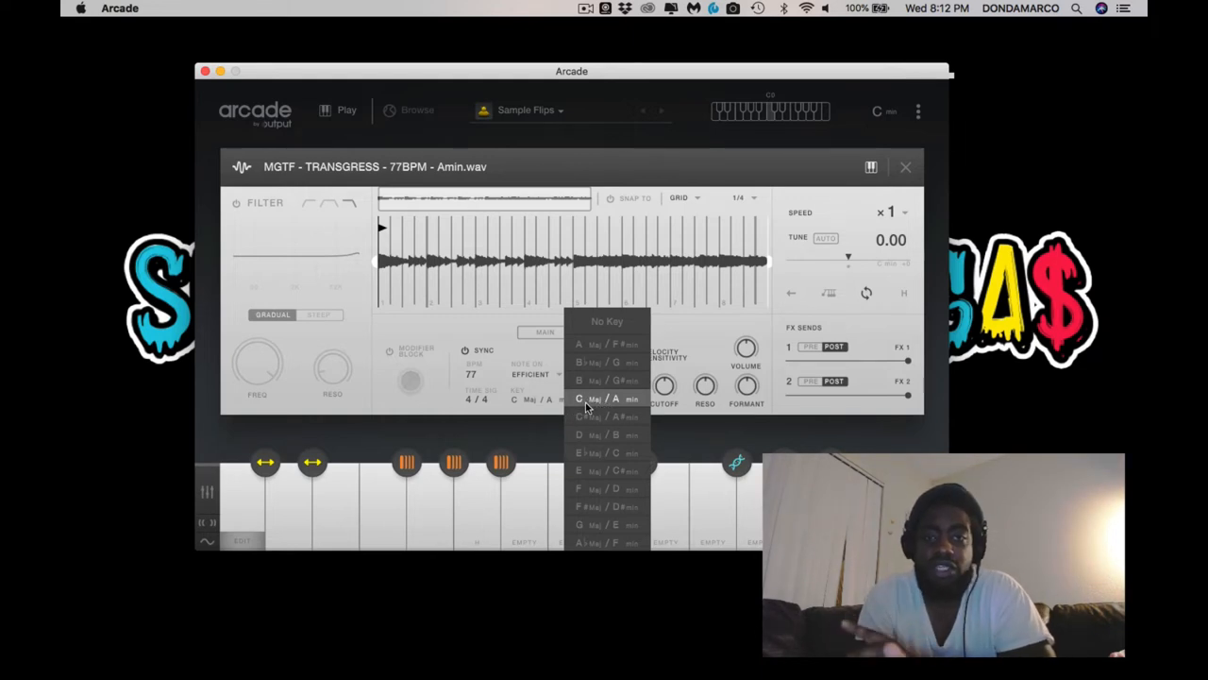
left_click(585, 398)
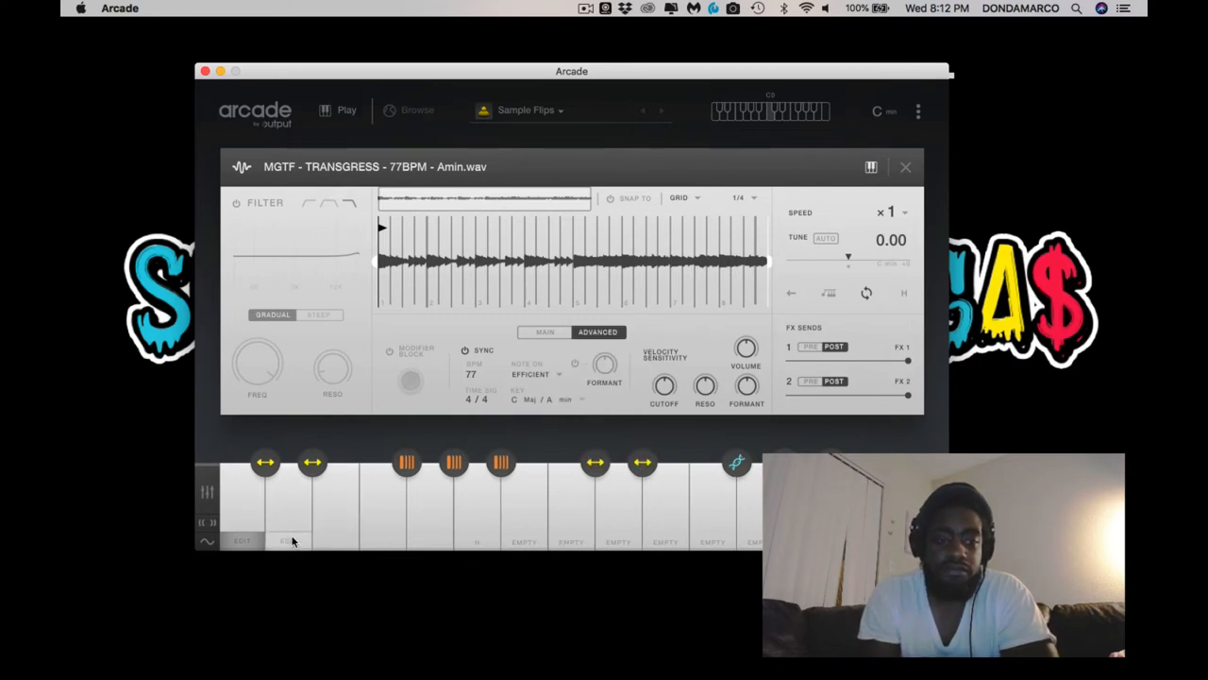
- Edit the CMP Talk Up loop and check its E♭ Maj / C min key options
left_click(289, 540)
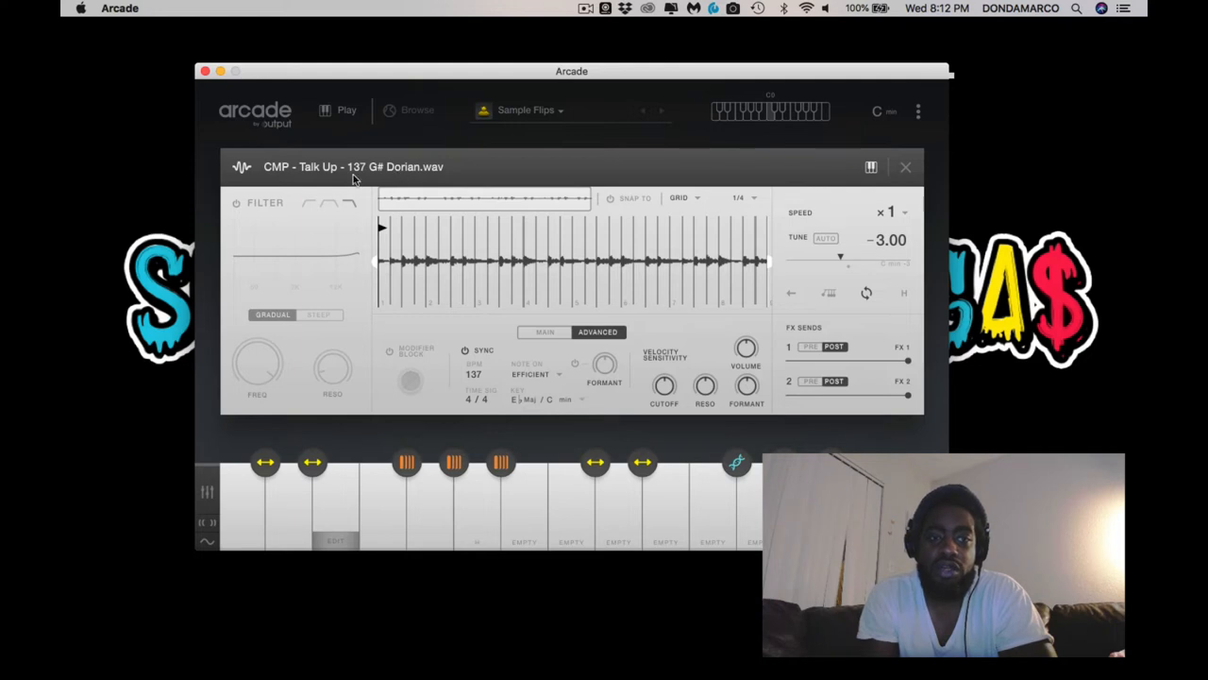
mouse_move(399, 162)
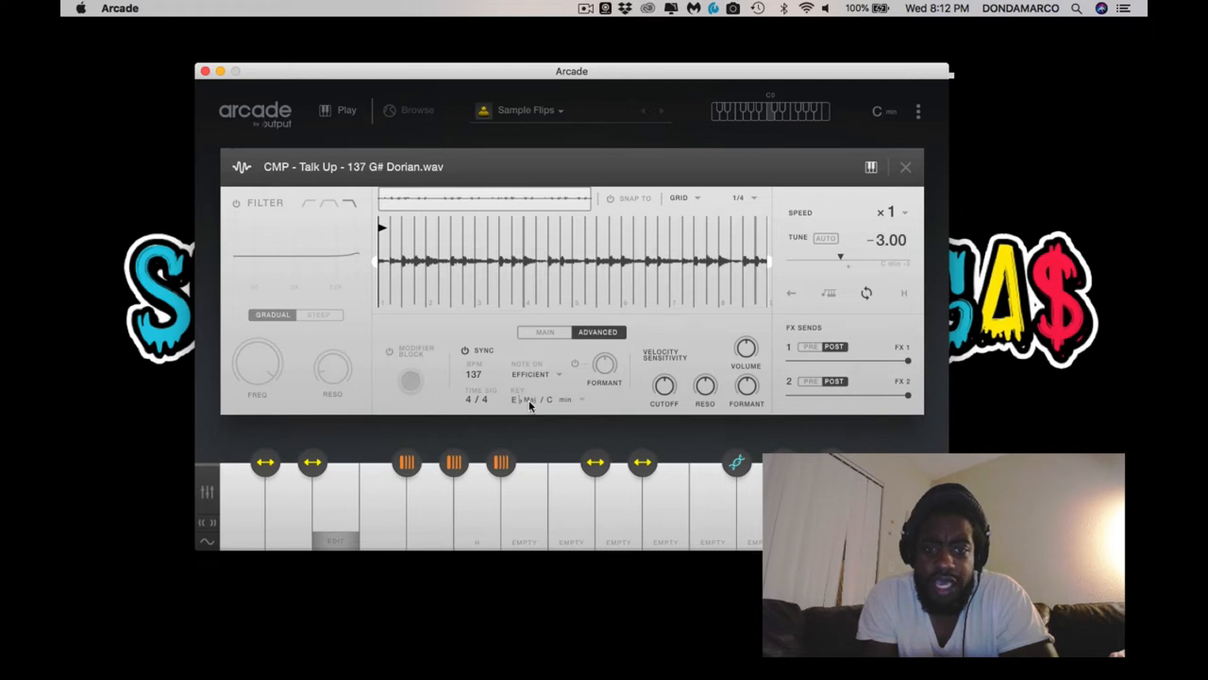
left_click(538, 398)
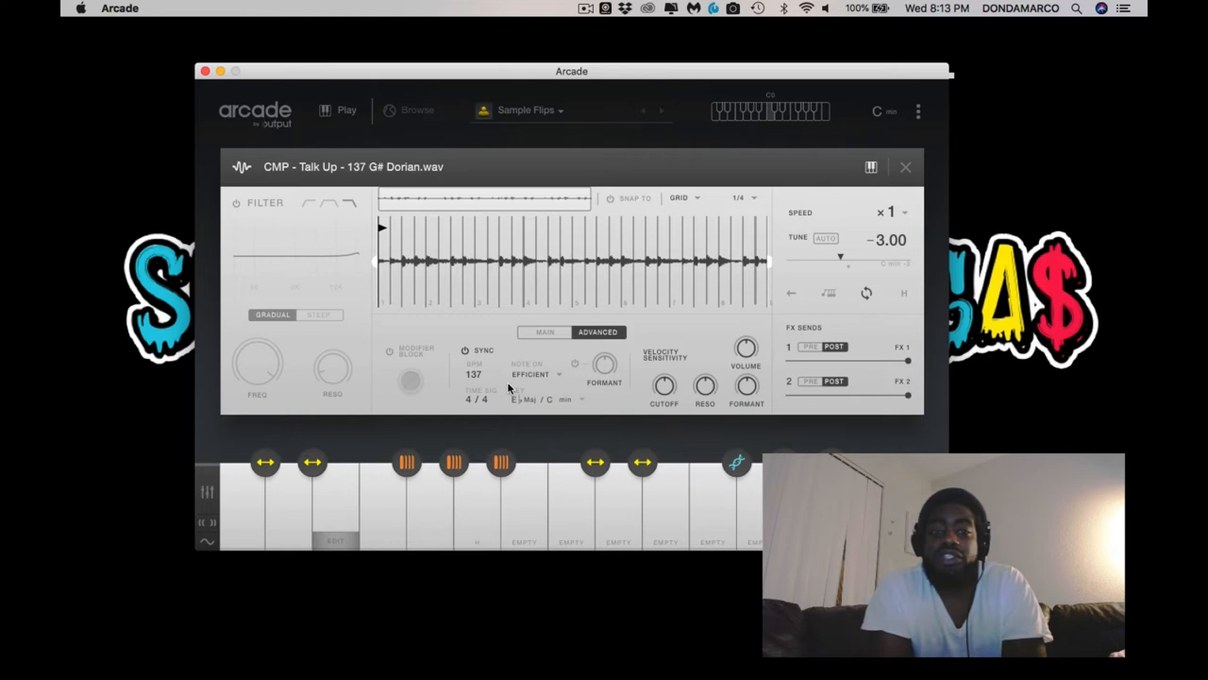
mouse_move(537, 407)
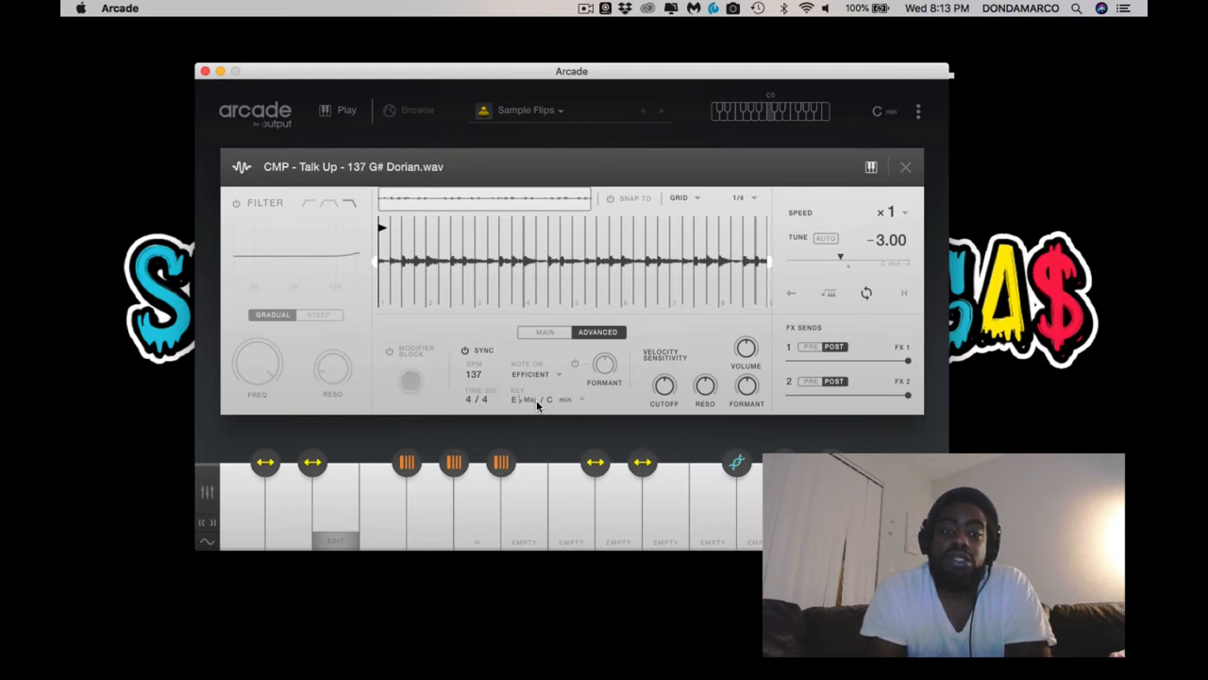
left_click(546, 399)
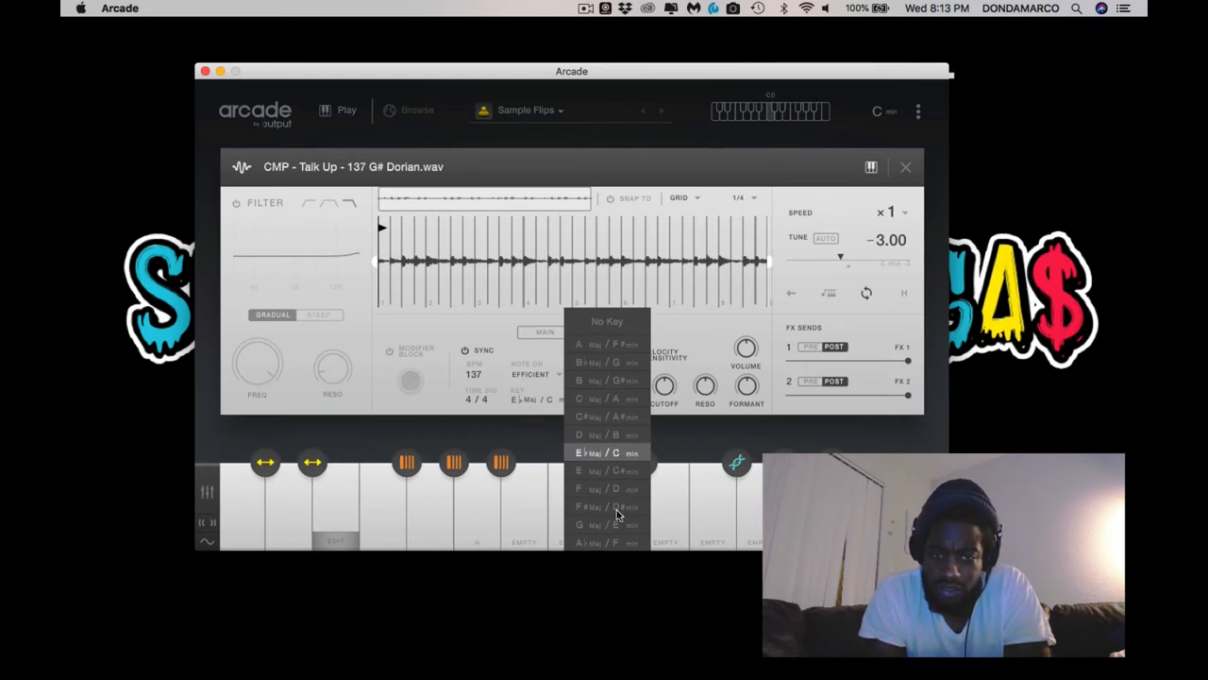
mouse_move(619, 536)
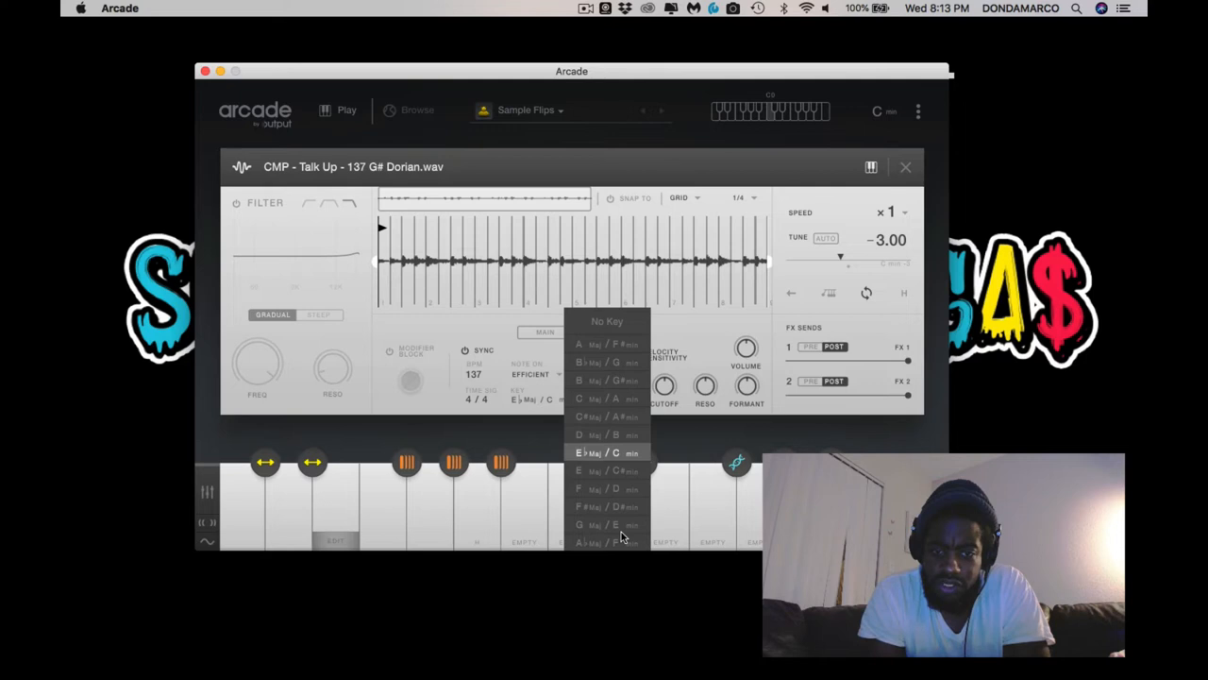
mouse_move(587, 462)
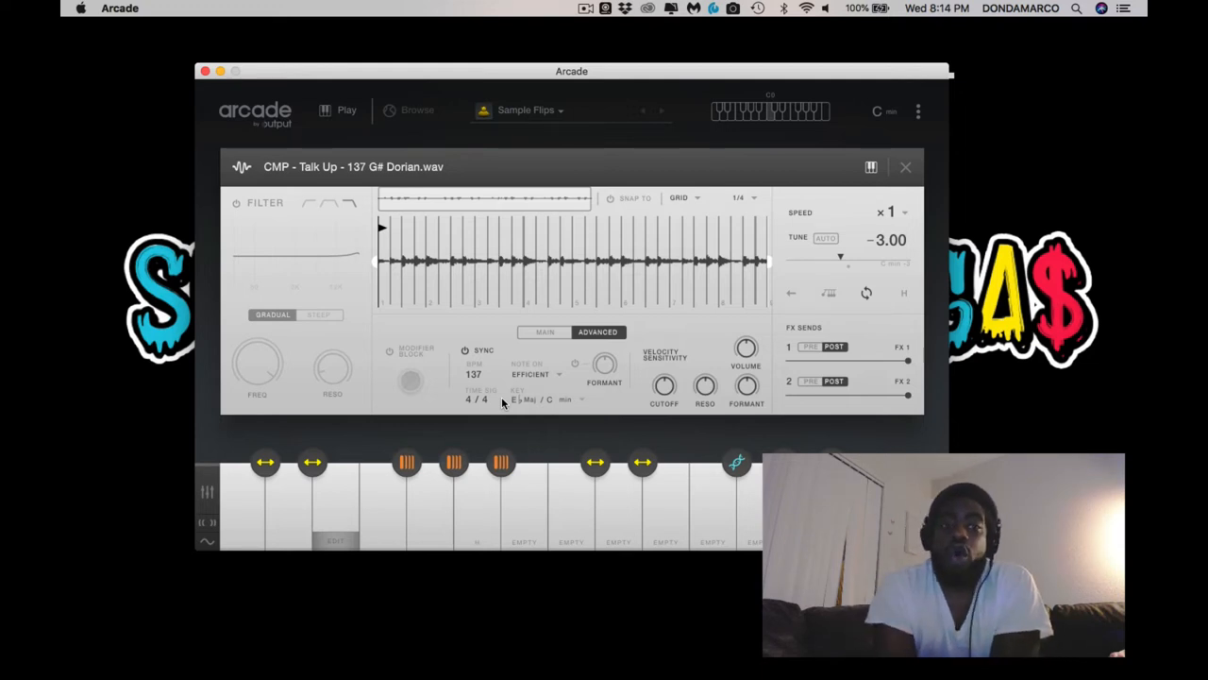
mouse_move(563, 420)
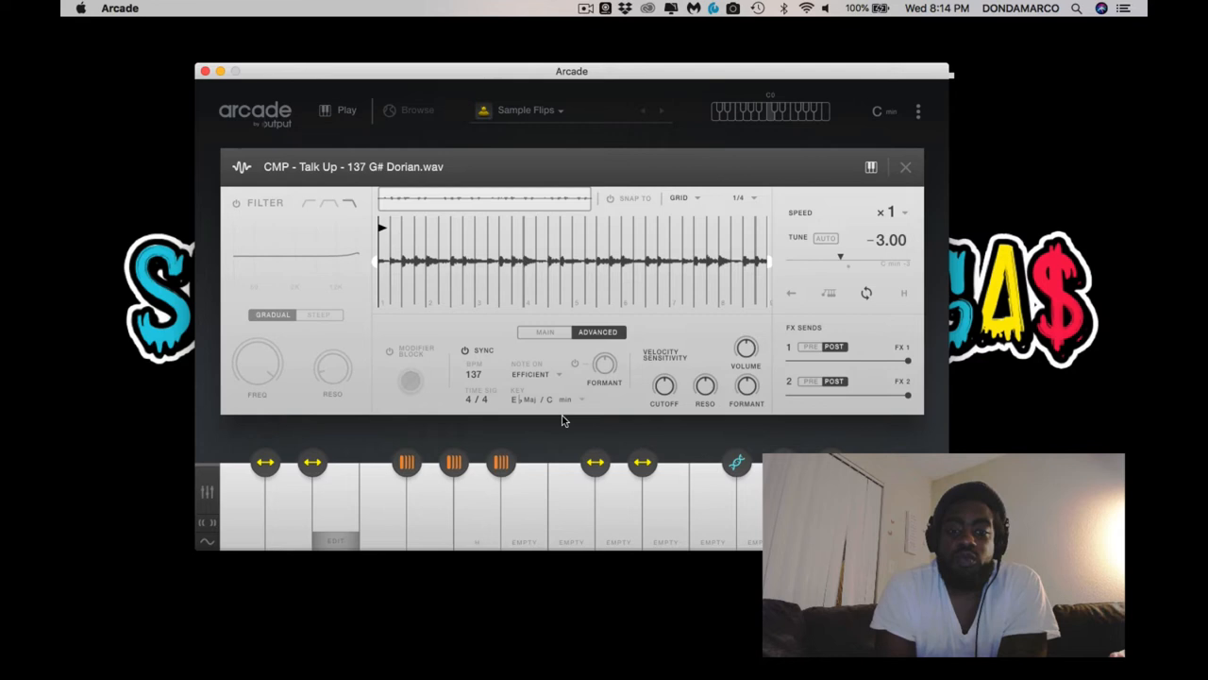
mouse_move(540, 407)
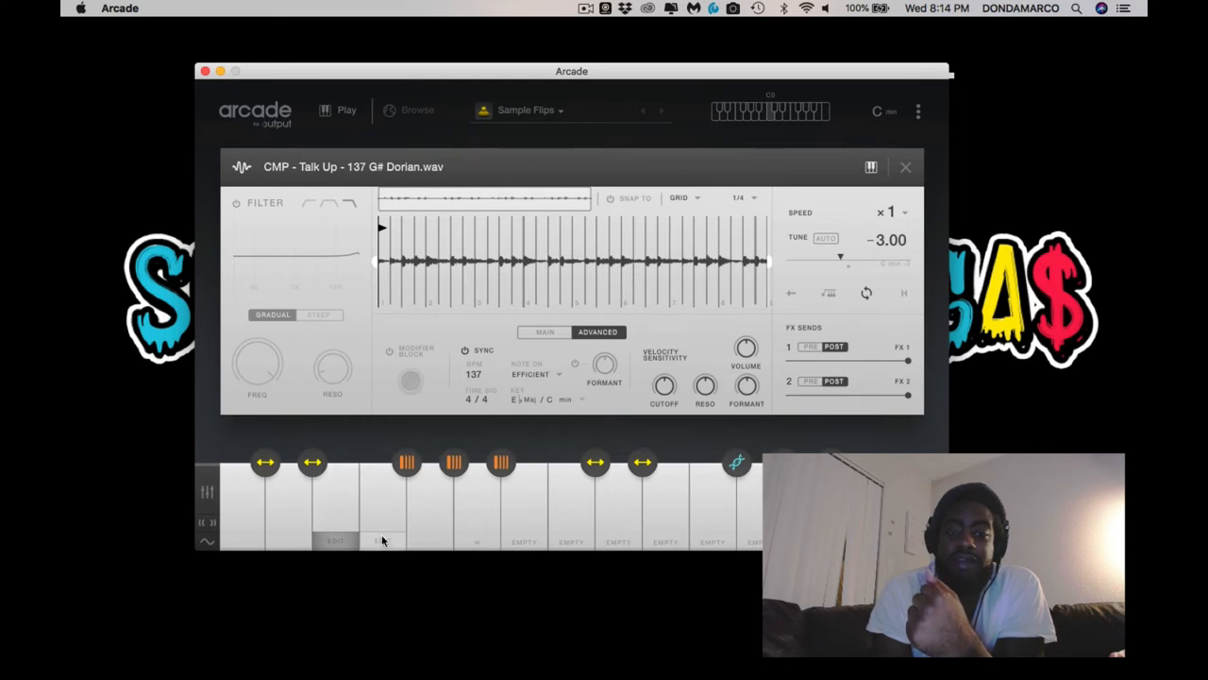
- Move past the Ops sample to the 01 Melodic Loop Full Cmin 85 BPM loop's Advanced settings
left_click(382, 540)
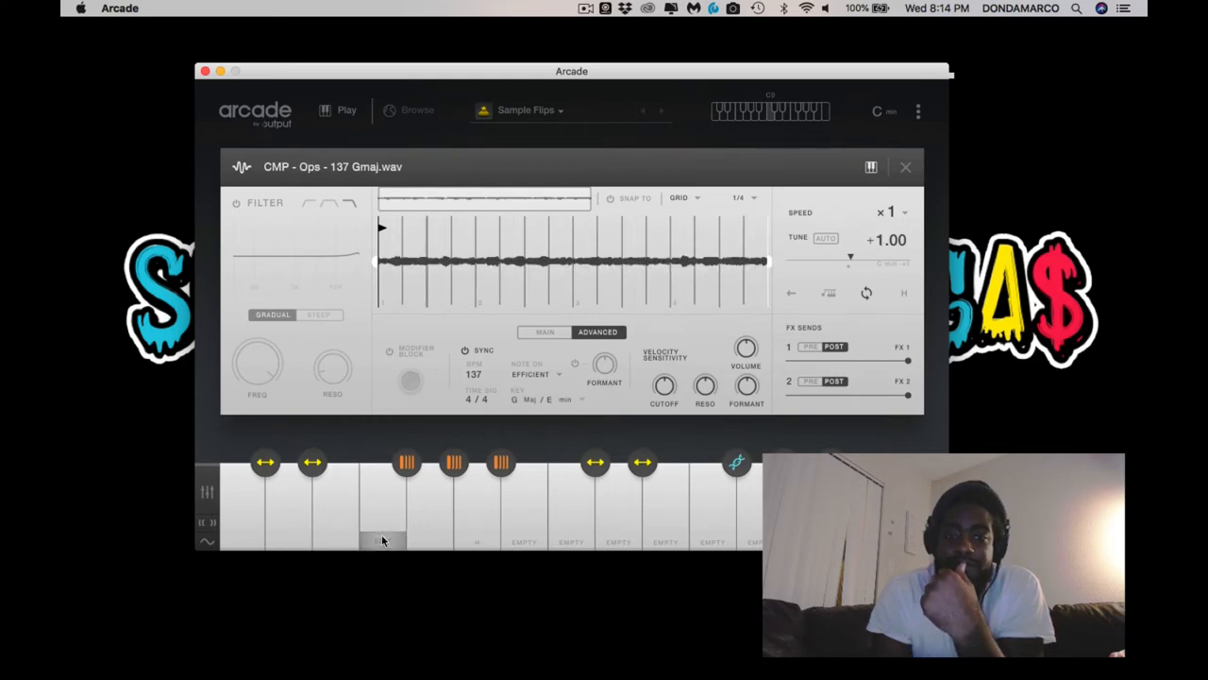
left_click(429, 541)
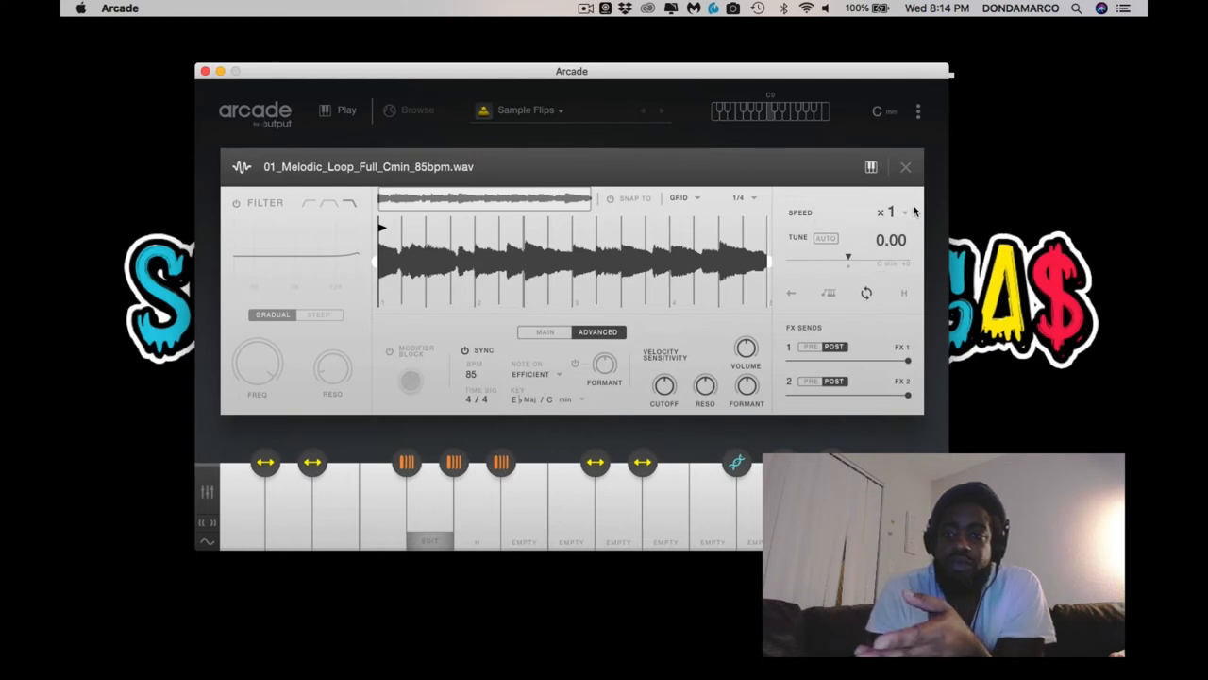
left_click(891, 211)
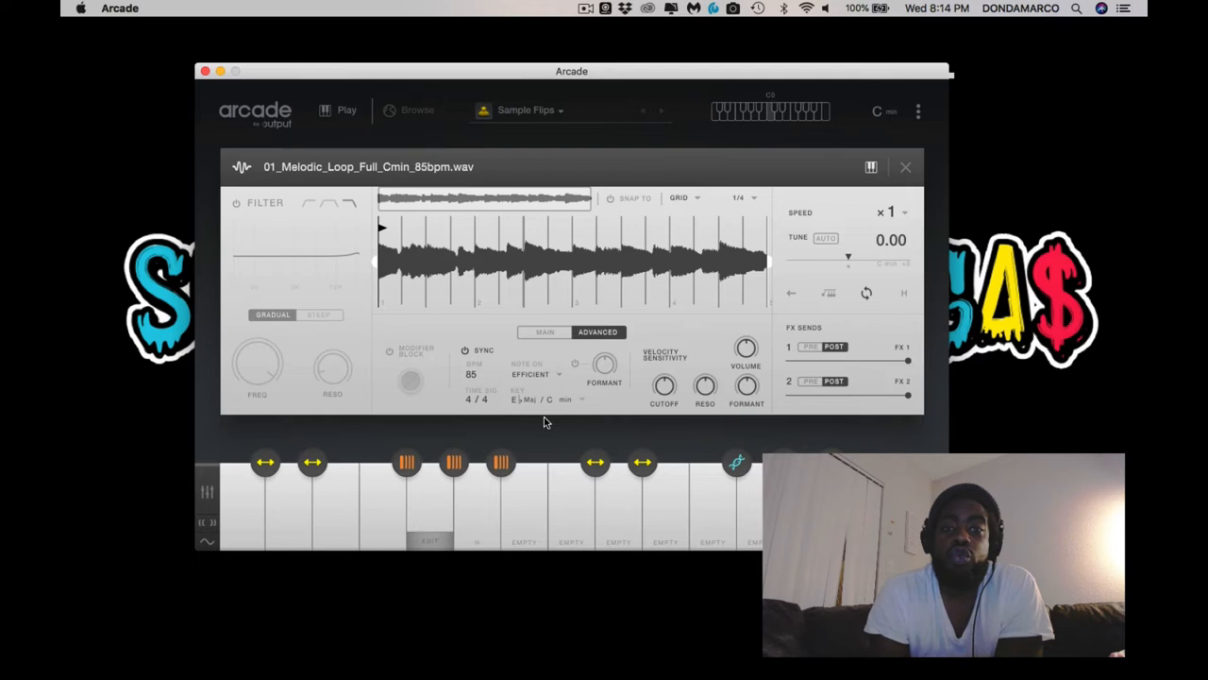
mouse_move(543, 404)
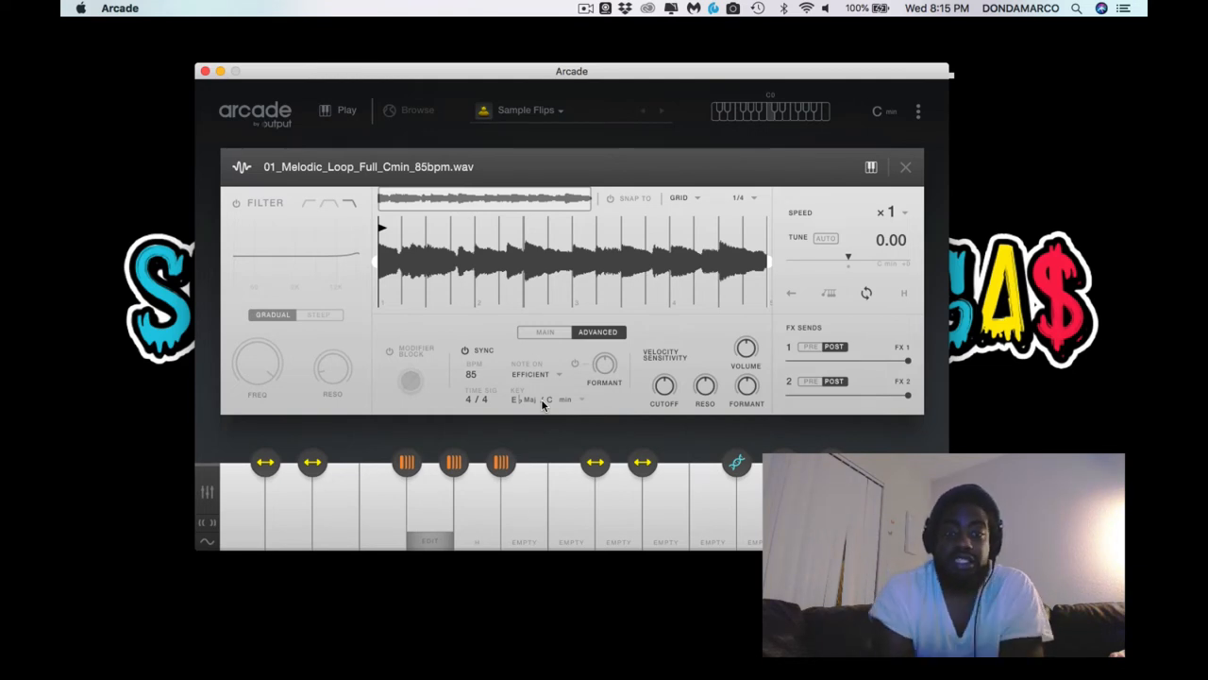
mouse_move(542, 476)
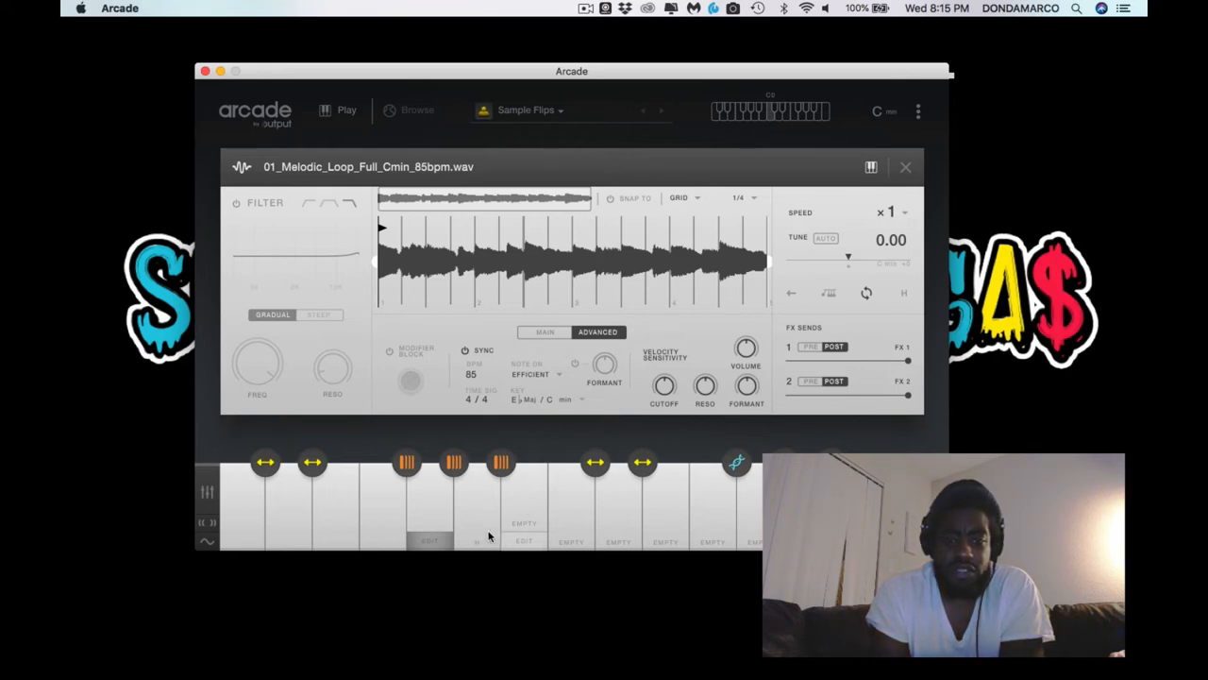
- Close the melodic loop editor, inspect the Quietly 3 loop on key H, then close it
left_click(906, 167)
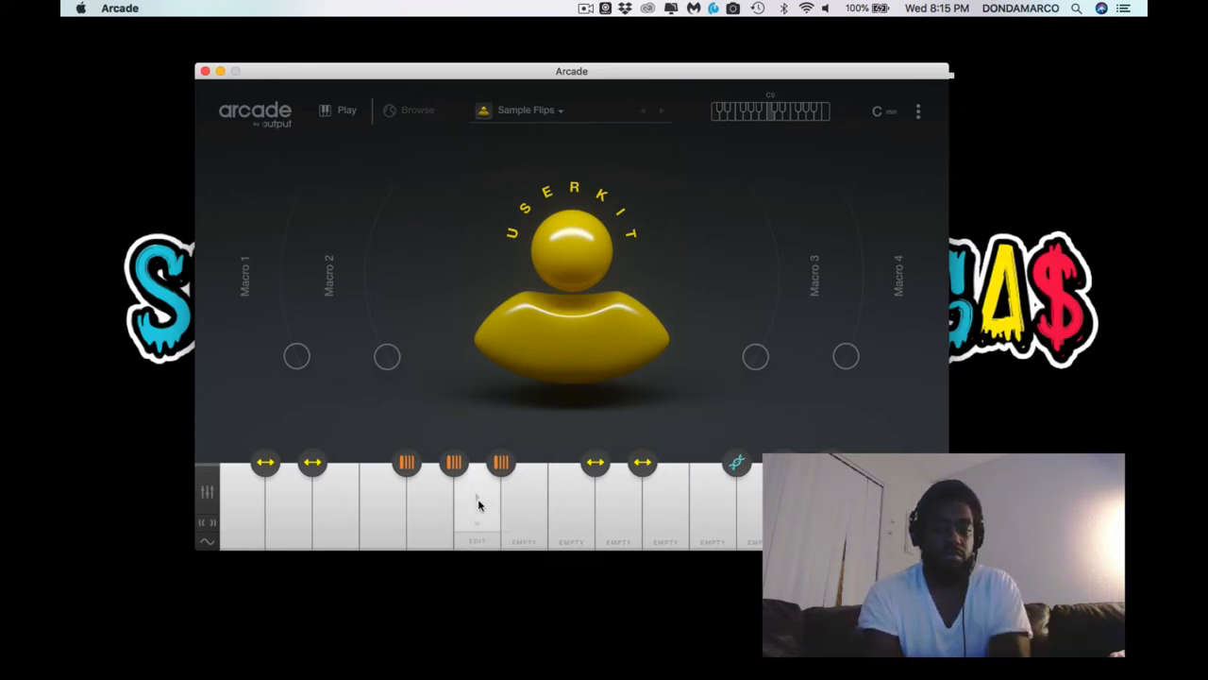
left_click(477, 538)
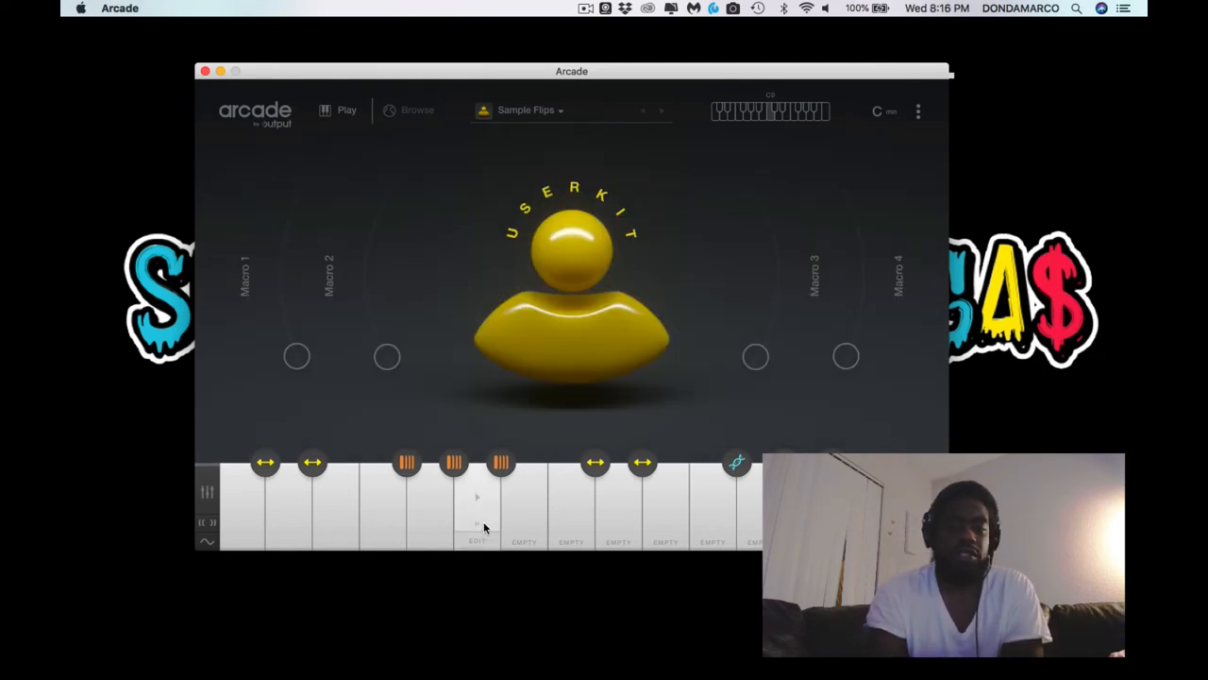
left_click(476, 501)
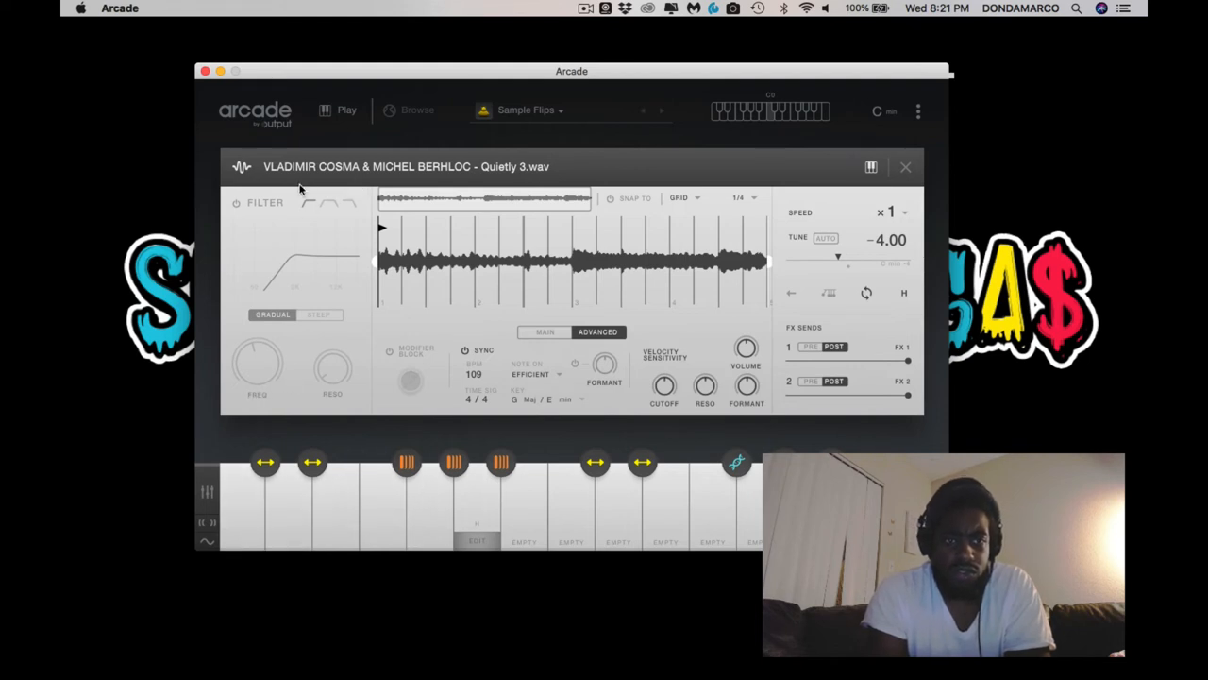
left_click(905, 167)
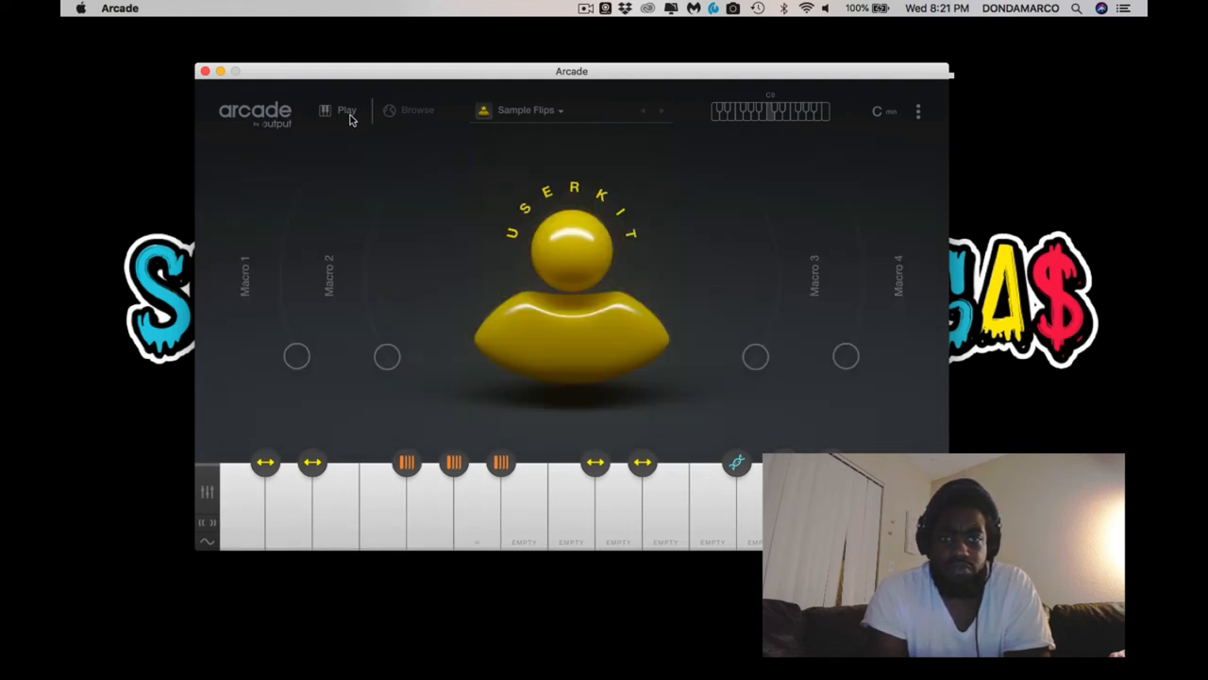
- Open The Crate collection from the browse Feed banner
left_click(411, 110)
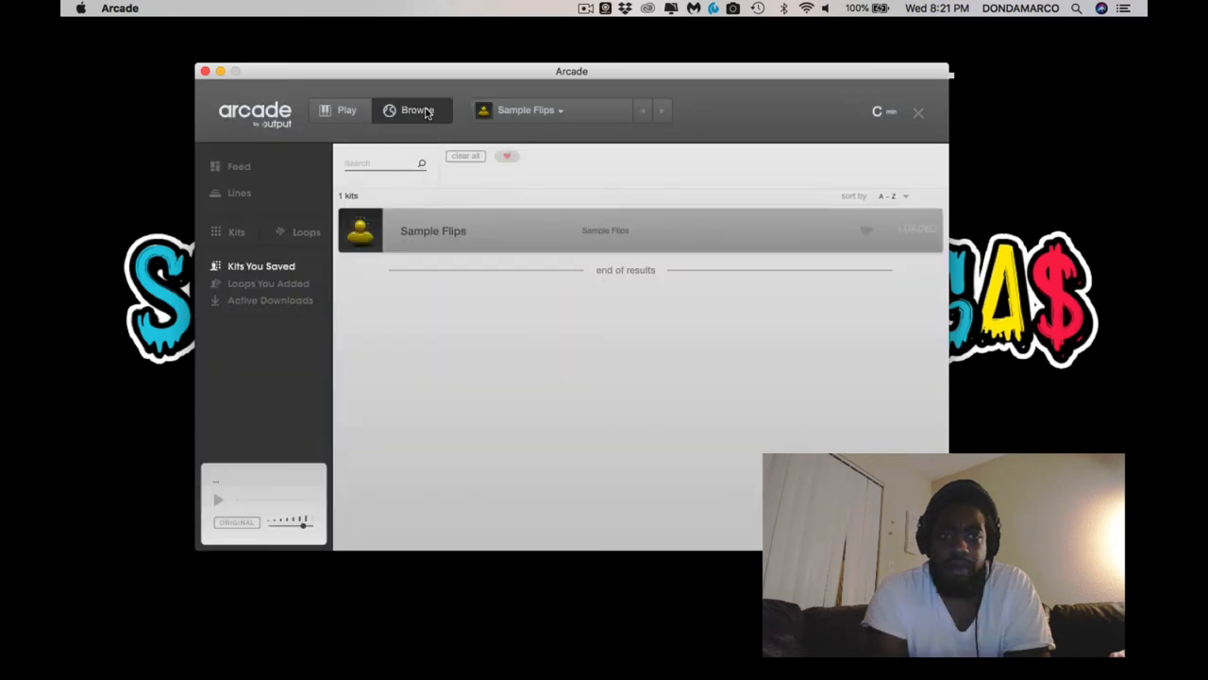
left_click(239, 166)
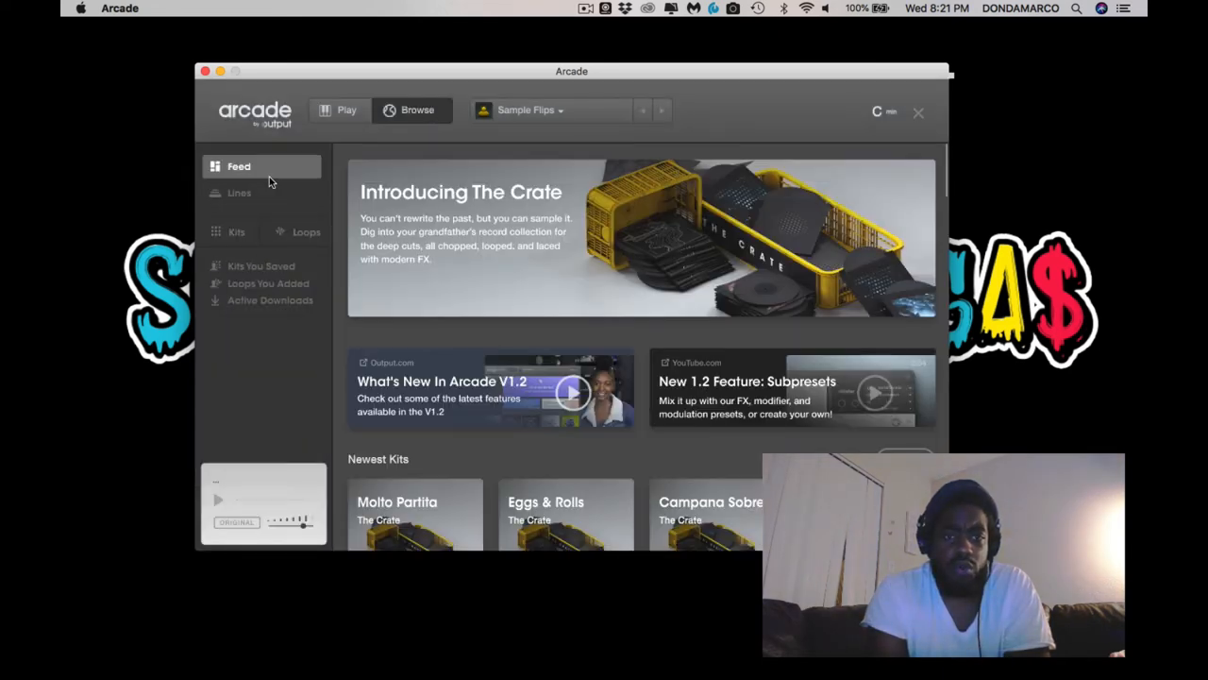
left_click(642, 236)
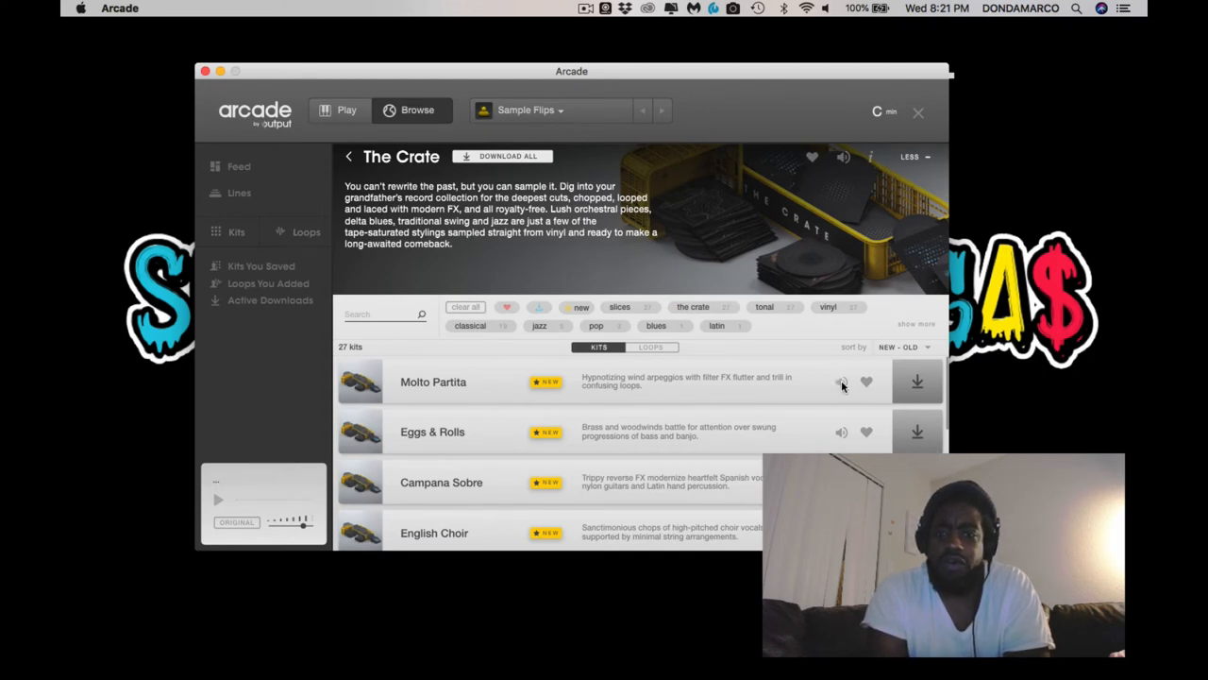
- Preview the Molto Partita and Eggs & Rolls kits
left_click(841, 382)
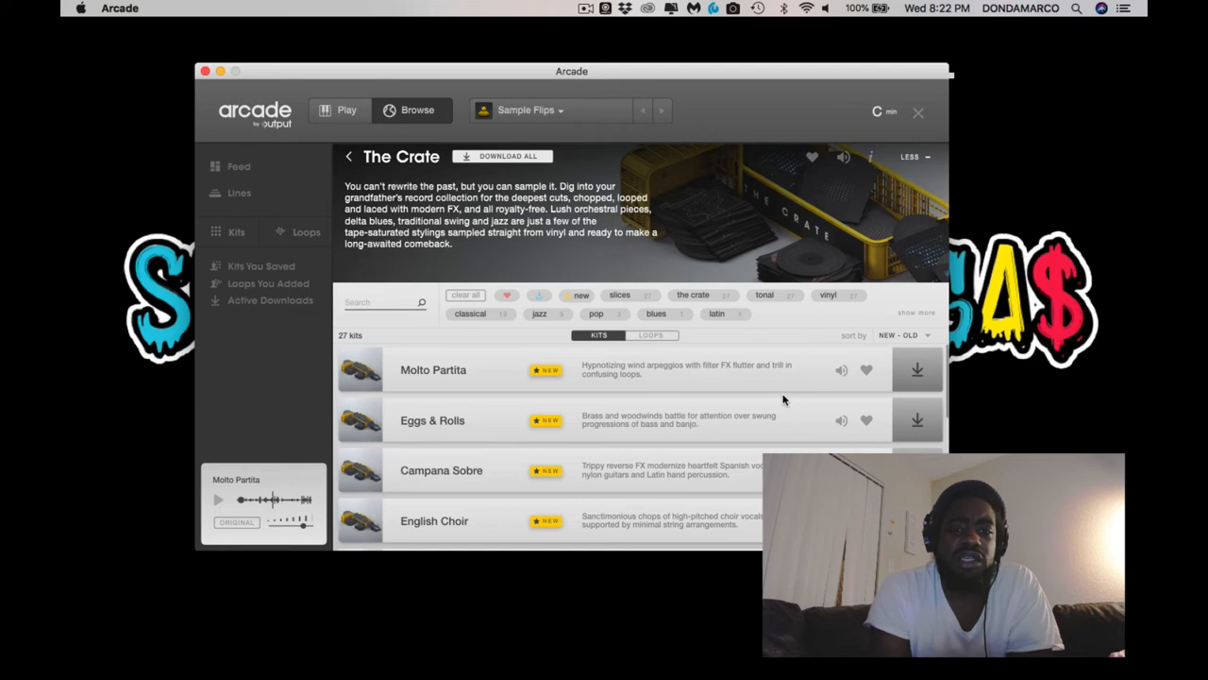
mouse_move(566, 279)
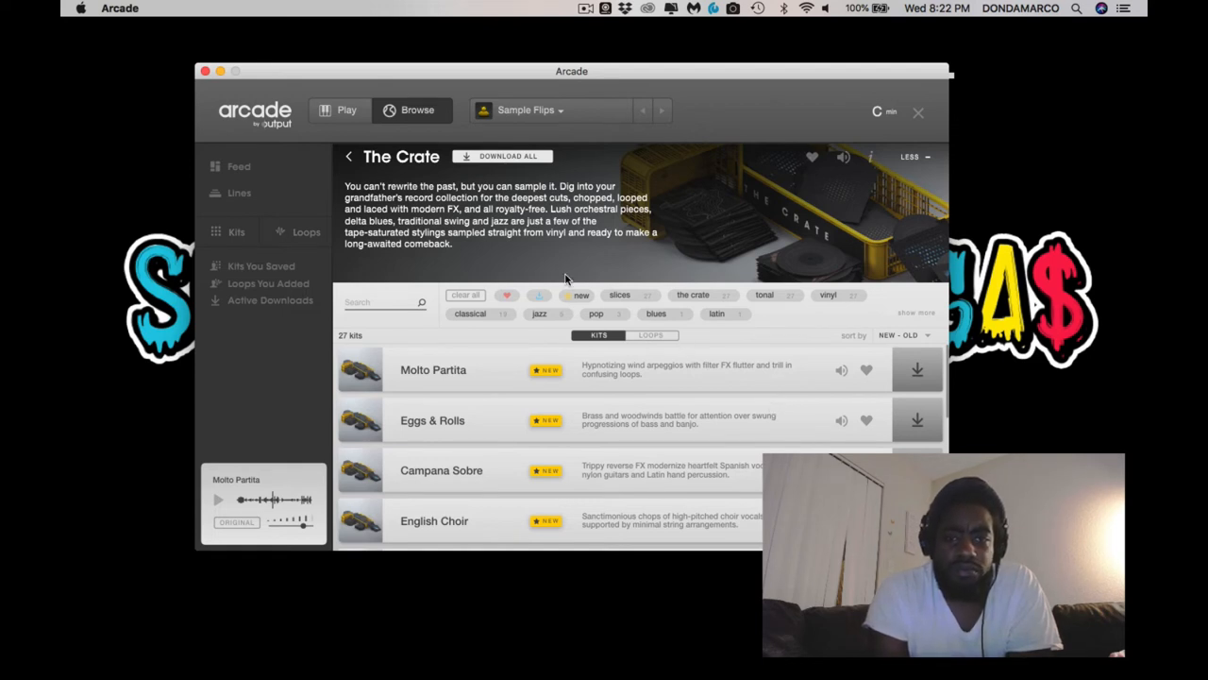
mouse_move(411, 242)
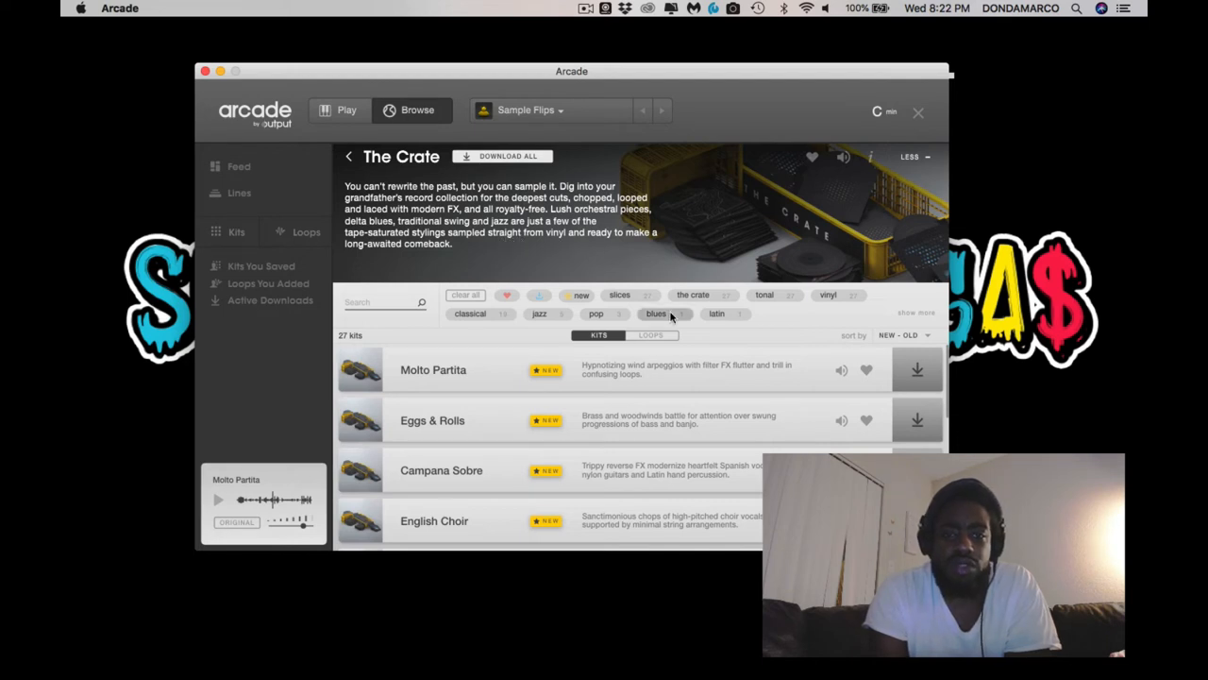
scroll("down", 3)
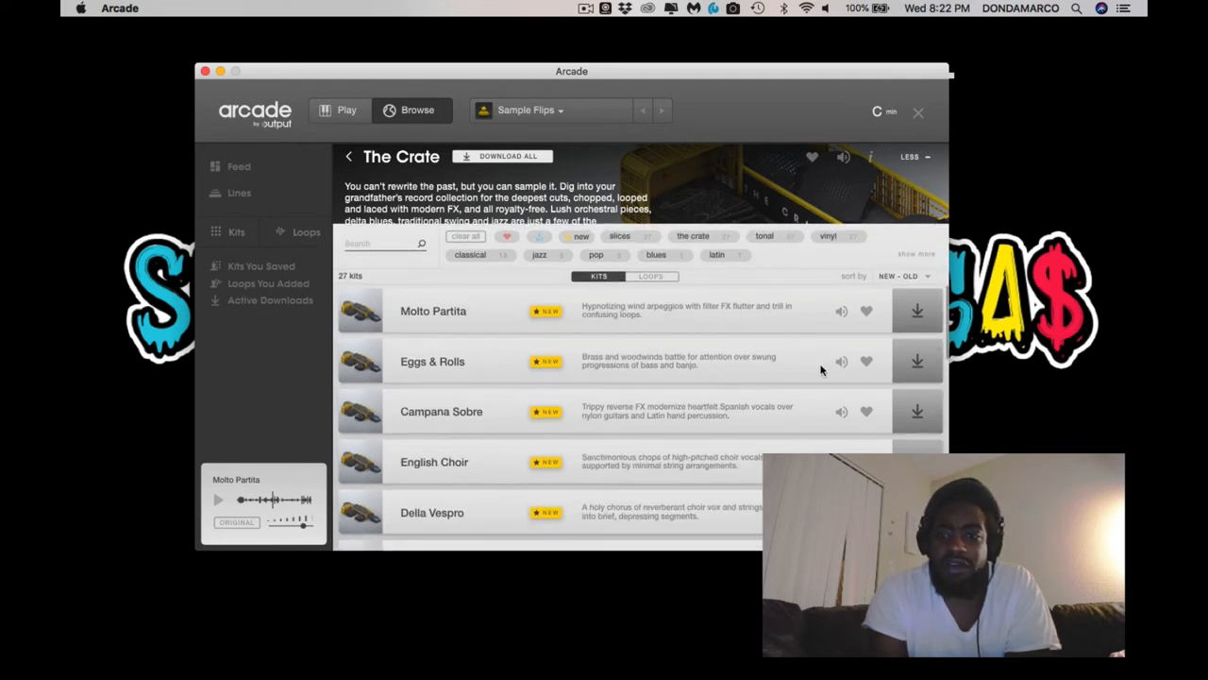
left_click(841, 362)
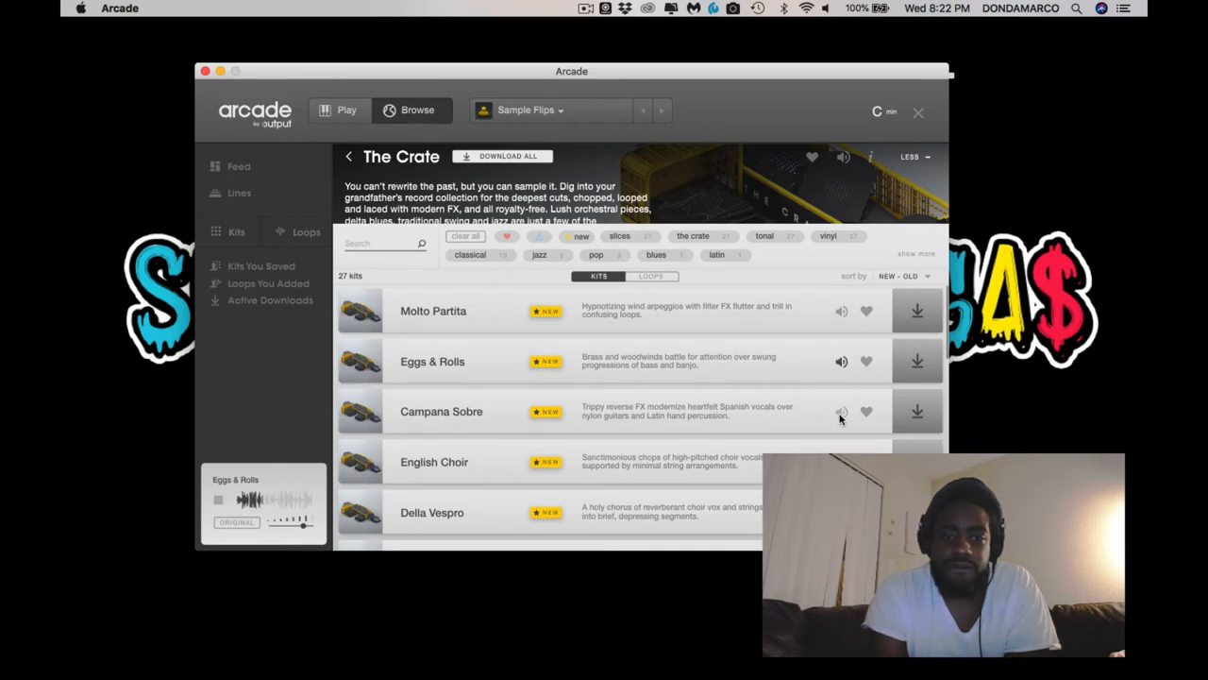
- Return to the browse Feed and scroll through the newest kits and tutorial videos
left_click(239, 166)
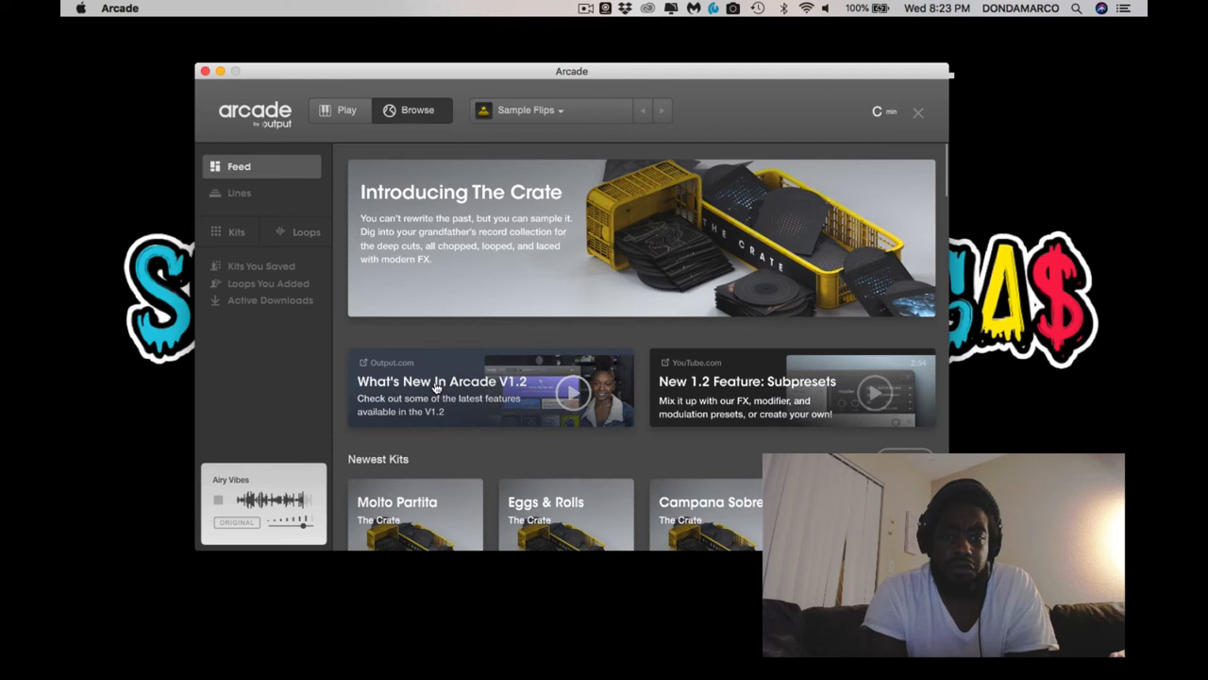
mouse_move(490, 354)
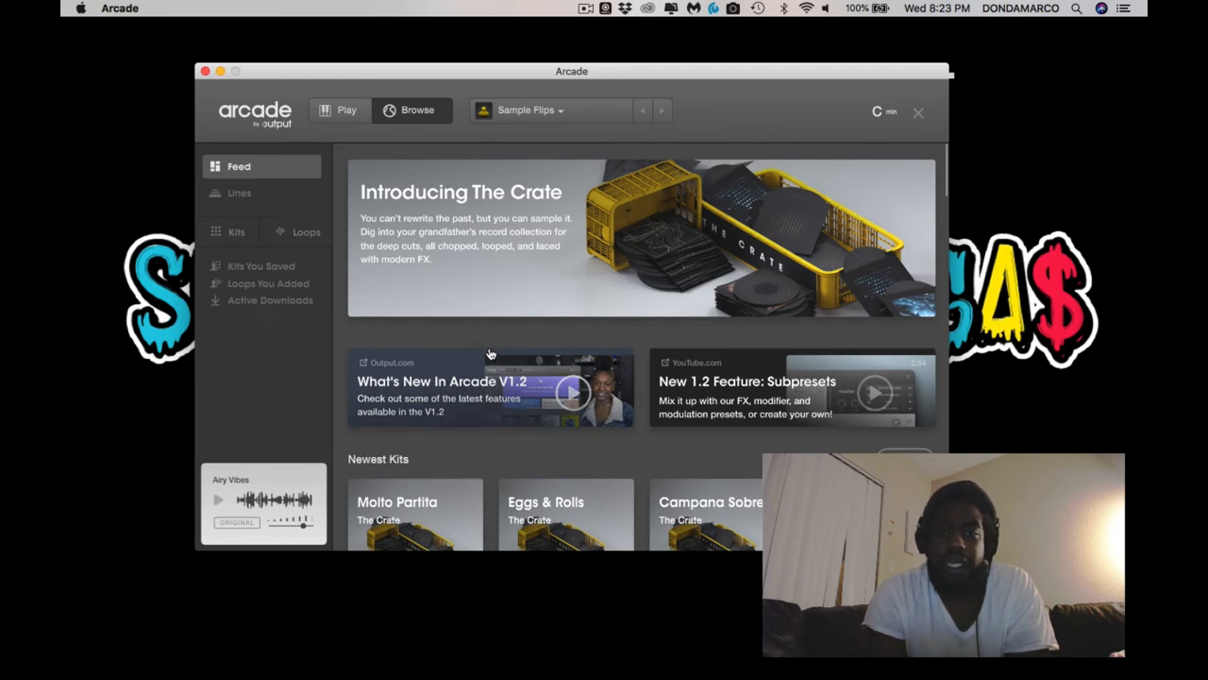
scroll("down", 3)
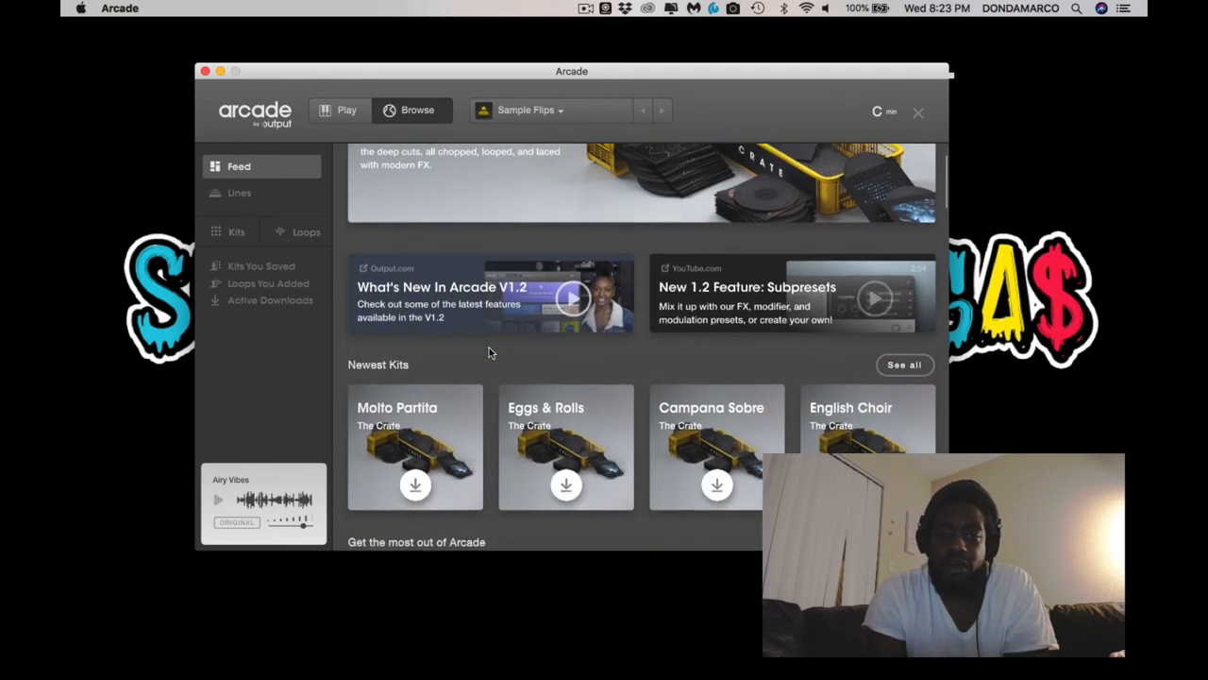
scroll("down", 3)
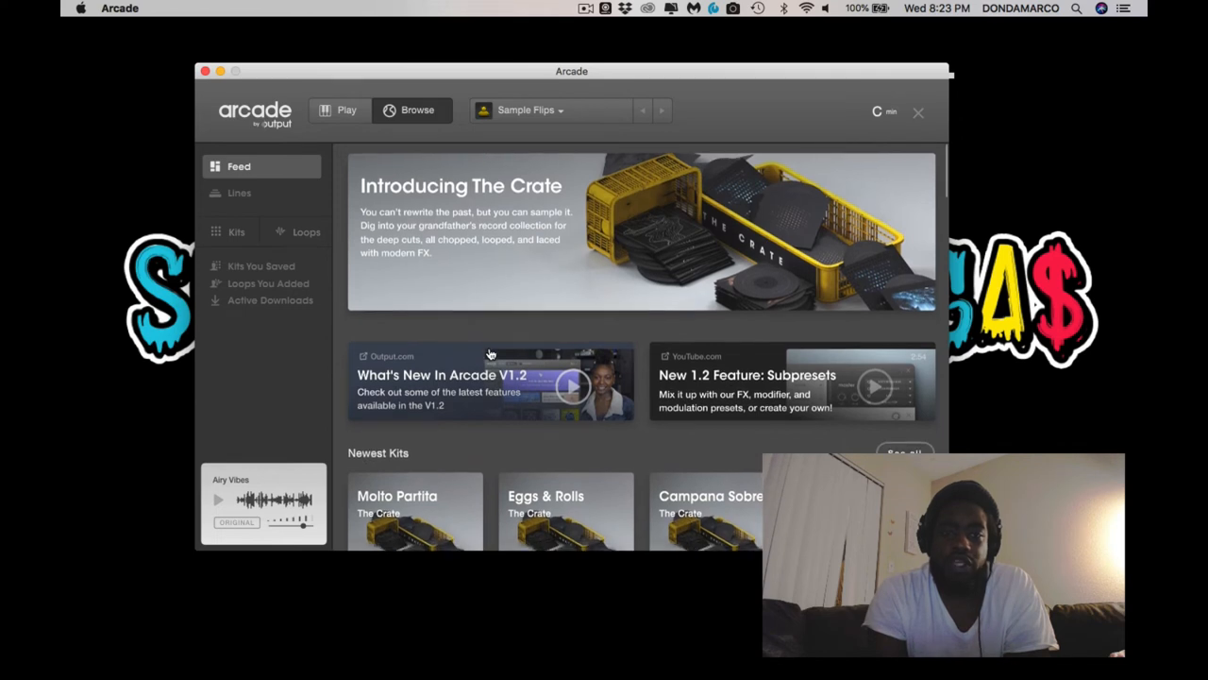
scroll("down", 3)
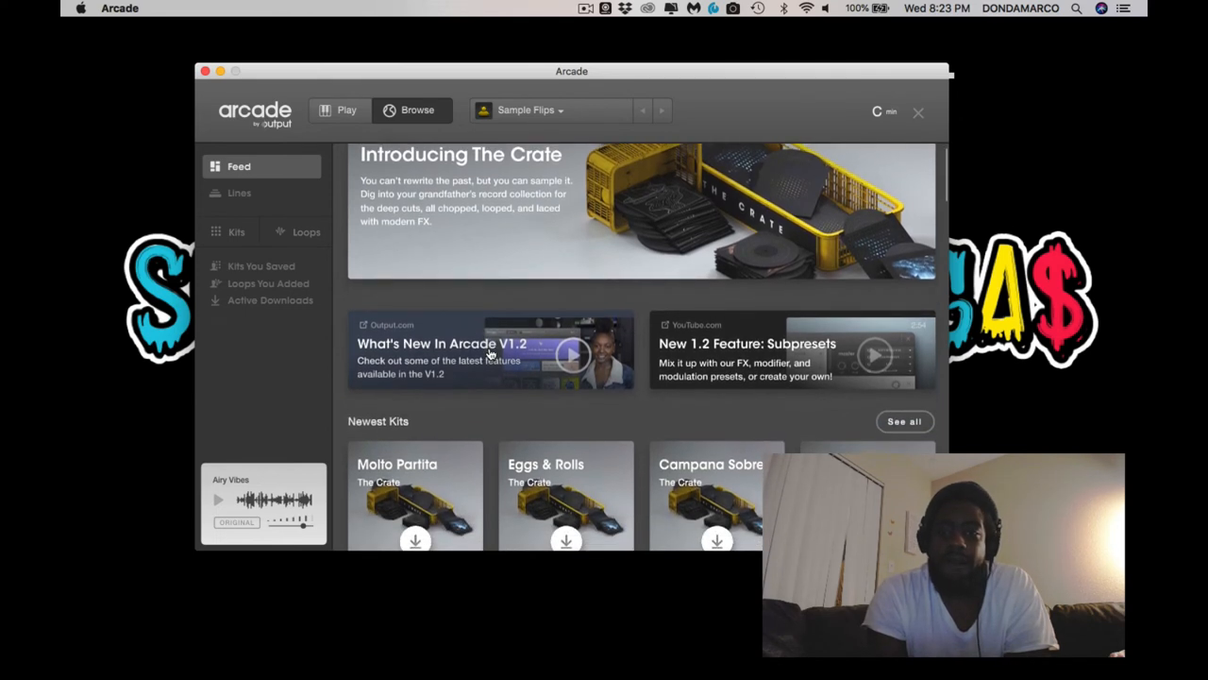
scroll("down", 3)
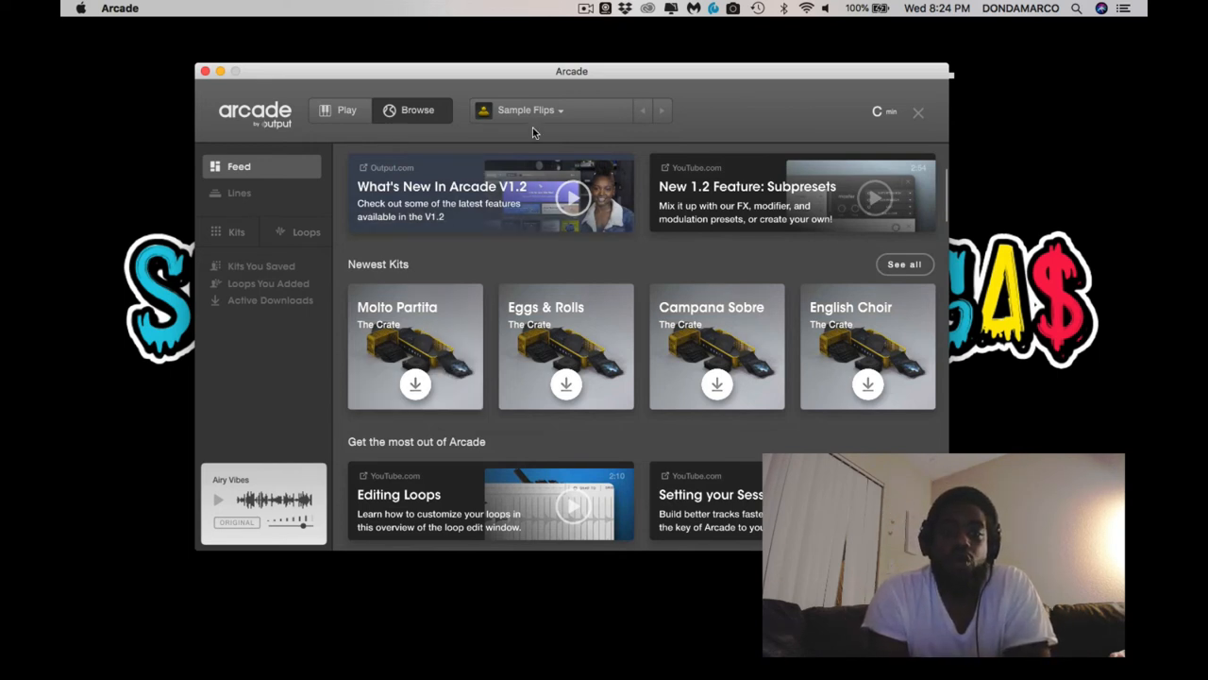
- Return to the Sample Flips kit and open a sample's playhead modifier settings
left_click(345, 109)
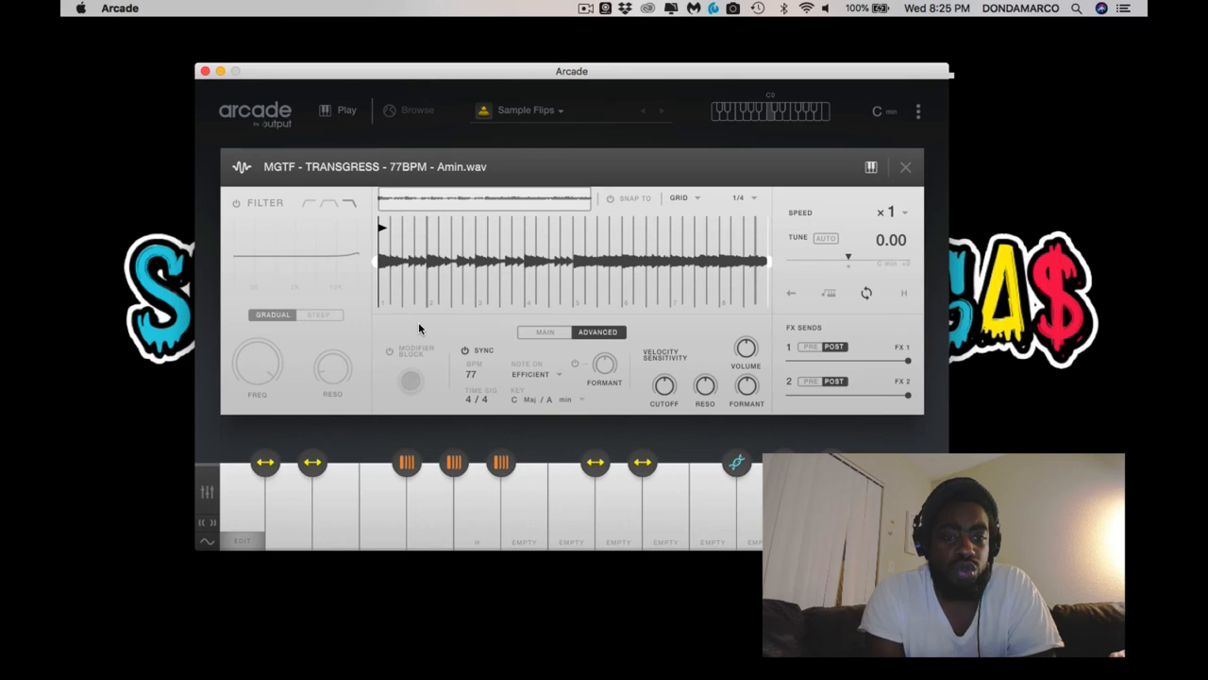
mouse_move(272, 222)
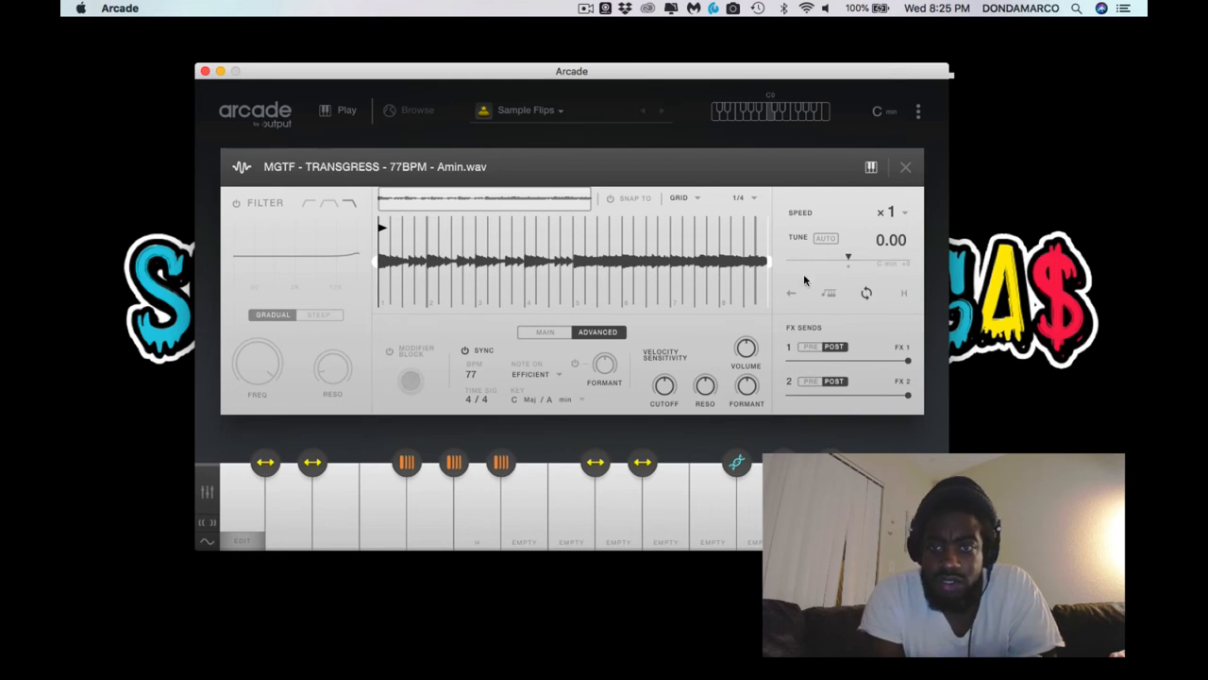
mouse_move(809, 215)
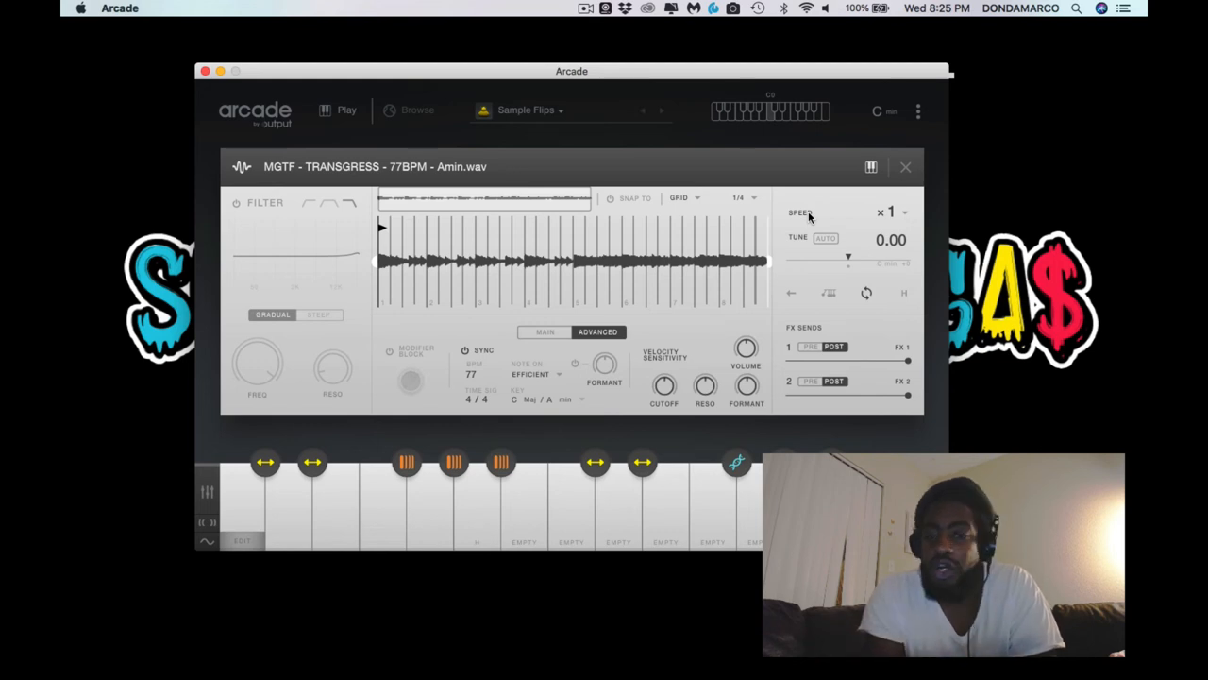
mouse_move(819, 295)
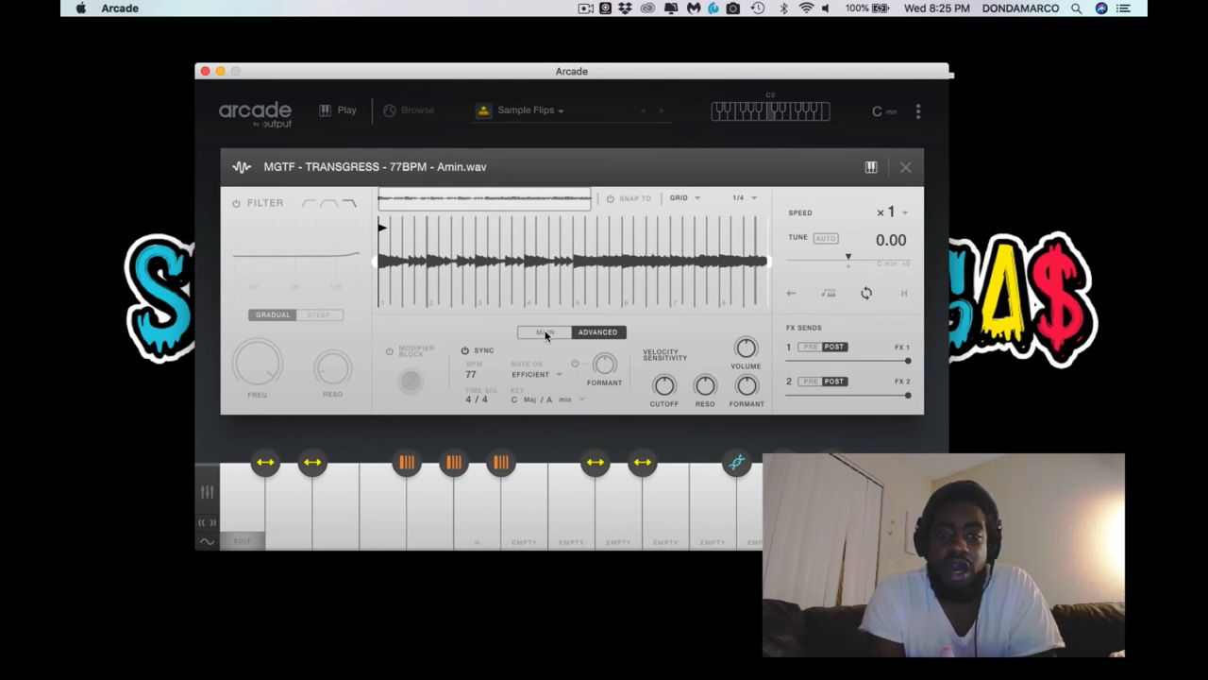
left_click(544, 331)
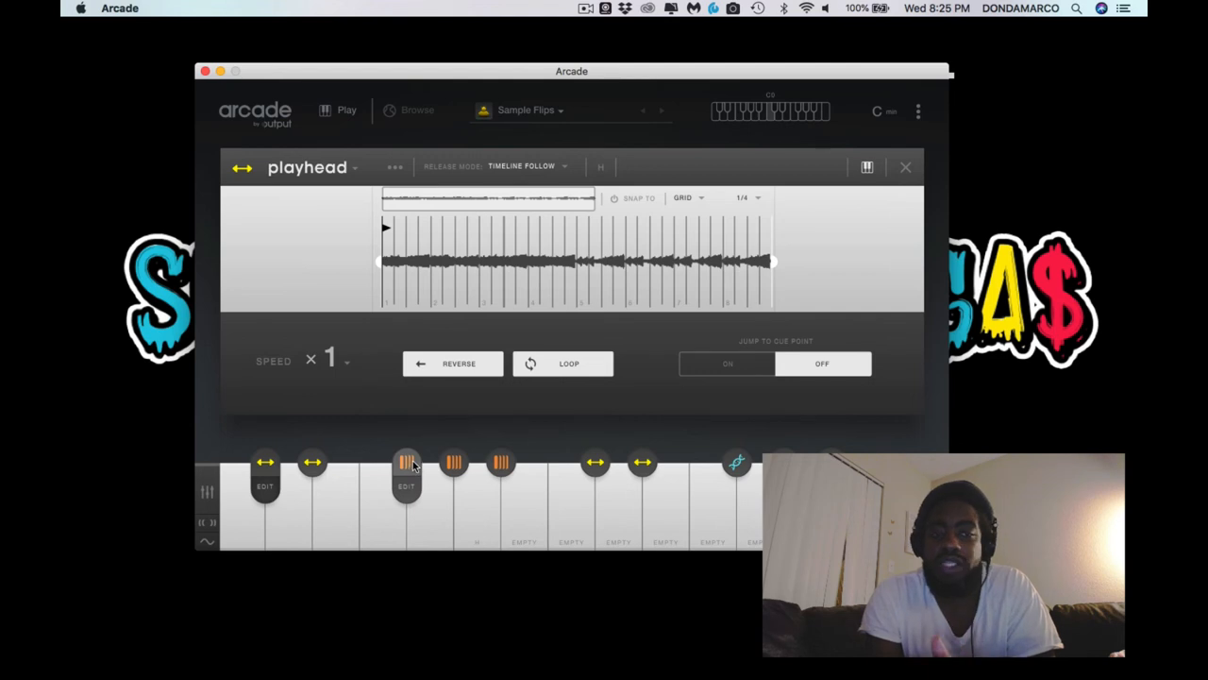
- Inspect repeater settings of two samples, then half-speed playhead and resequence settings of another
left_click(406, 463)
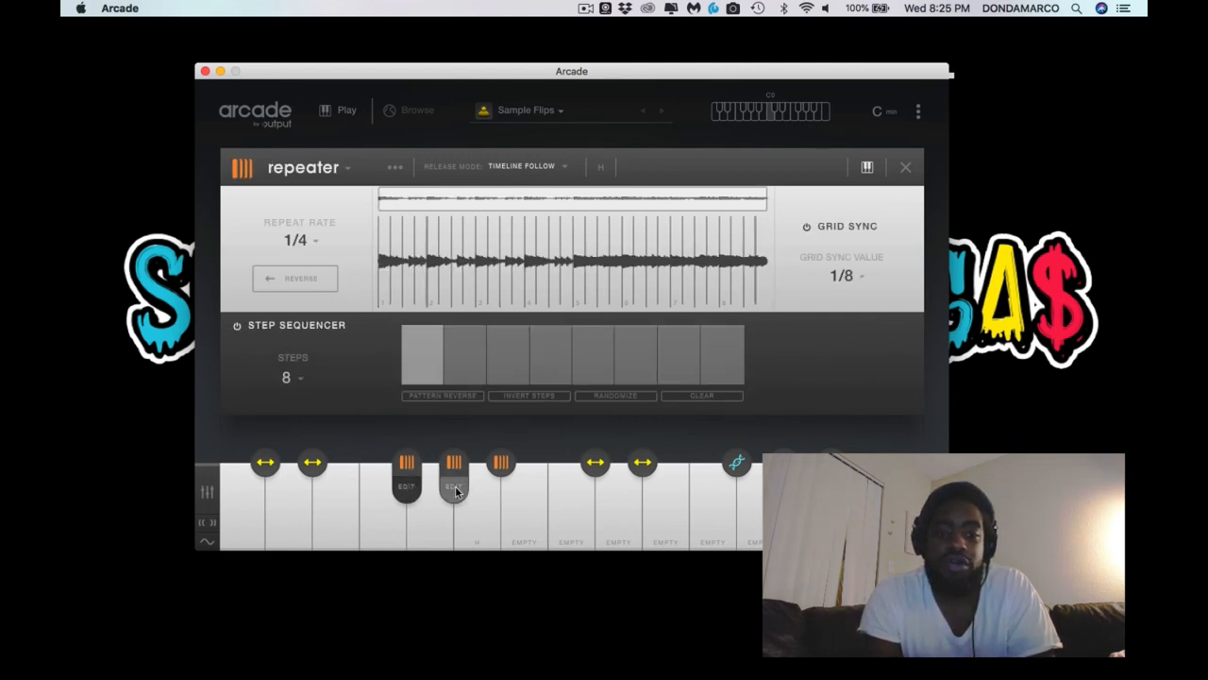
left_click(453, 477)
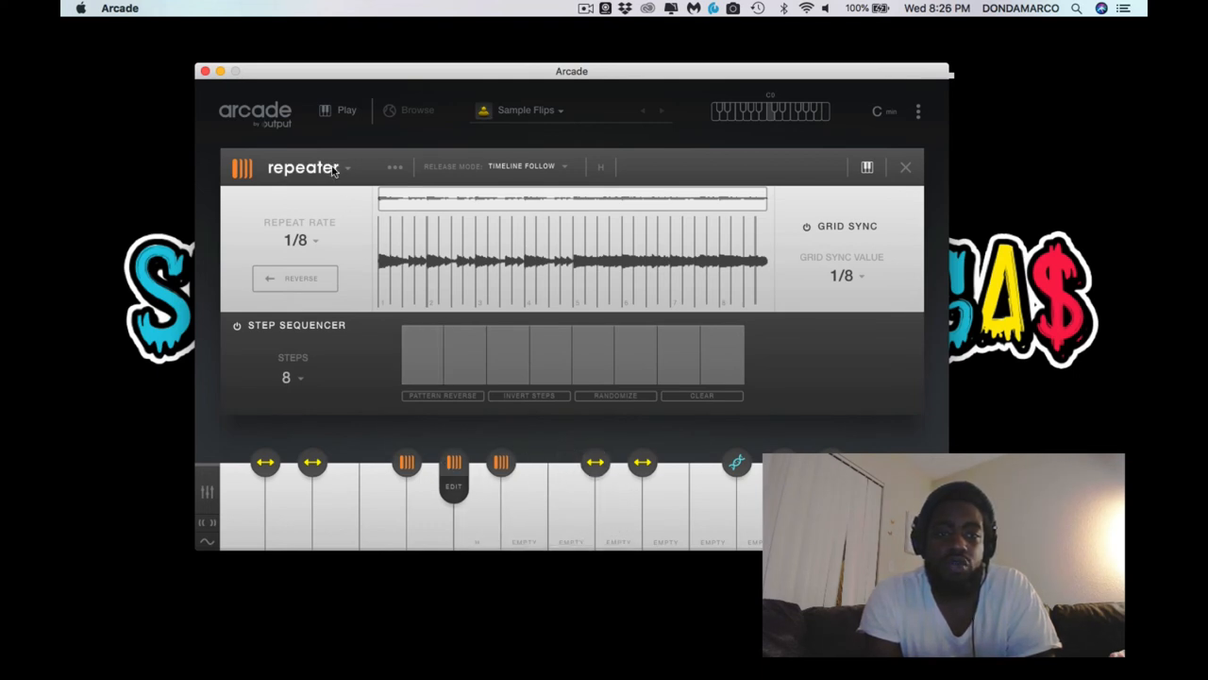
left_click(307, 167)
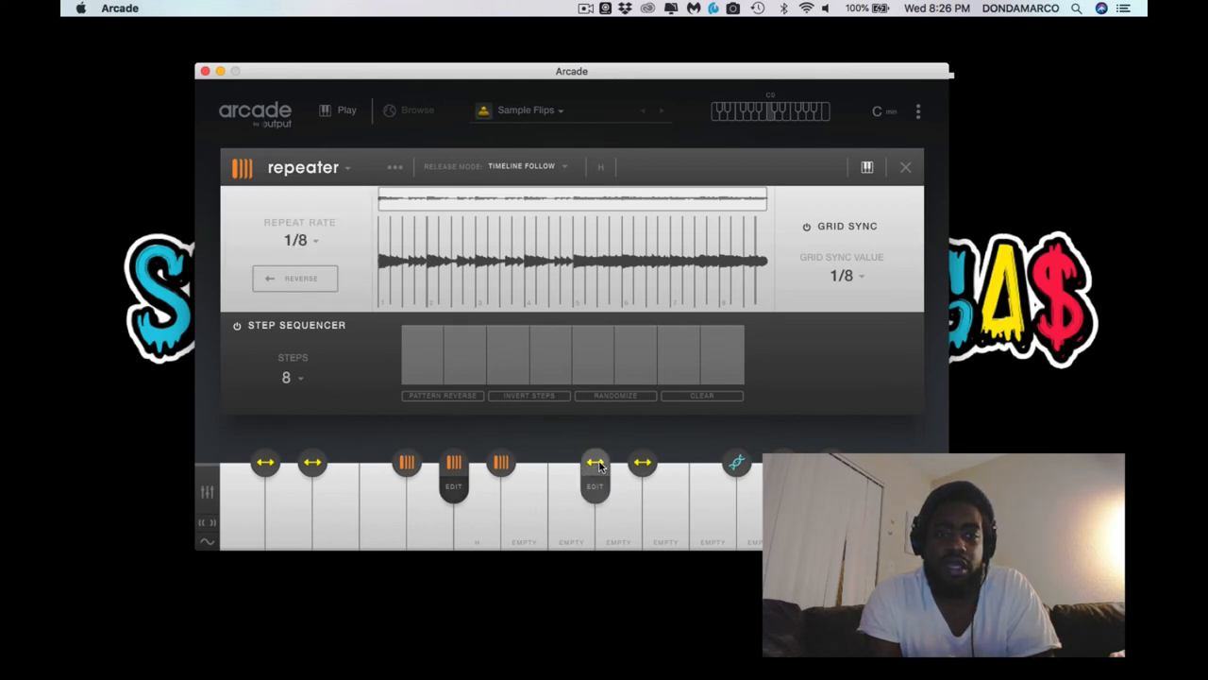
left_click(595, 472)
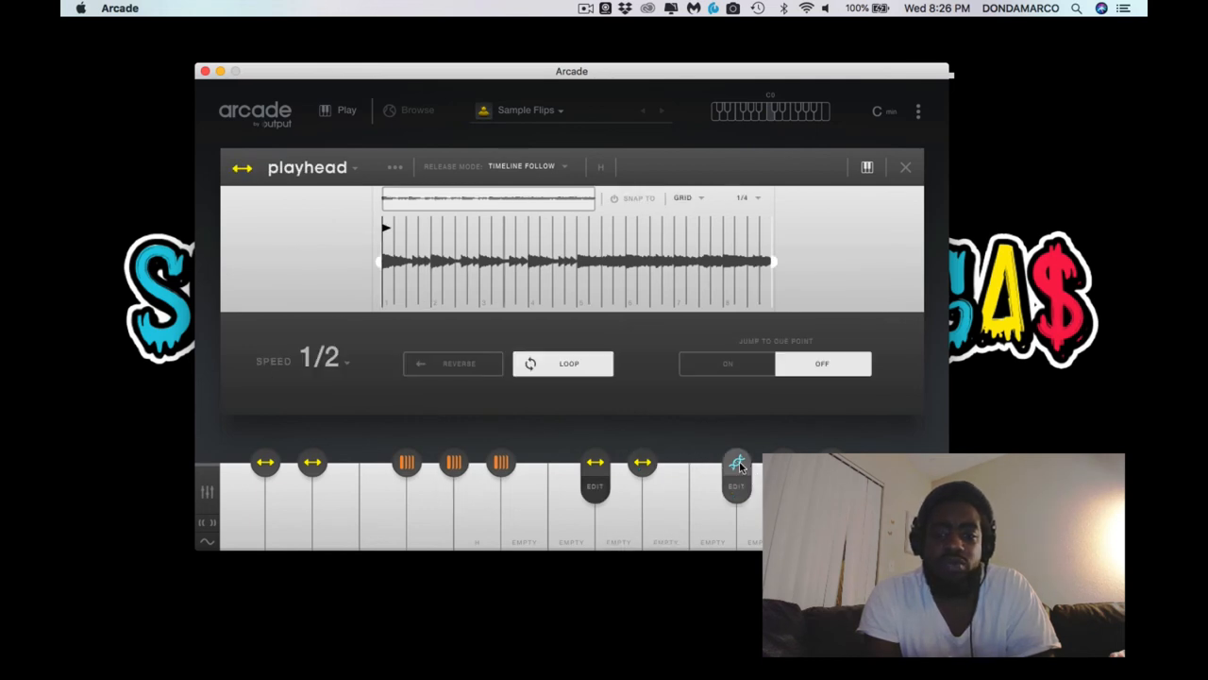
left_click(736, 462)
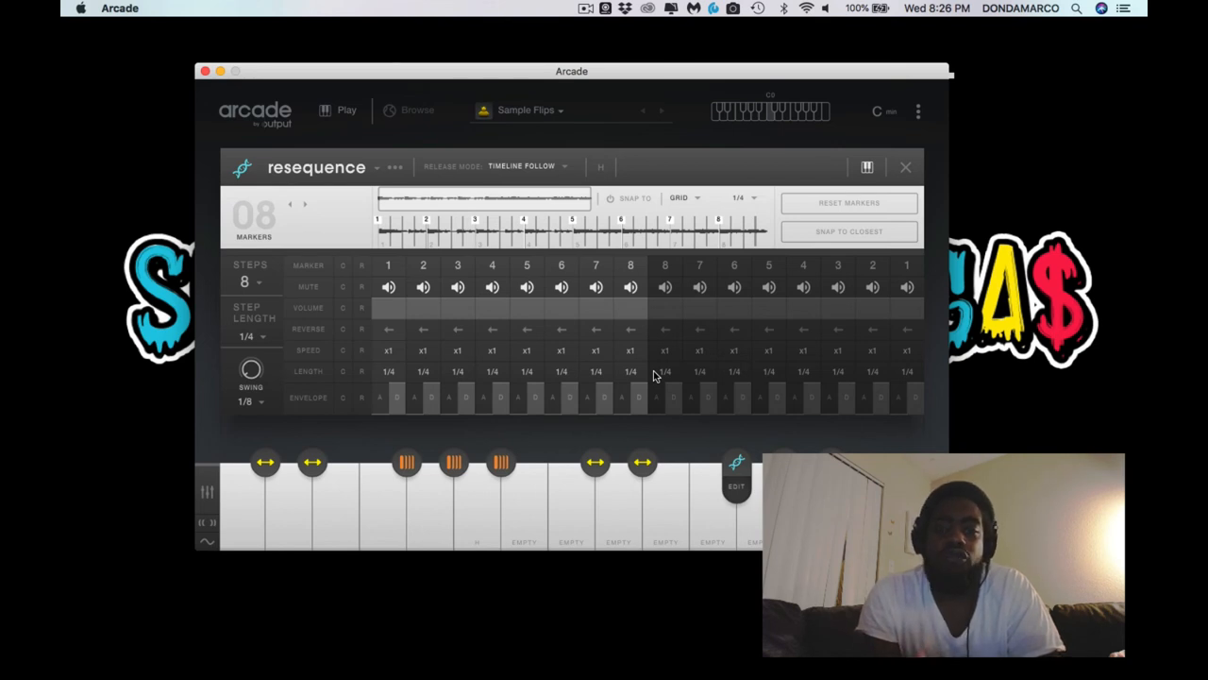
mouse_move(330, 467)
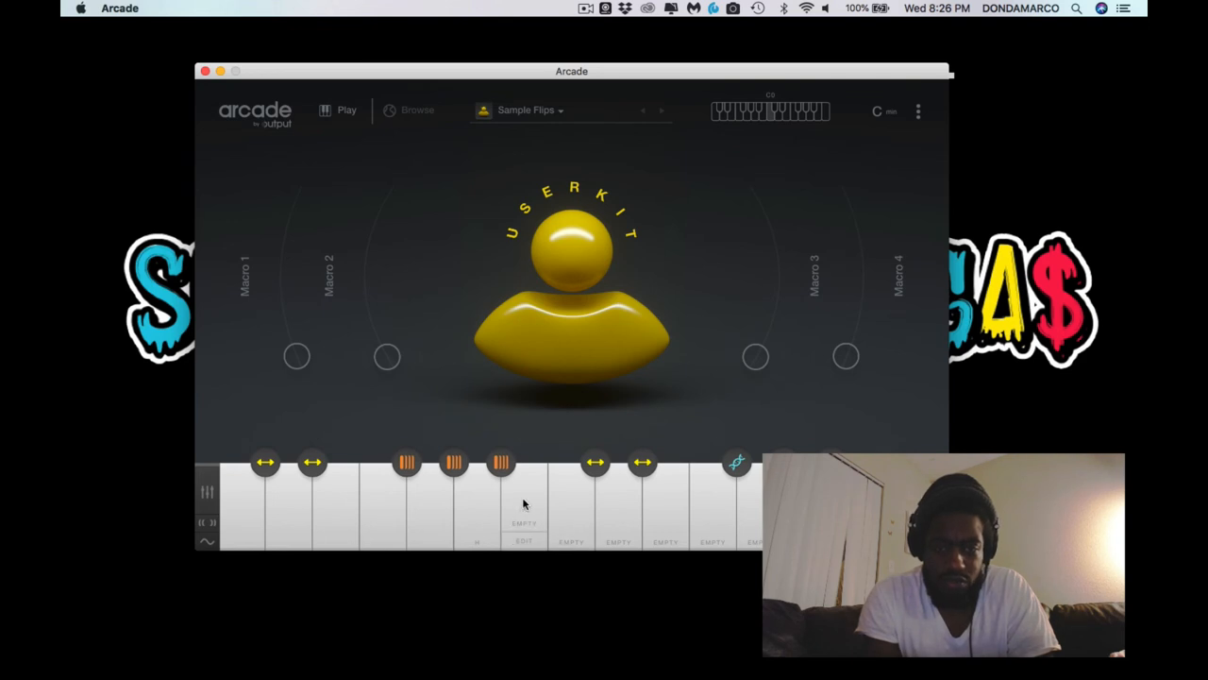
mouse_move(527, 498)
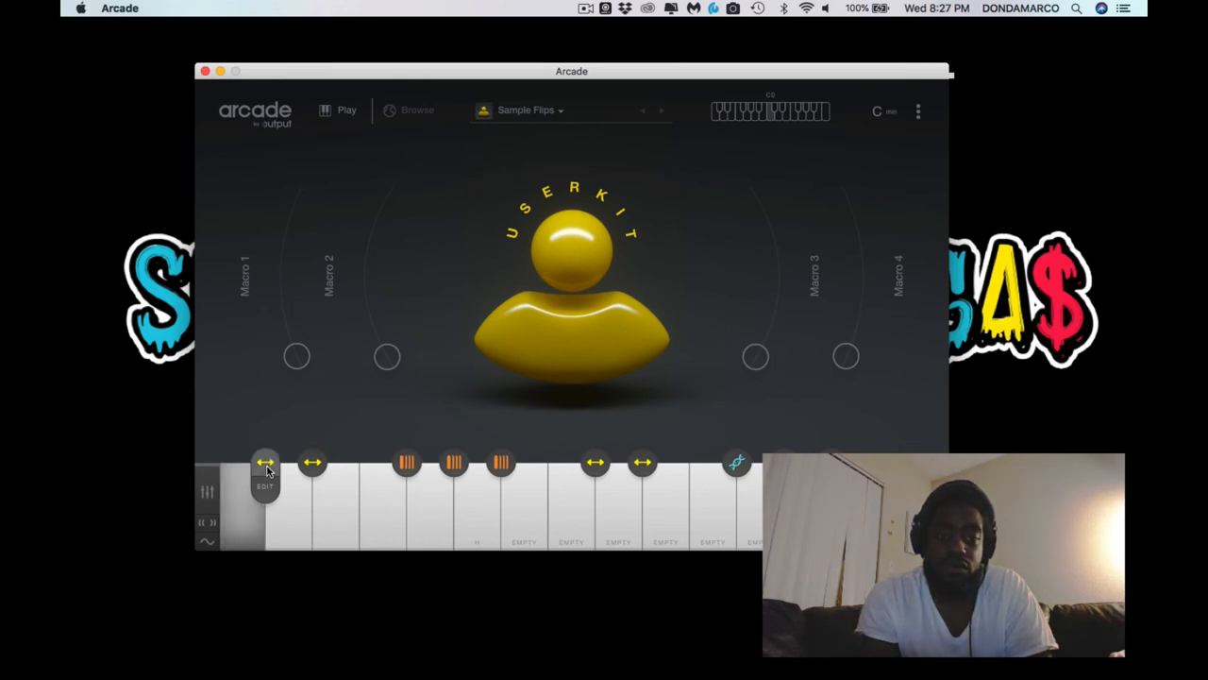
- View the macro overview and the second macro's assigned parameters
left_click(265, 469)
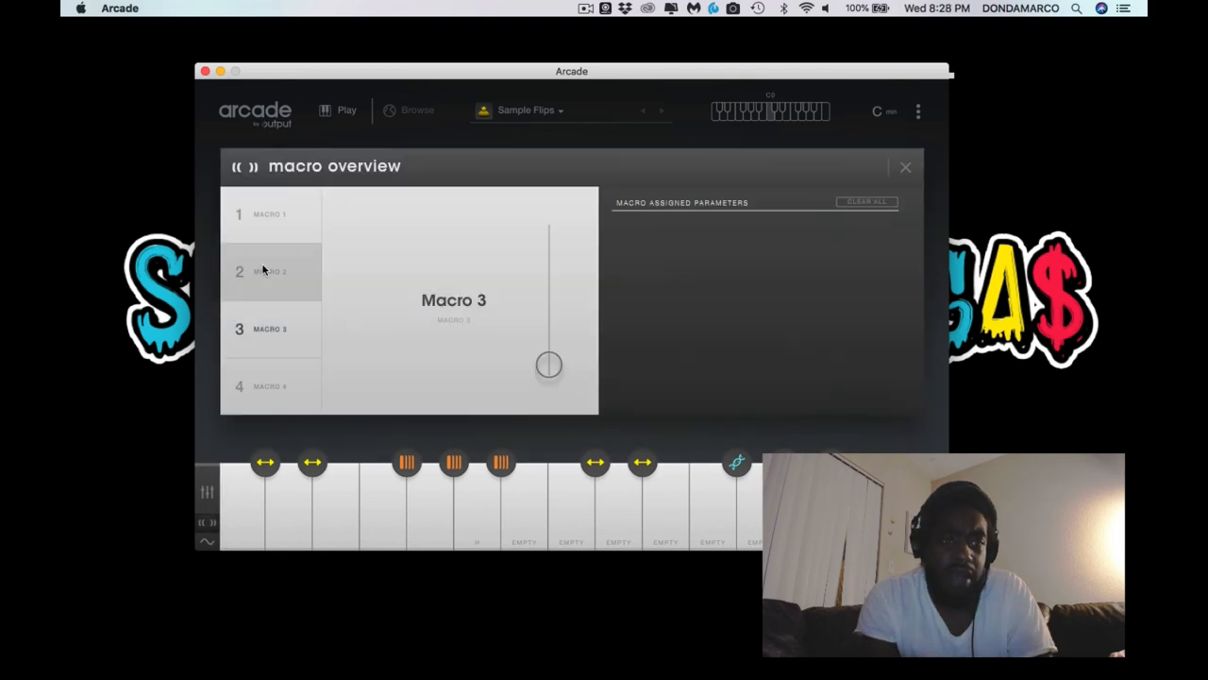
left_click(269, 214)
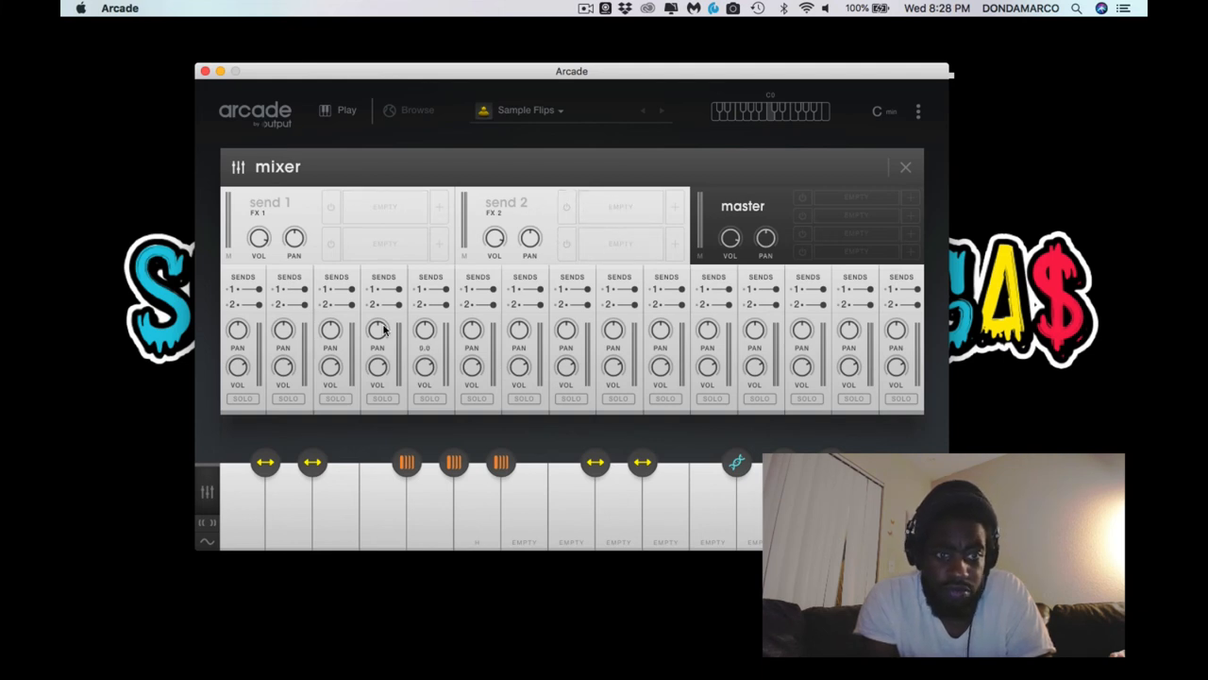
- Solo then unsolo channel 1, and bring up send 1's effect list
left_click(242, 397)
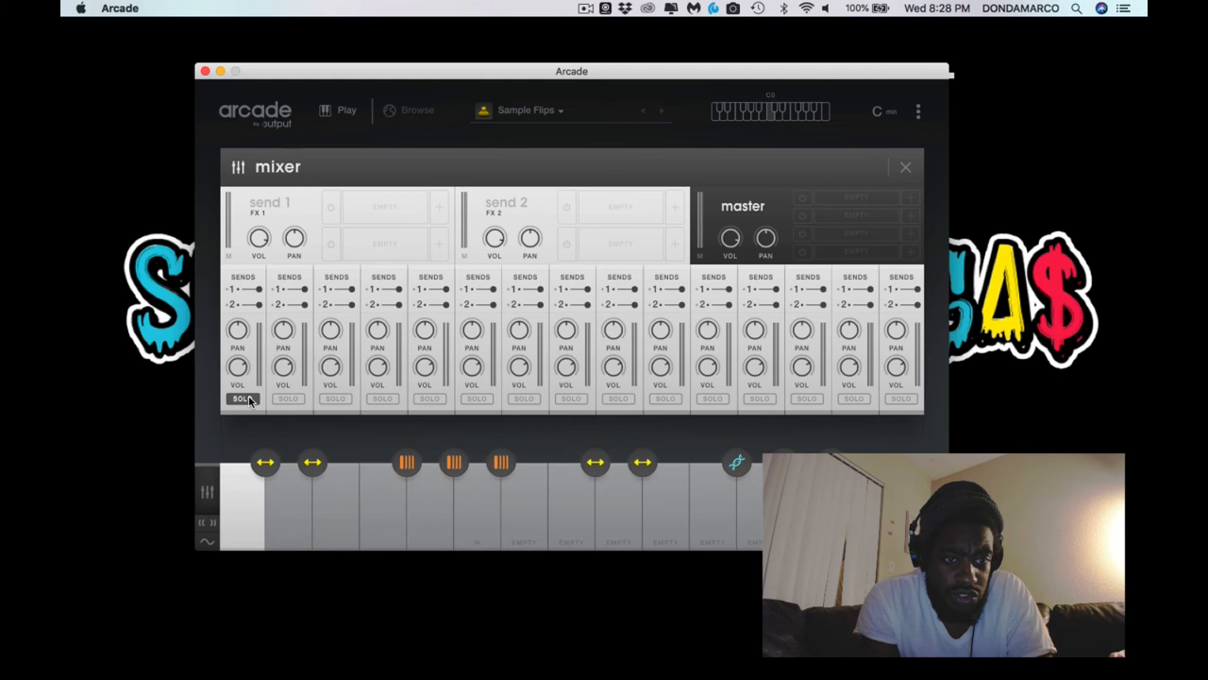
left_click(243, 397)
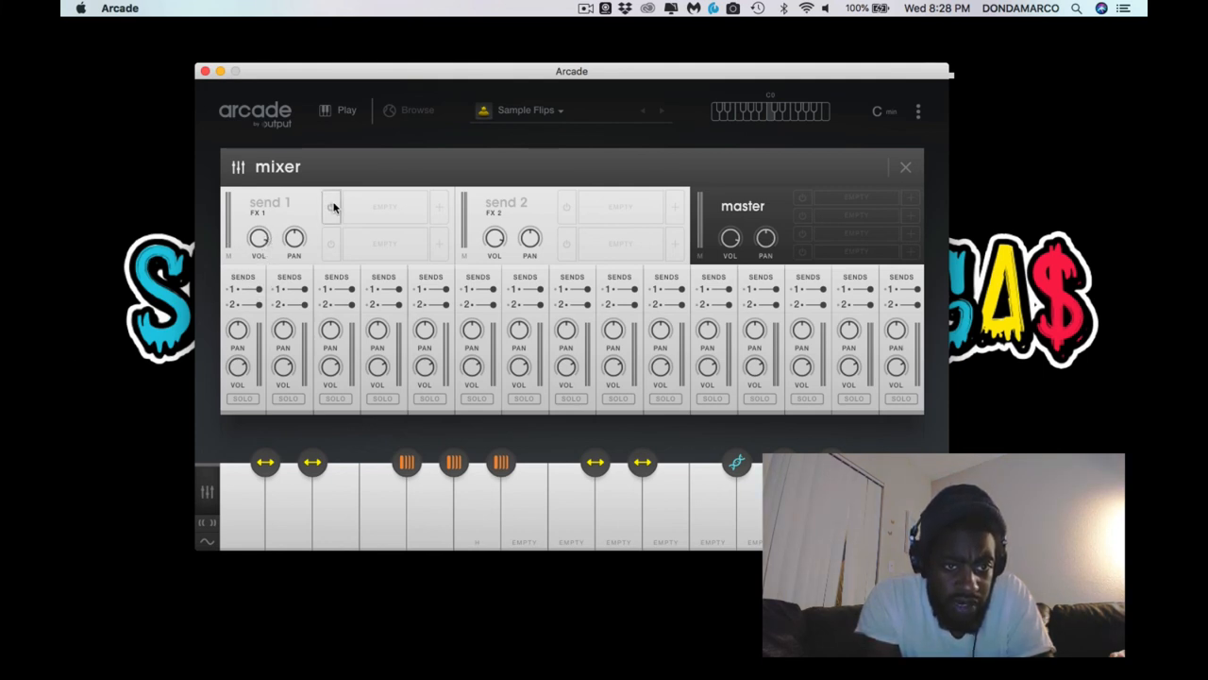
mouse_move(446, 212)
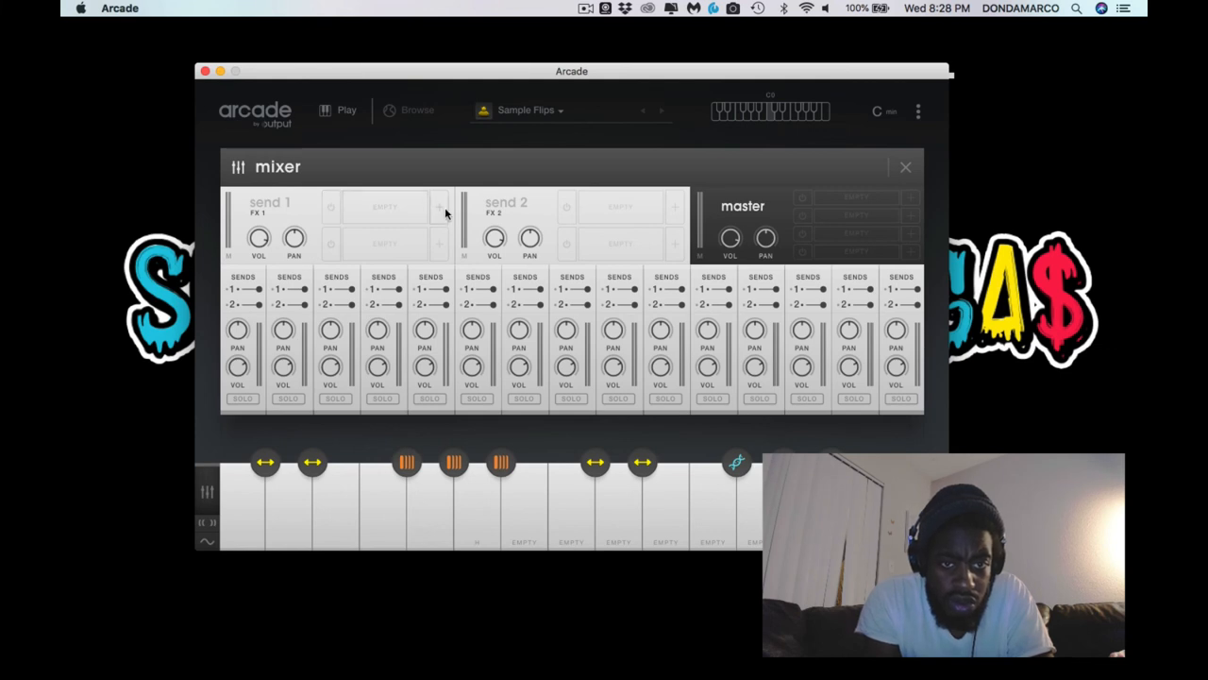
left_click(439, 207)
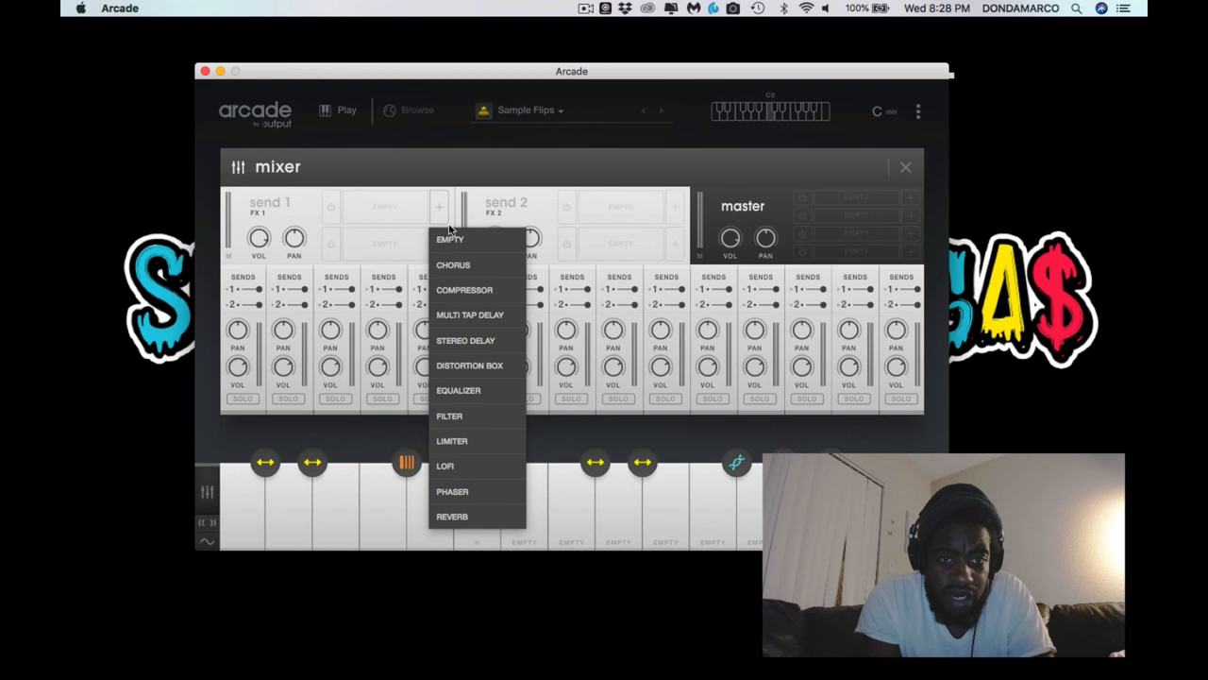
- Load Chorus on send 1, view its depth, rate and spread, then close the mixer
left_click(453, 264)
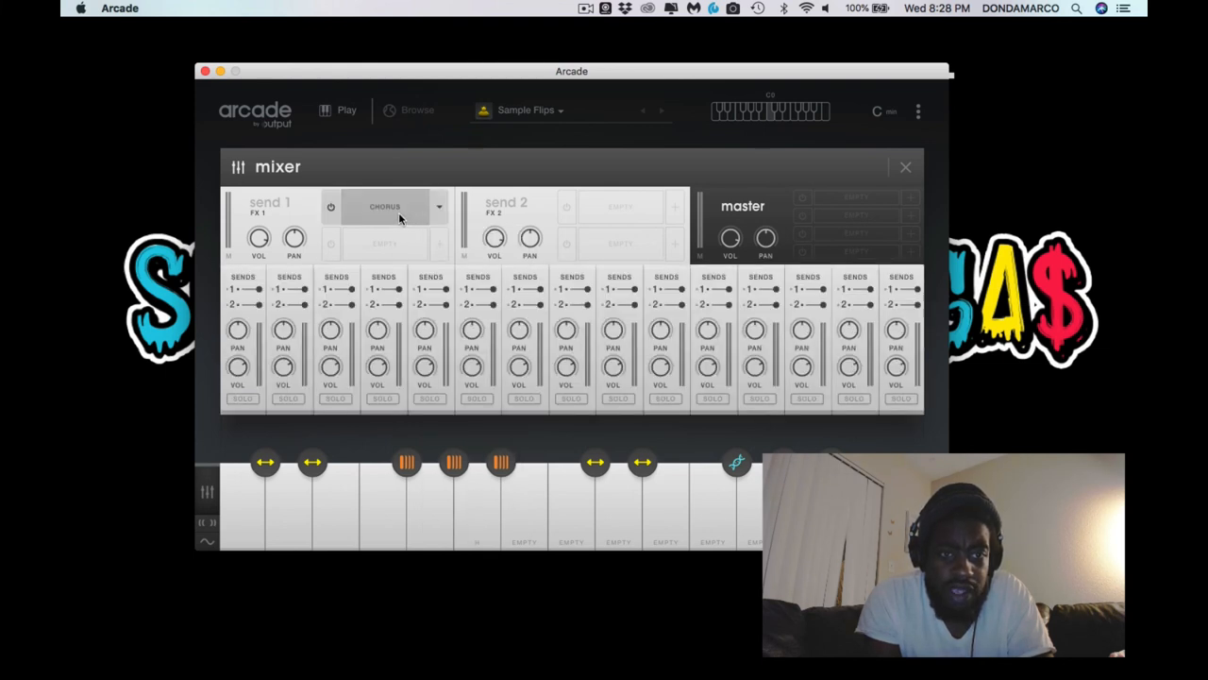
left_click(385, 207)
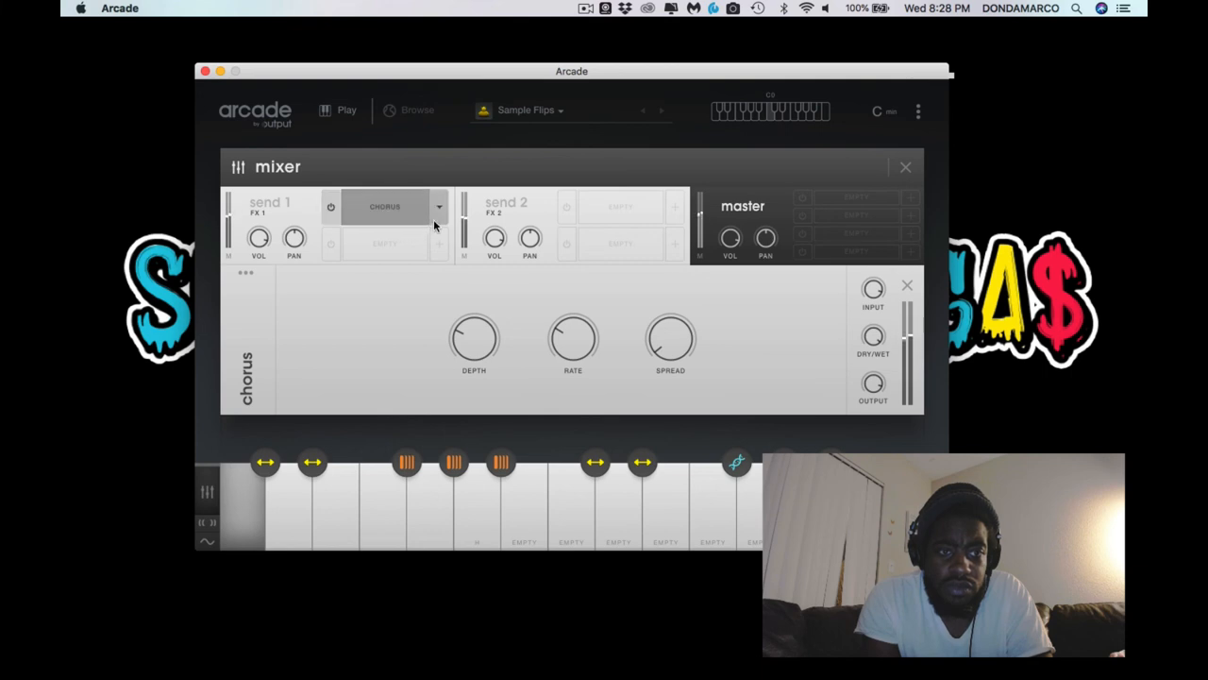
left_click(438, 207)
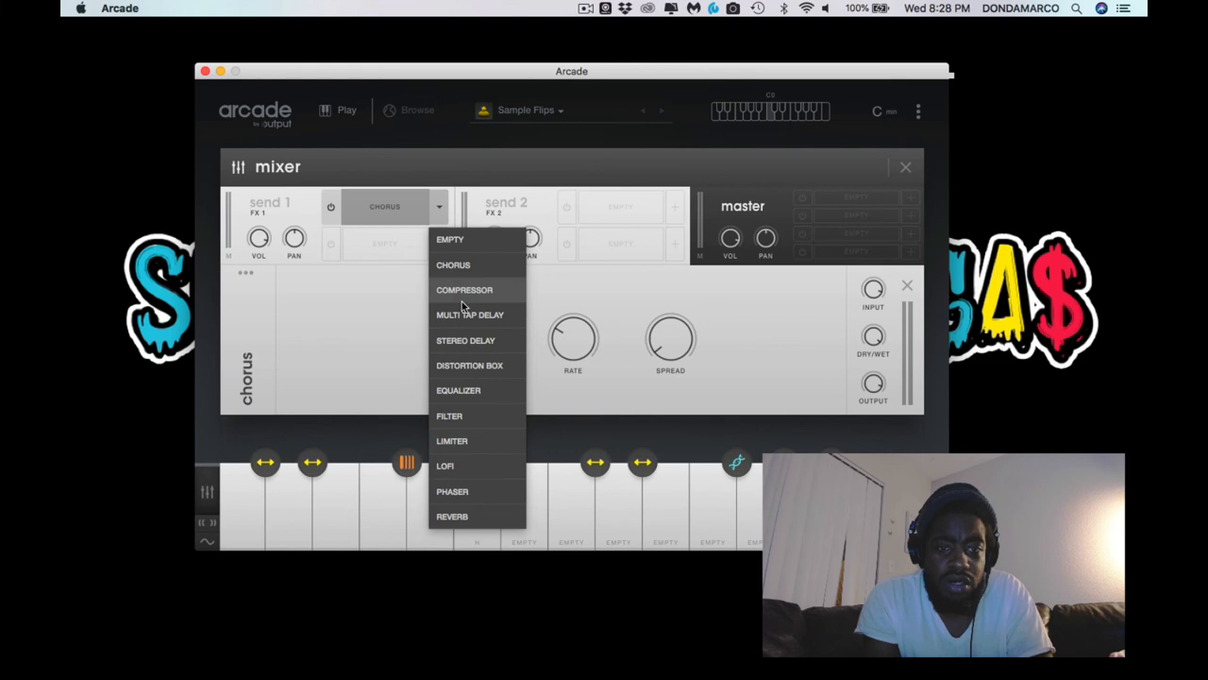
mouse_move(456, 368)
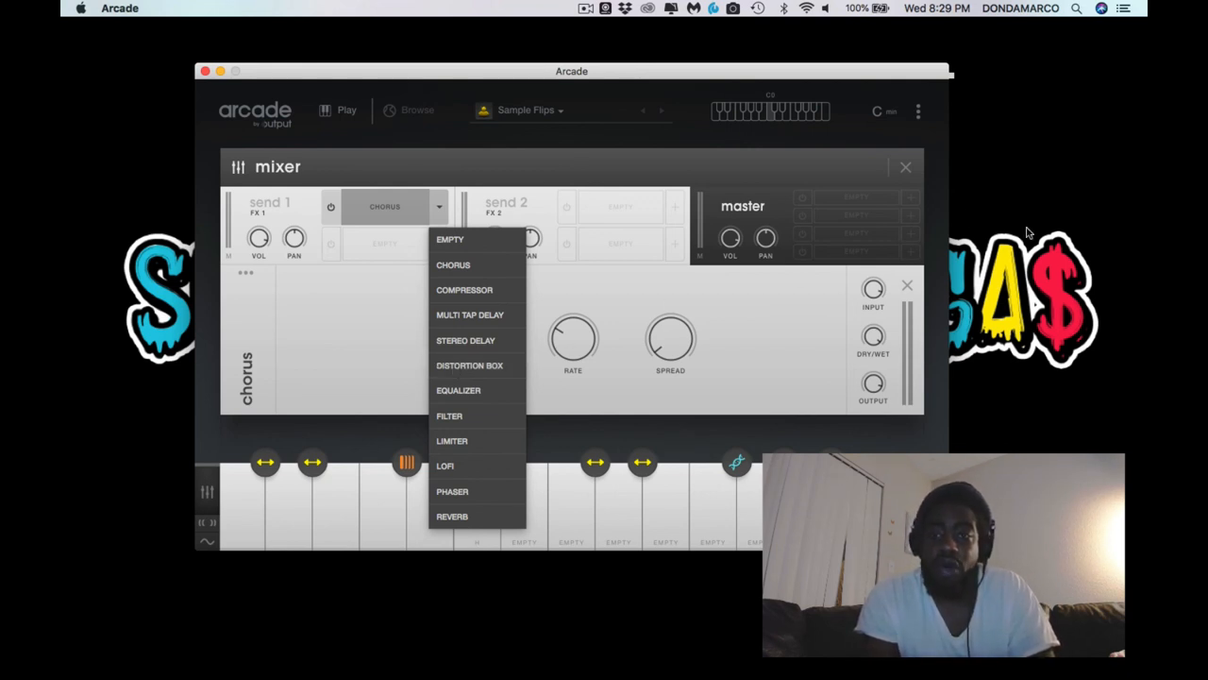
left_click(904, 167)
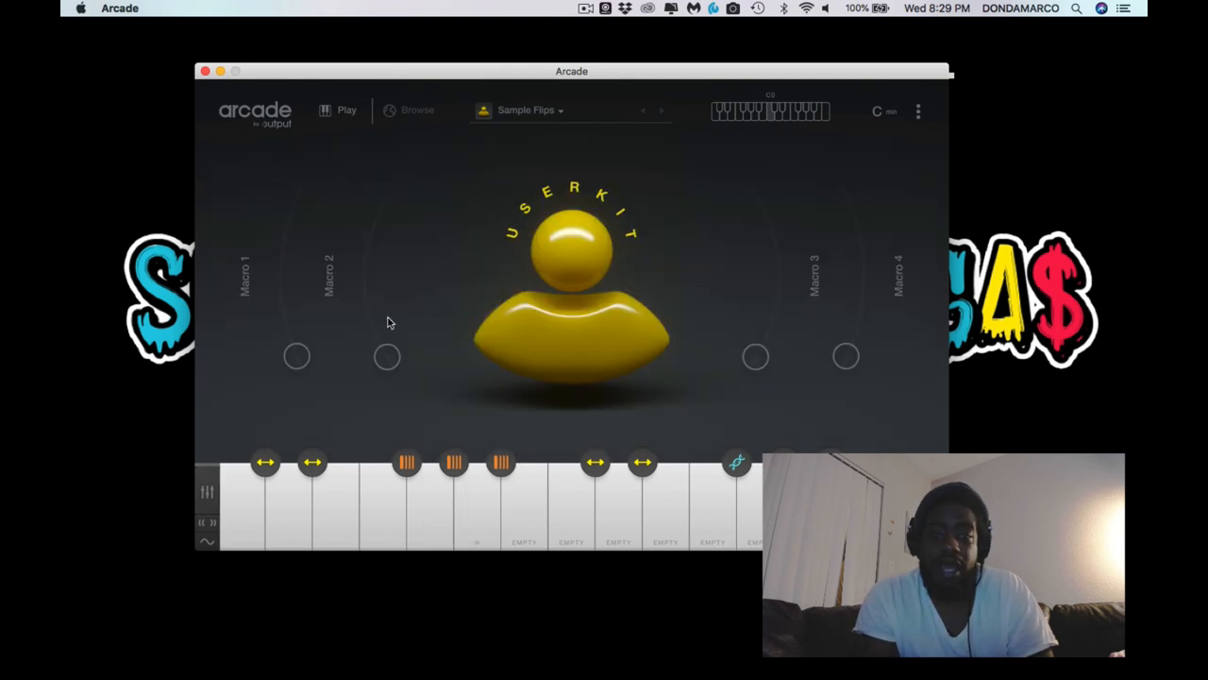
left_click(206, 541)
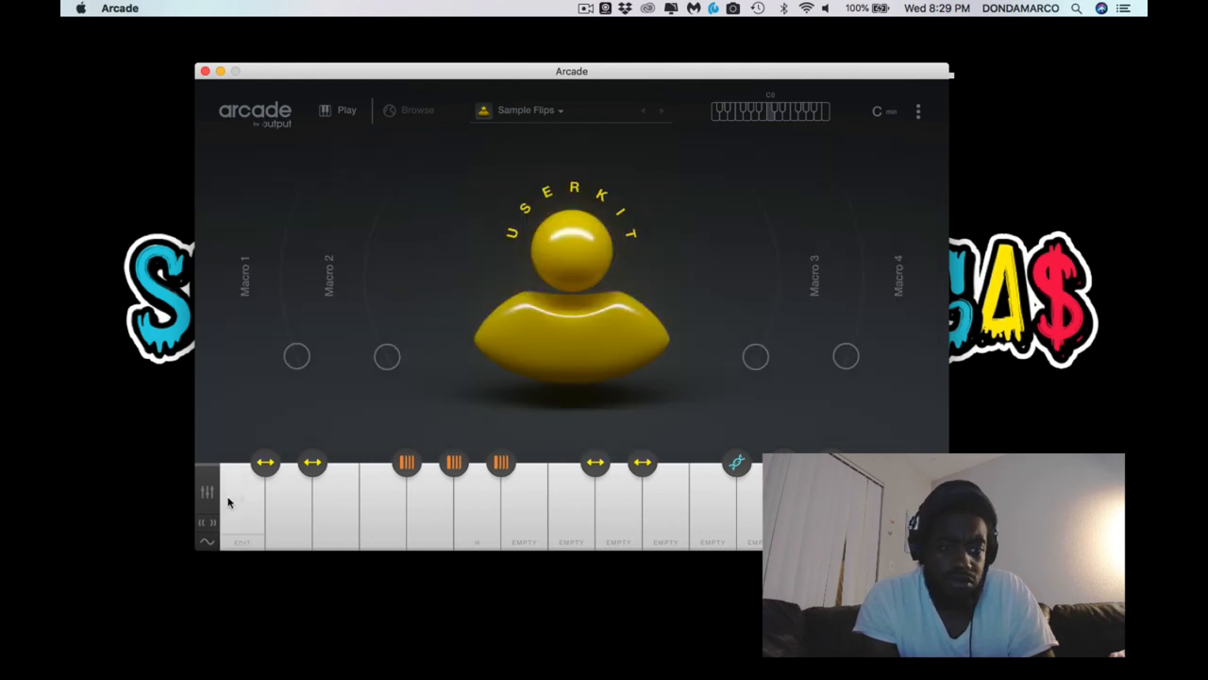
left_click(207, 490)
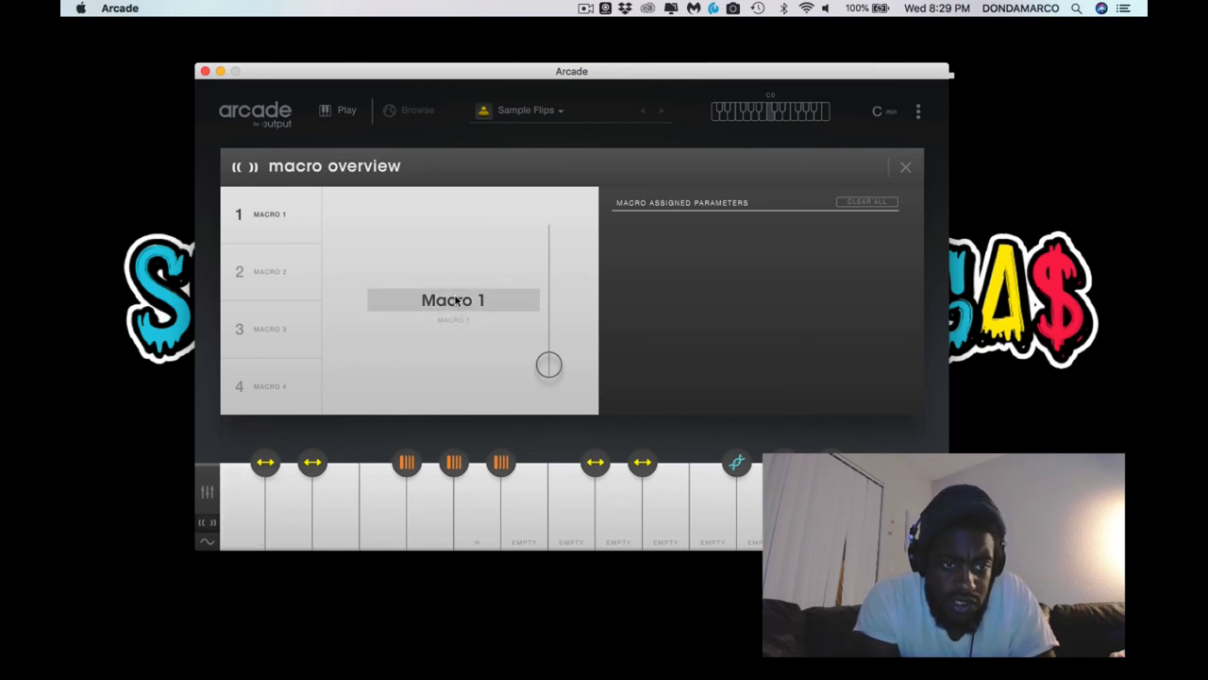
double_click(454, 299)
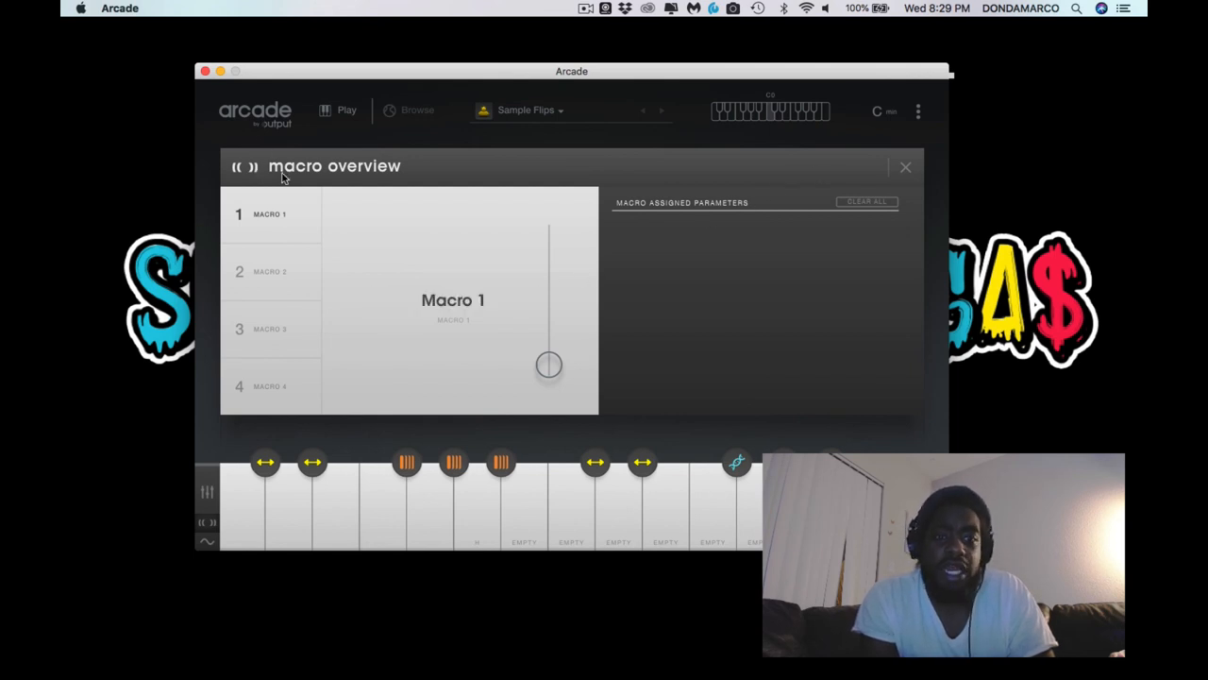
mouse_move(902, 177)
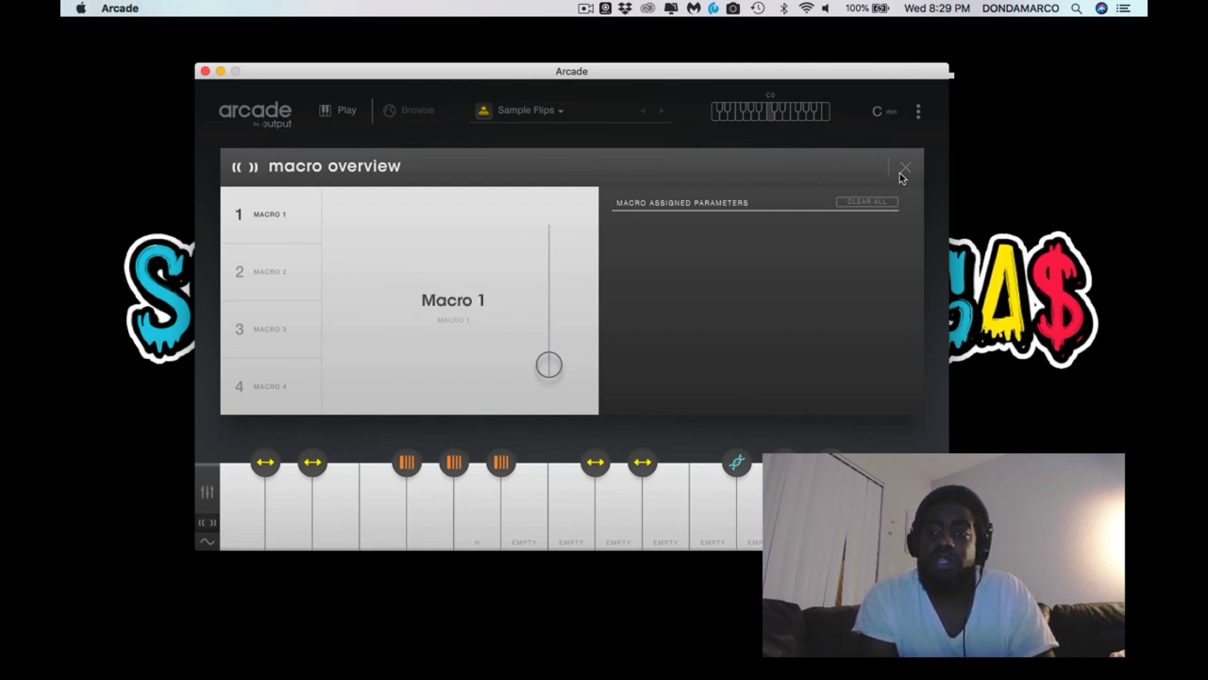
left_click(906, 168)
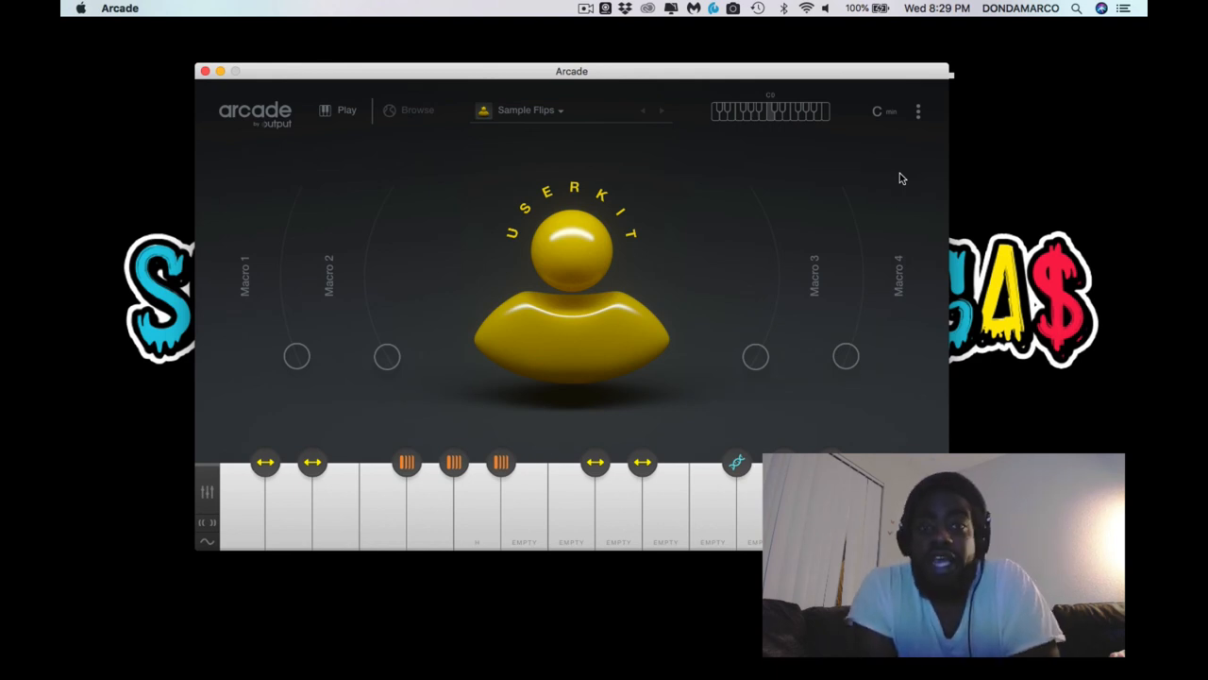